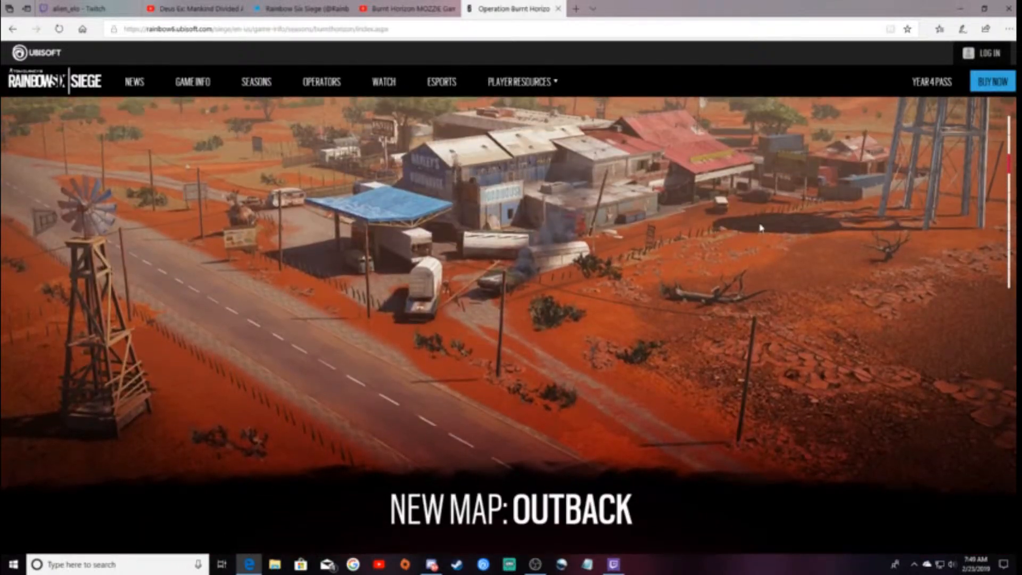
- Scroll back to the Burnt Horizon top banner, then down to the Outback convoy intro and Watch the Trailer button
scroll("down", 3)
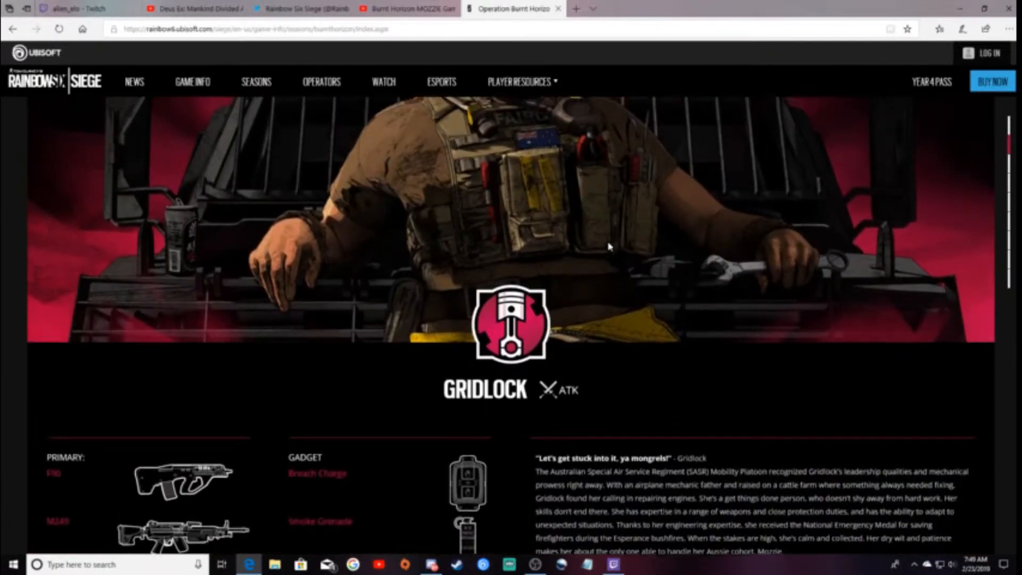
scroll("up", 3)
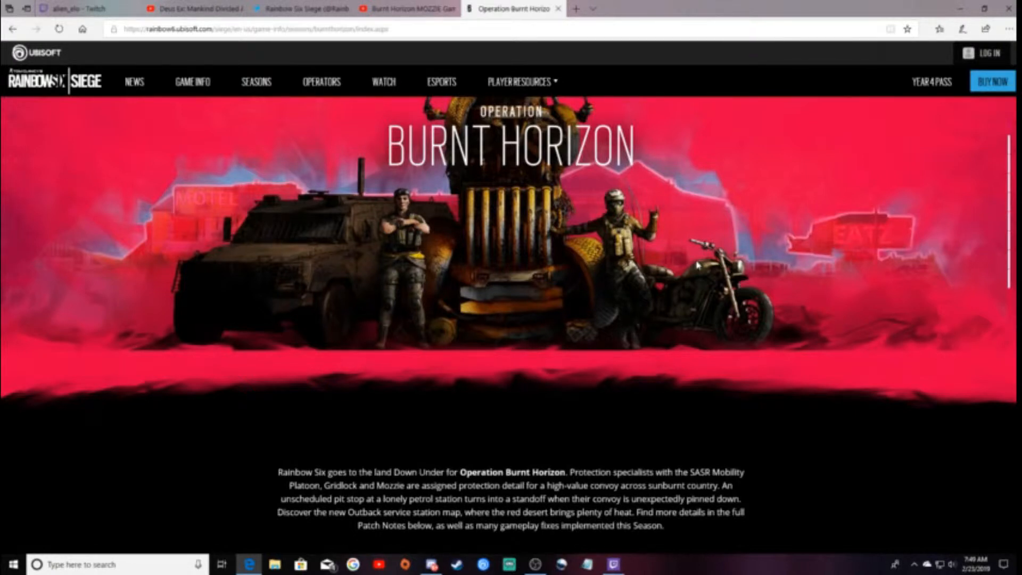
mouse_move(678, 396)
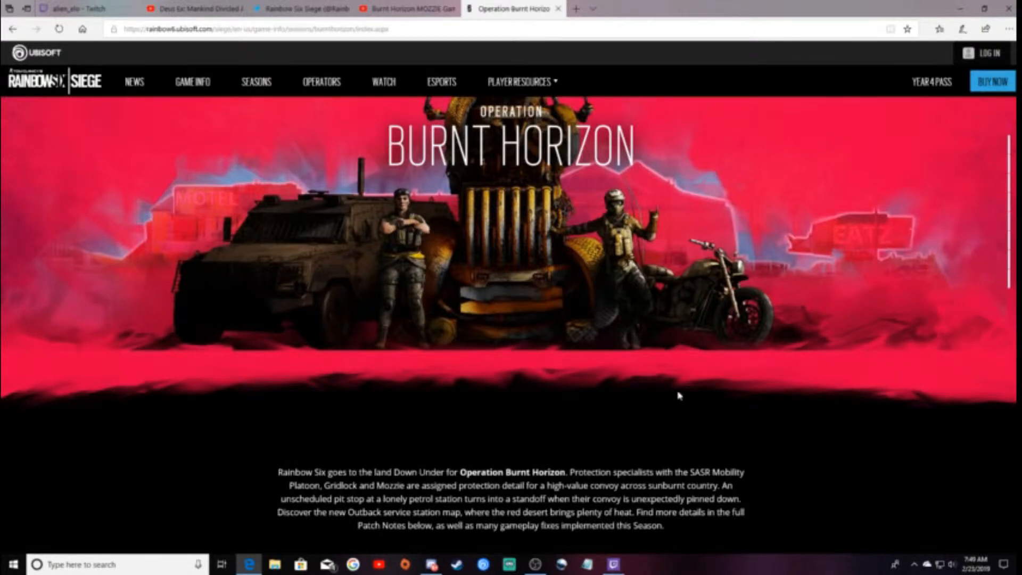
scroll("down", 3)
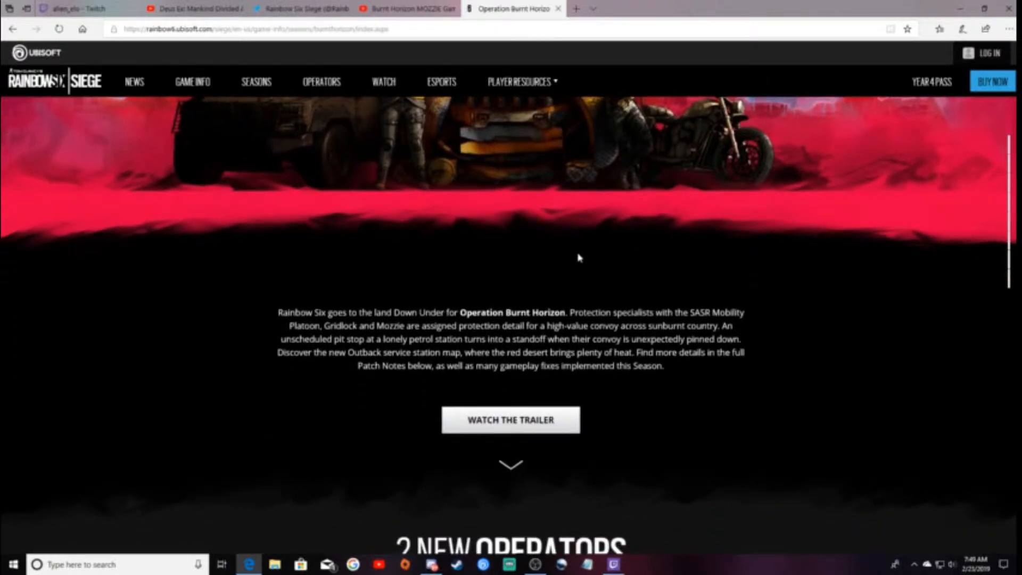
- Scroll down through Gridlock's artwork, loadout and speed/armor stats
scroll("down", 3)
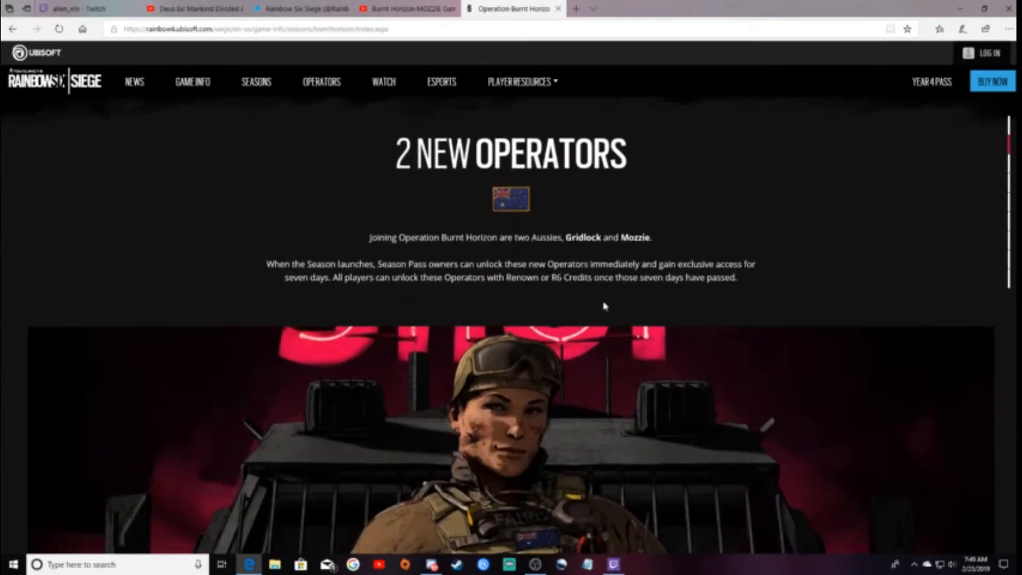
mouse_move(481, 441)
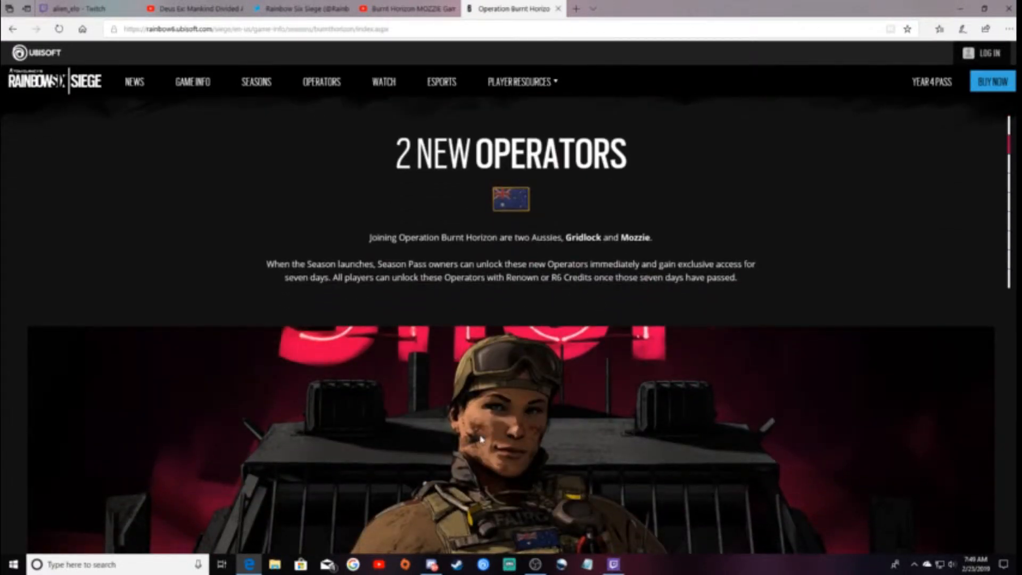
mouse_move(593, 460)
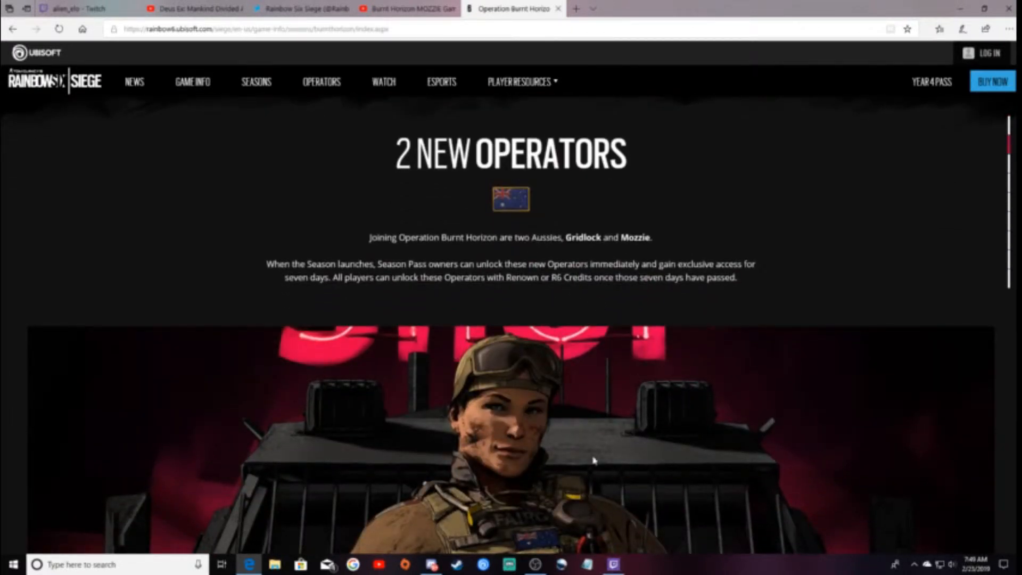
scroll("down", 3)
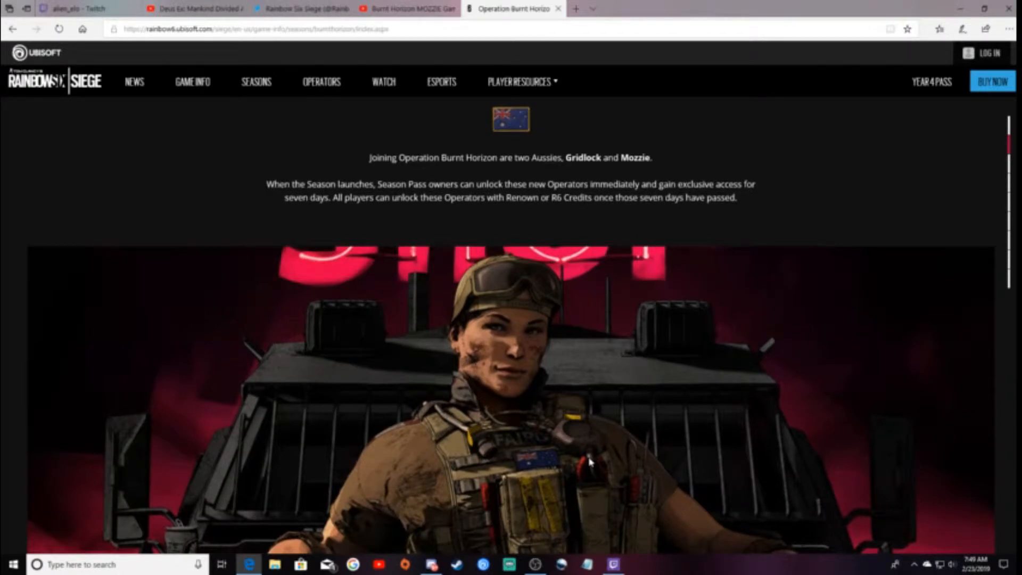
scroll("down", 3)
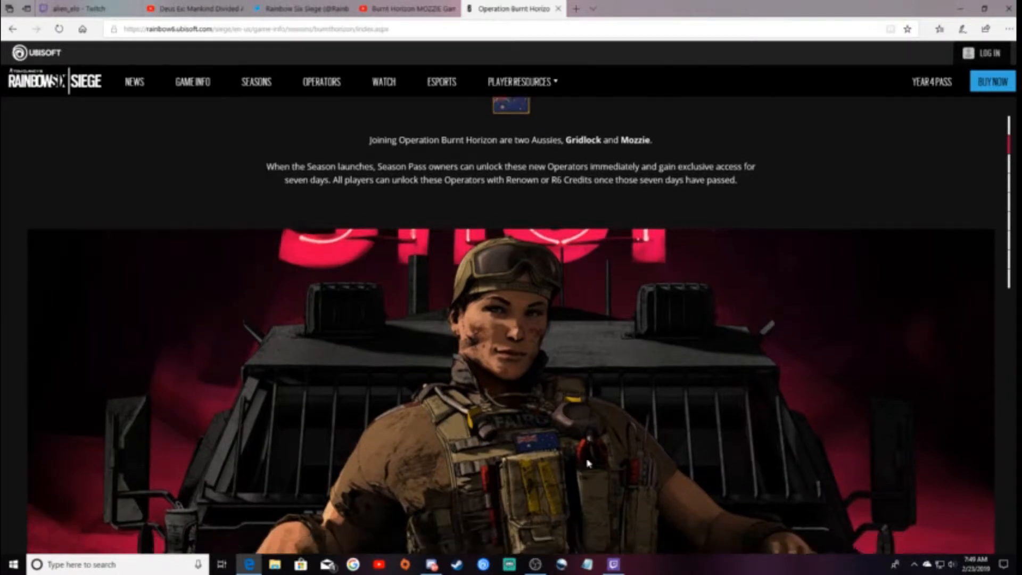
scroll("down", 3)
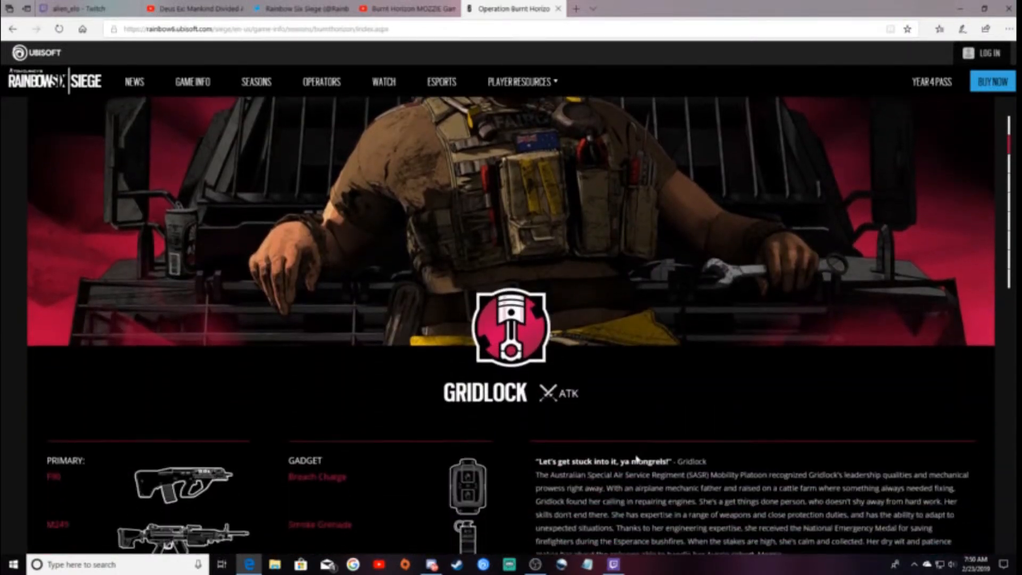
scroll("down", 3)
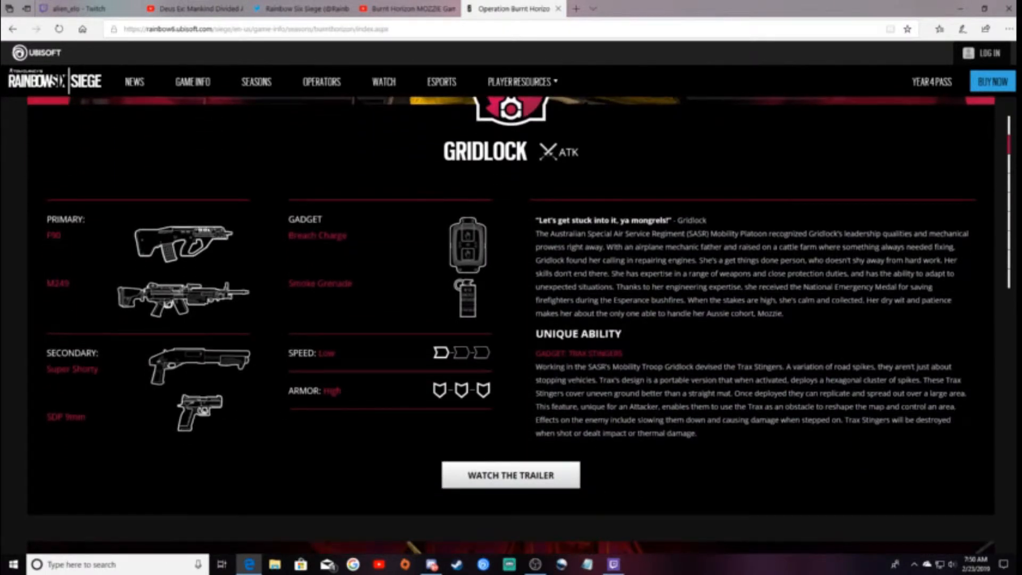
mouse_move(65, 254)
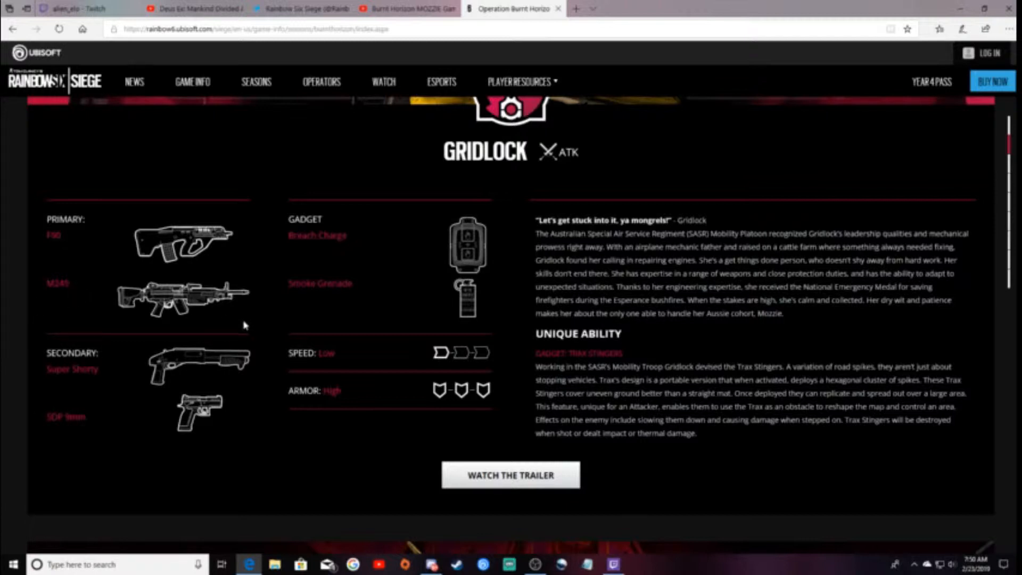
mouse_move(212, 378)
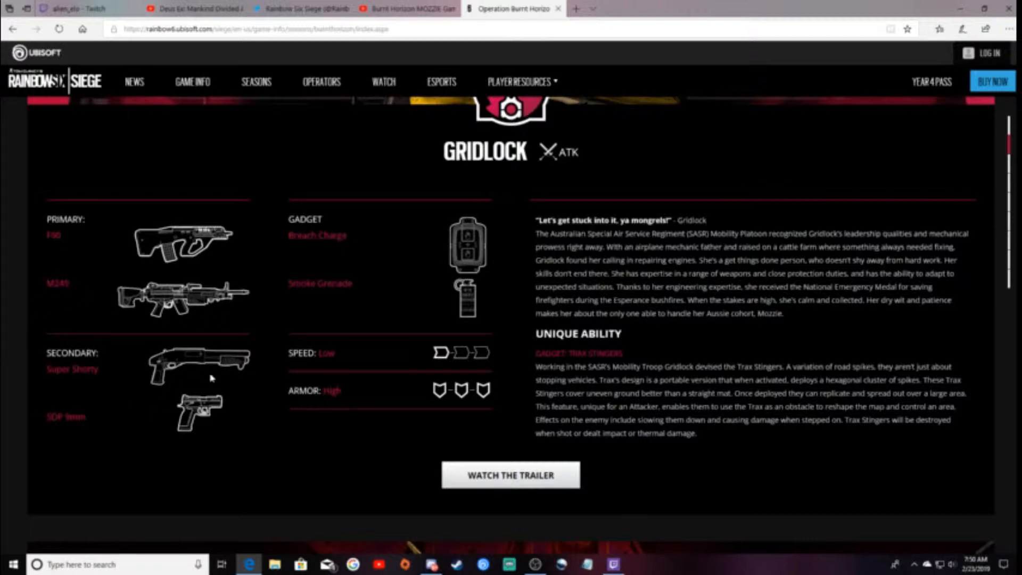
mouse_move(216, 372)
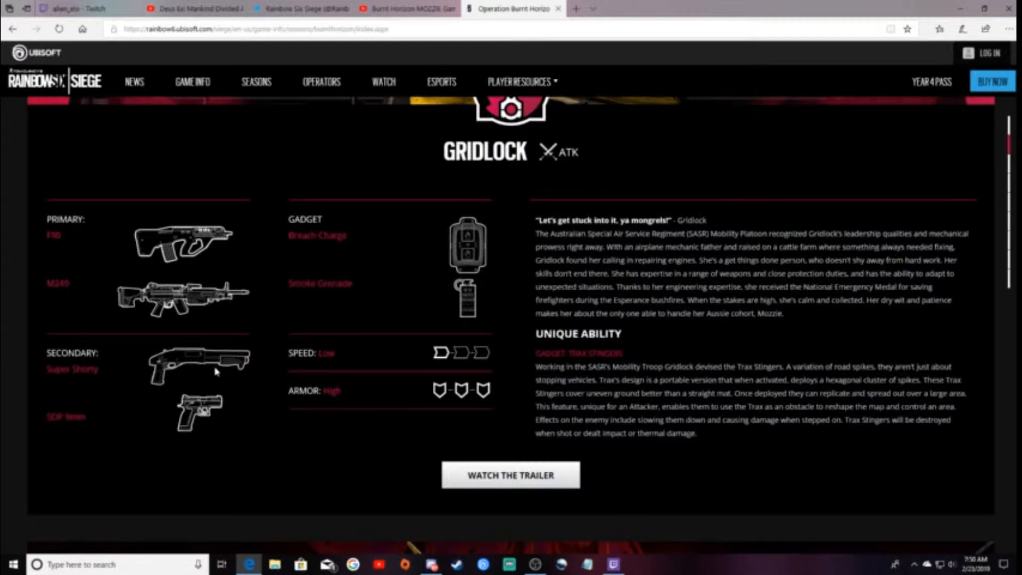
mouse_move(261, 381)
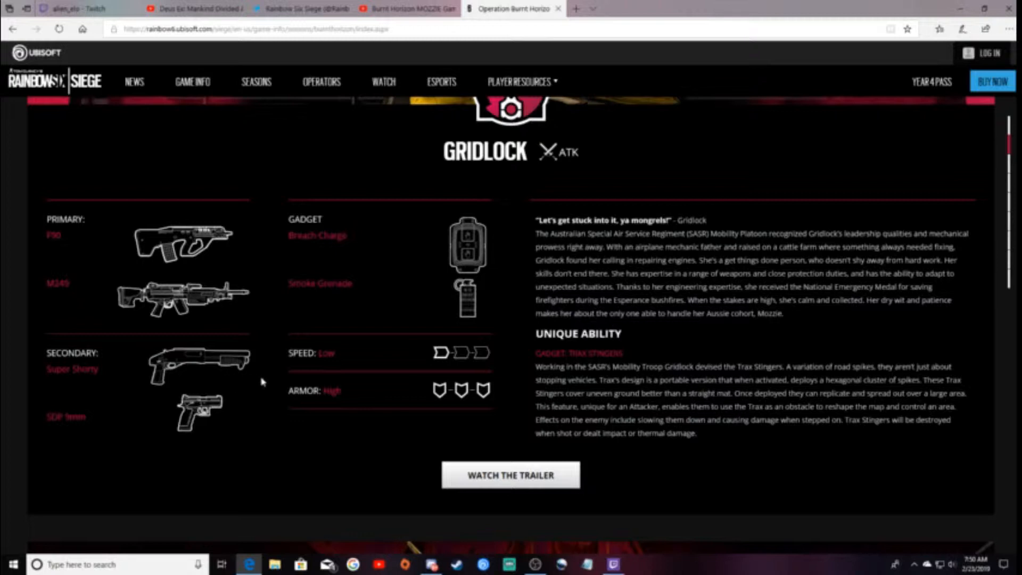
mouse_move(257, 377)
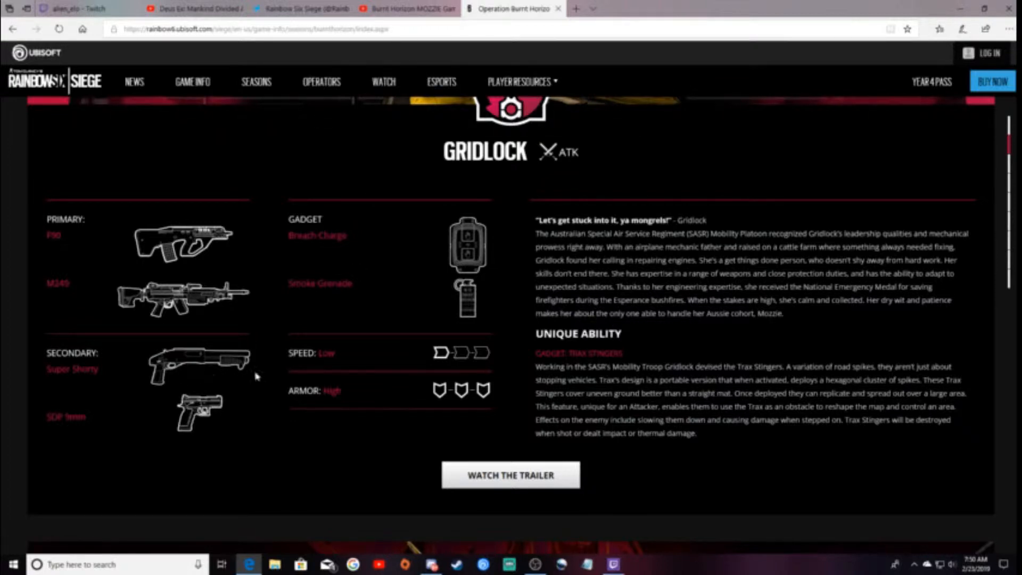
mouse_move(144, 433)
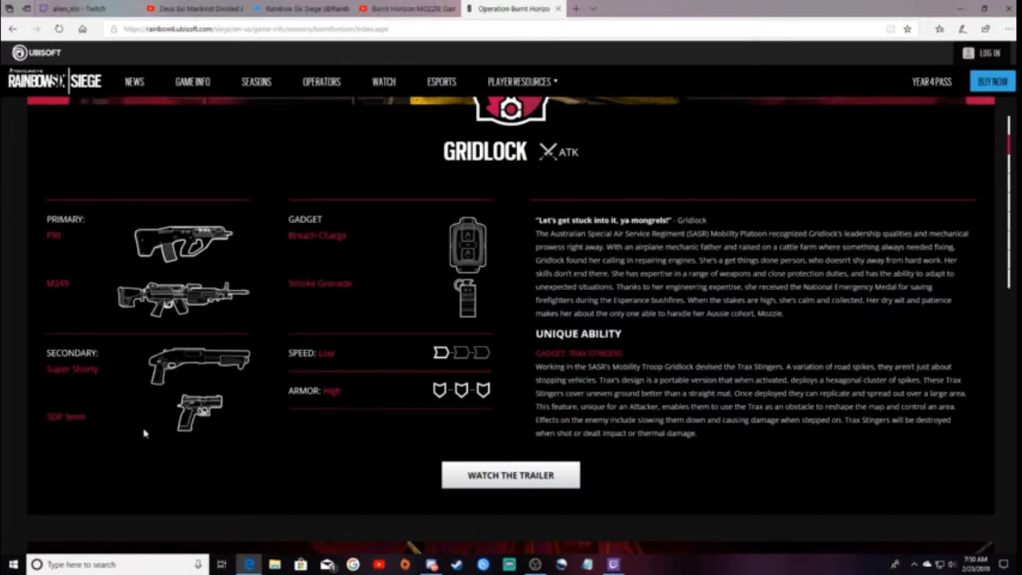
mouse_move(310, 246)
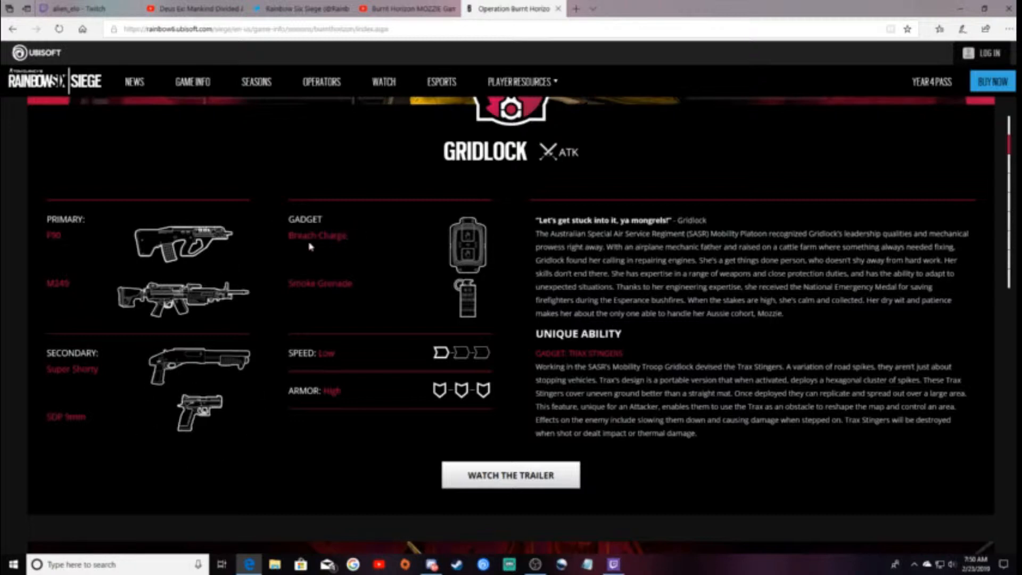
mouse_move(345, 279)
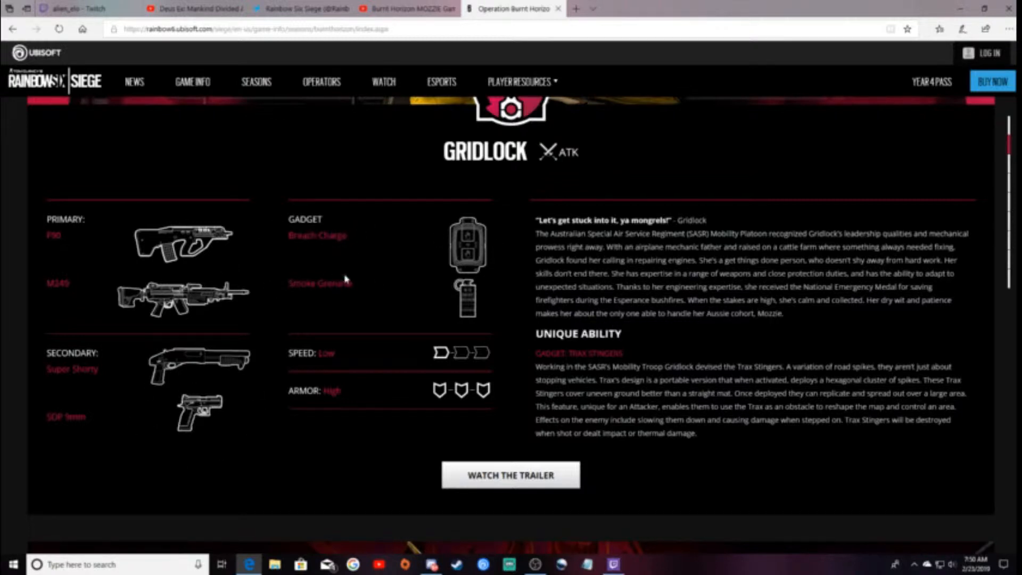
mouse_move(406, 374)
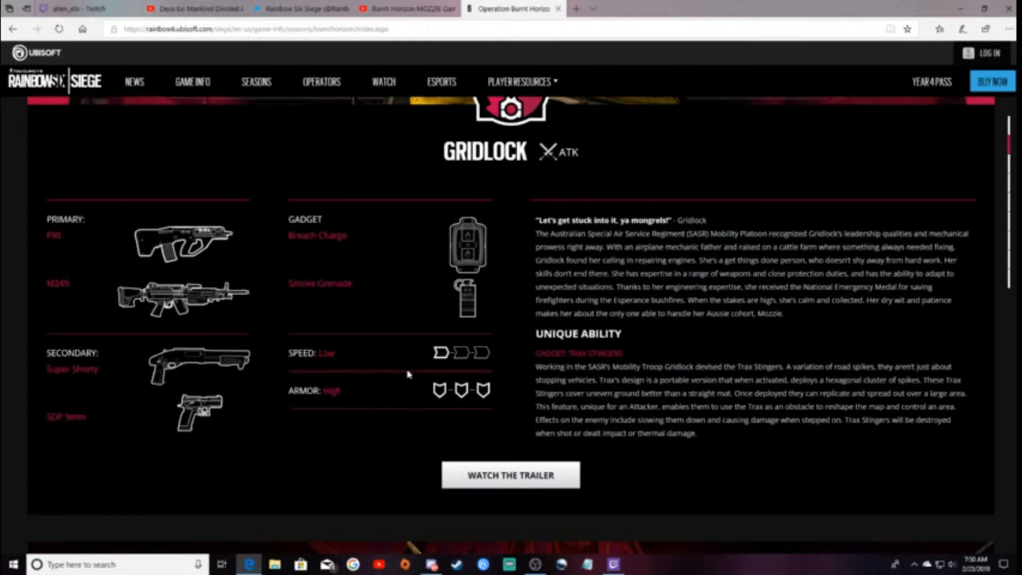
- Scroll on through Gridlock's bio and Trax Stingers ability text until Mozzie's artwork appears
scroll("down", 3)
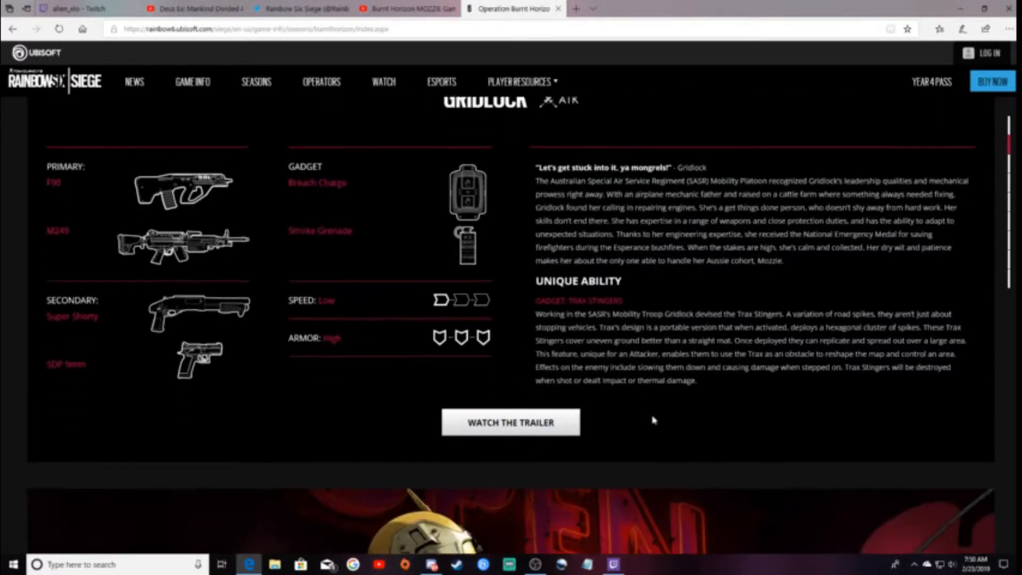
scroll("down", 3)
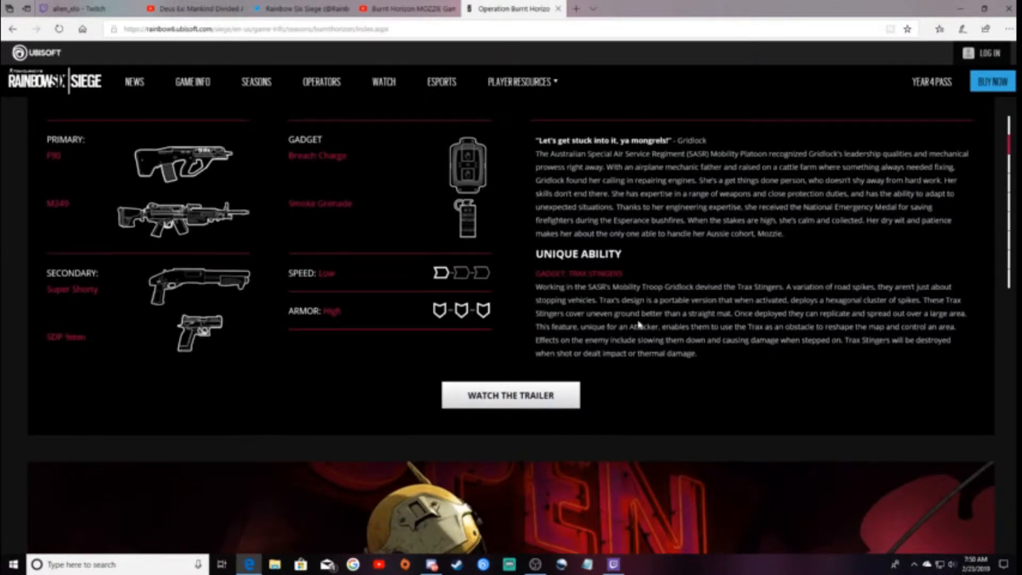
scroll("down", 3)
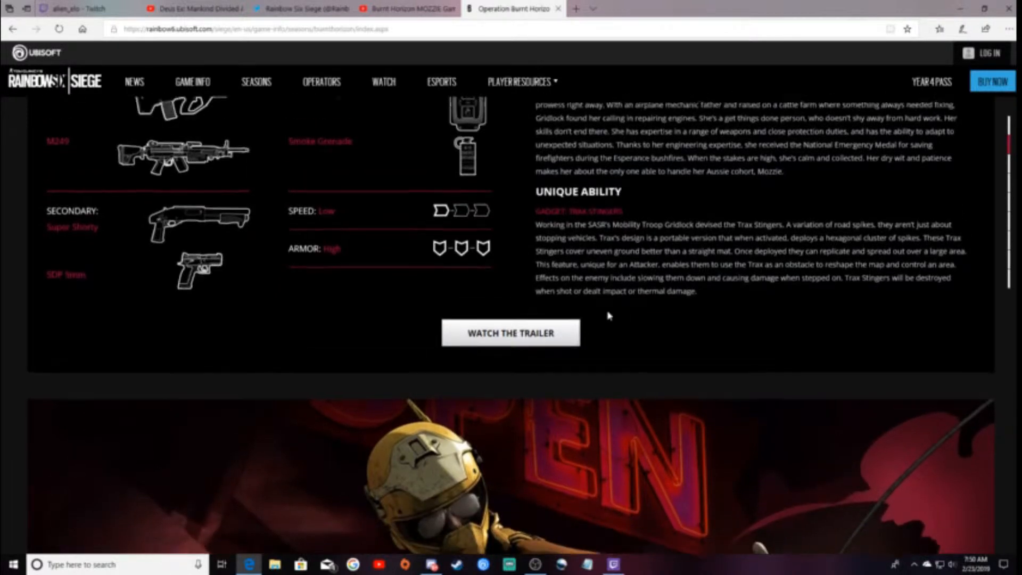
scroll("up", 3)
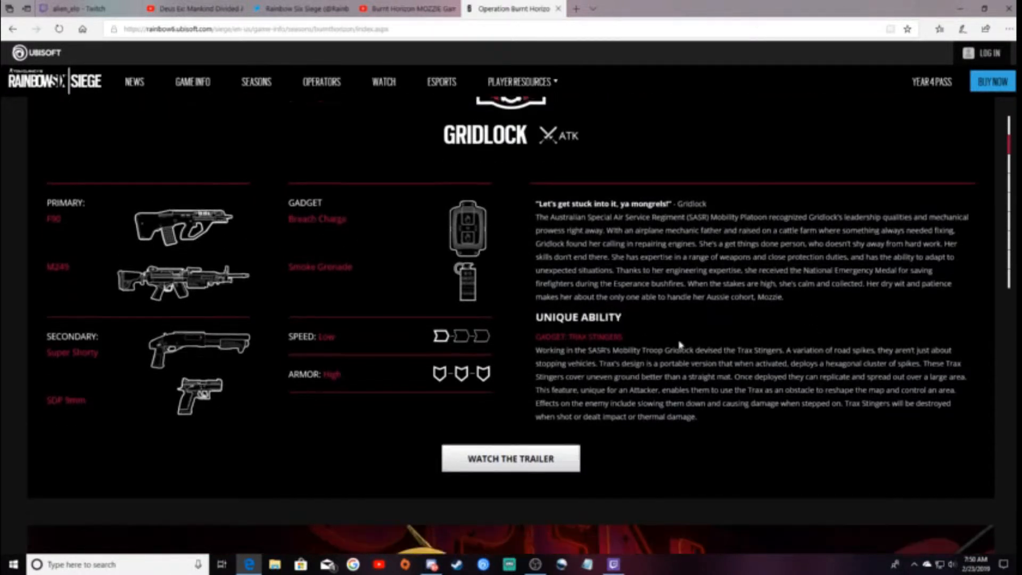
scroll("down", 3)
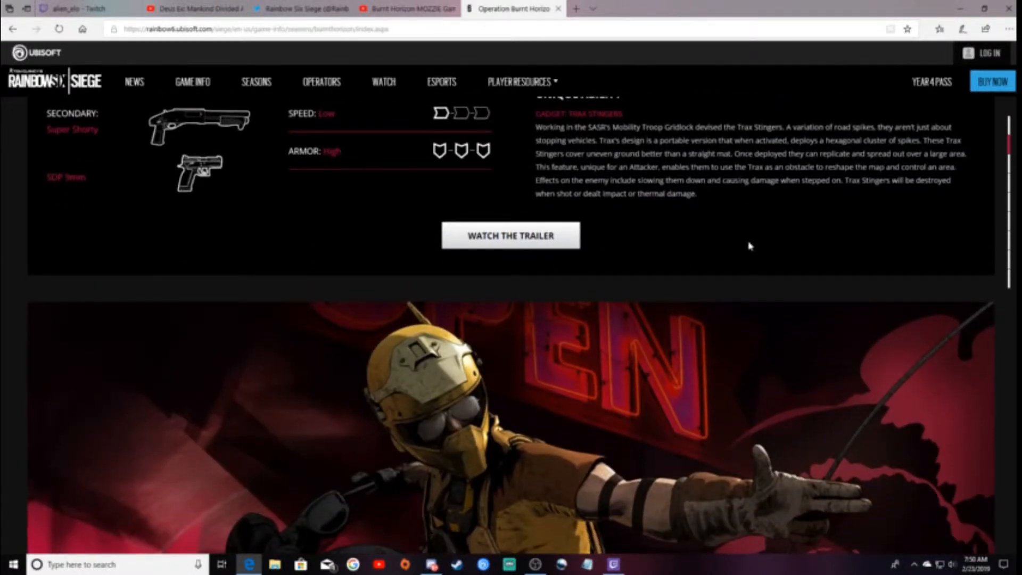
mouse_move(668, 231)
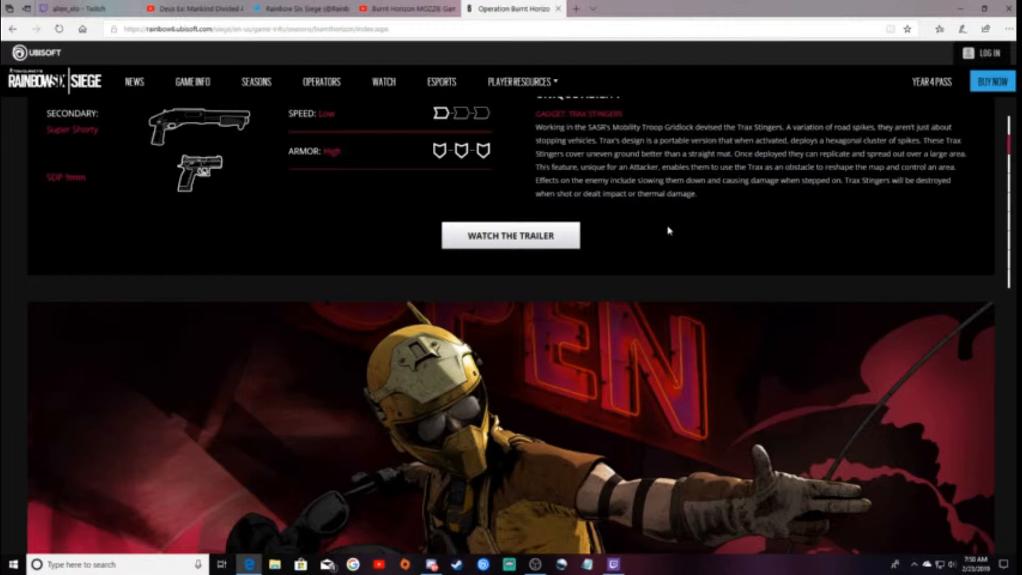
mouse_move(703, 238)
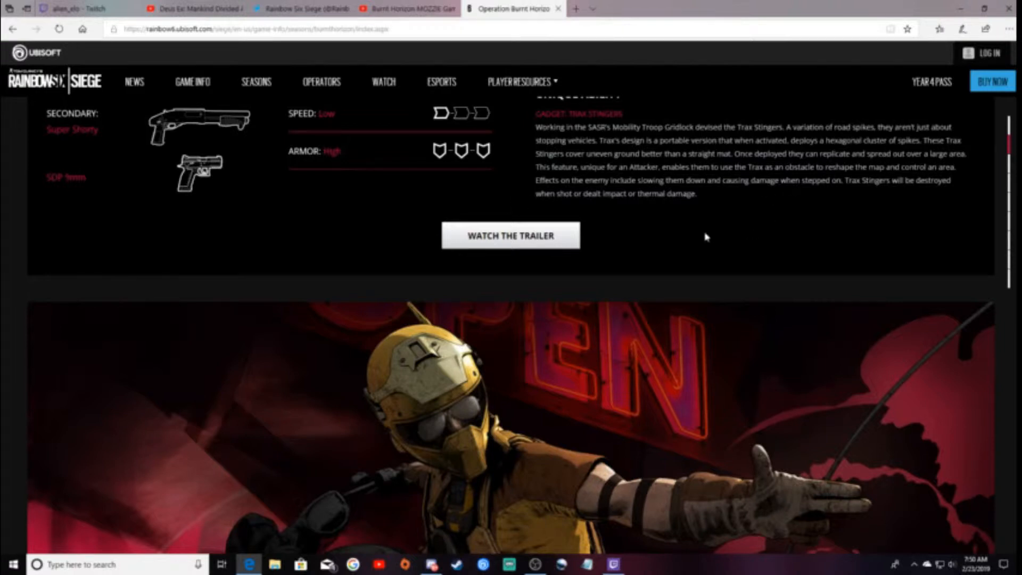
- Scroll down to Mozzie's weapons, gadgets, stats and Pest Launcher ability text
scroll("down", 3)
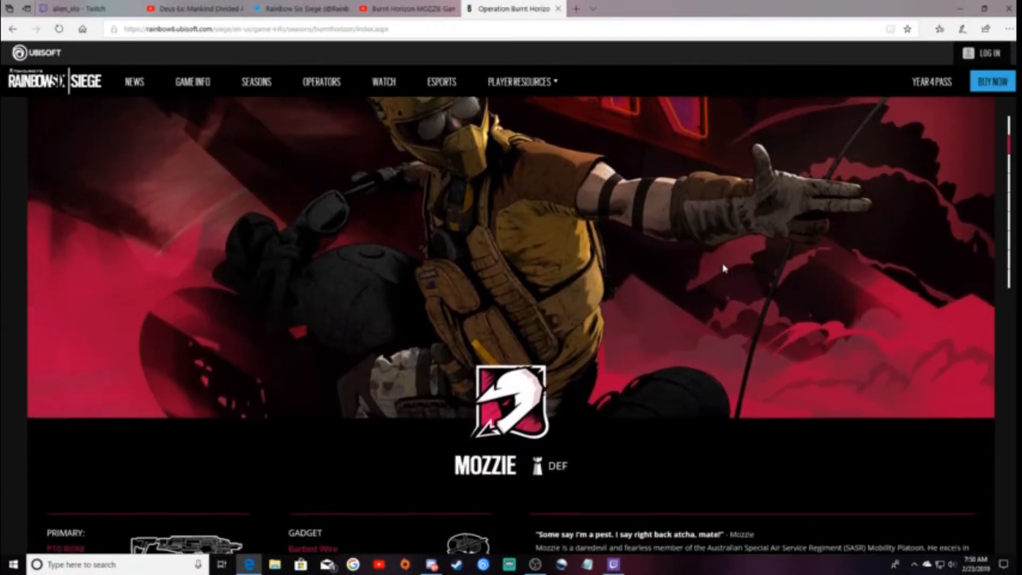
scroll("down", 3)
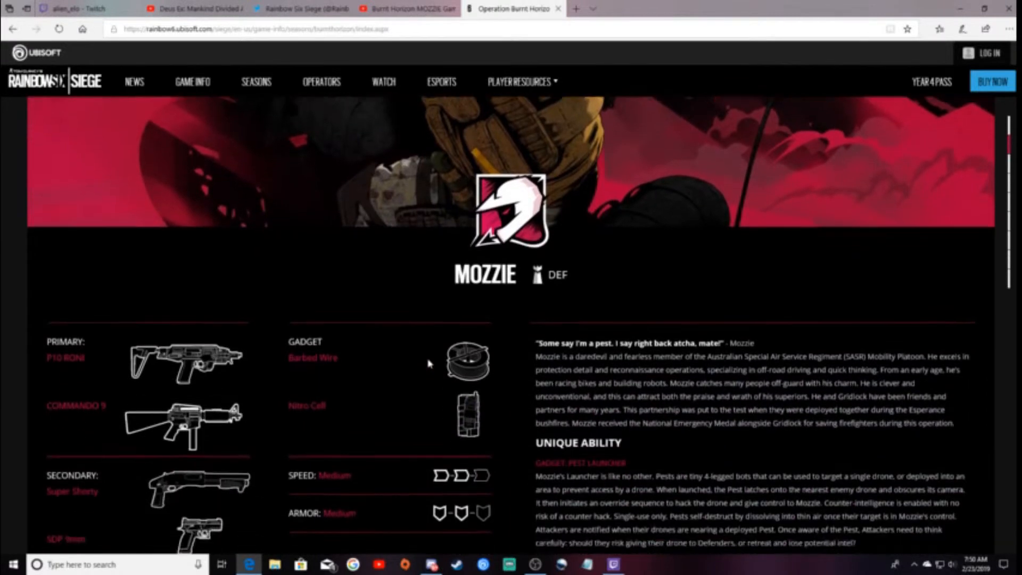
scroll("down", 3)
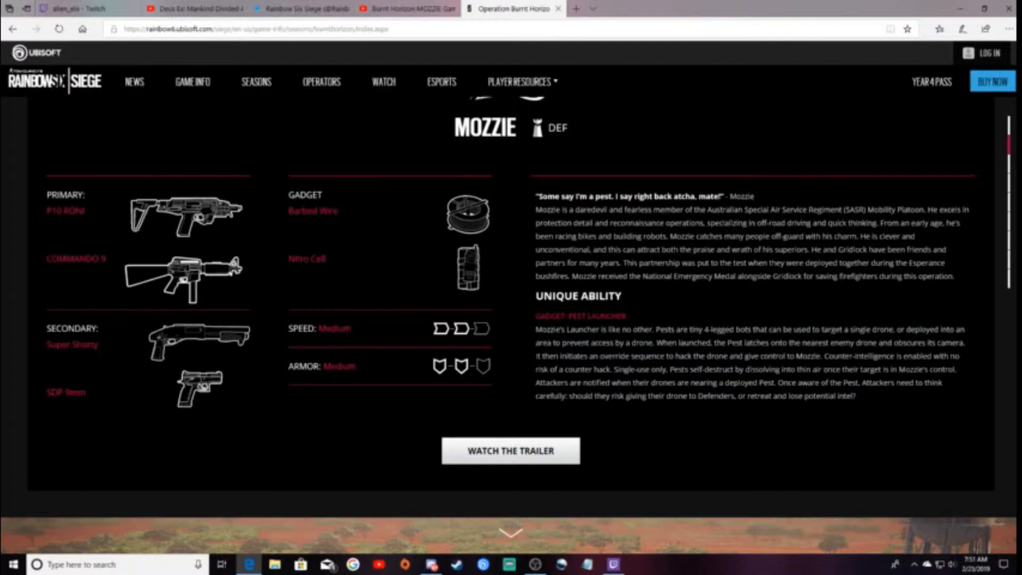
mouse_move(158, 262)
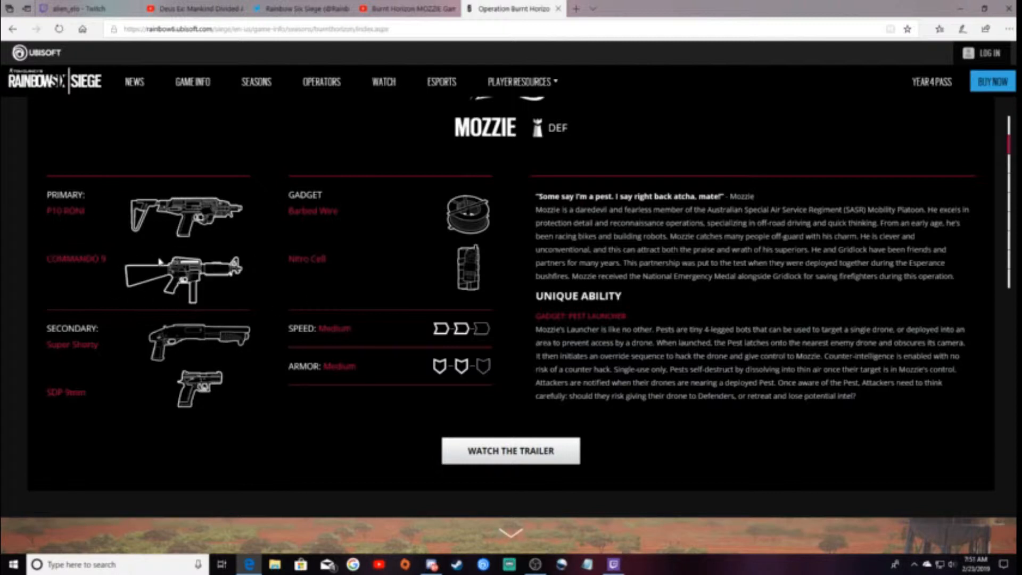
mouse_move(127, 335)
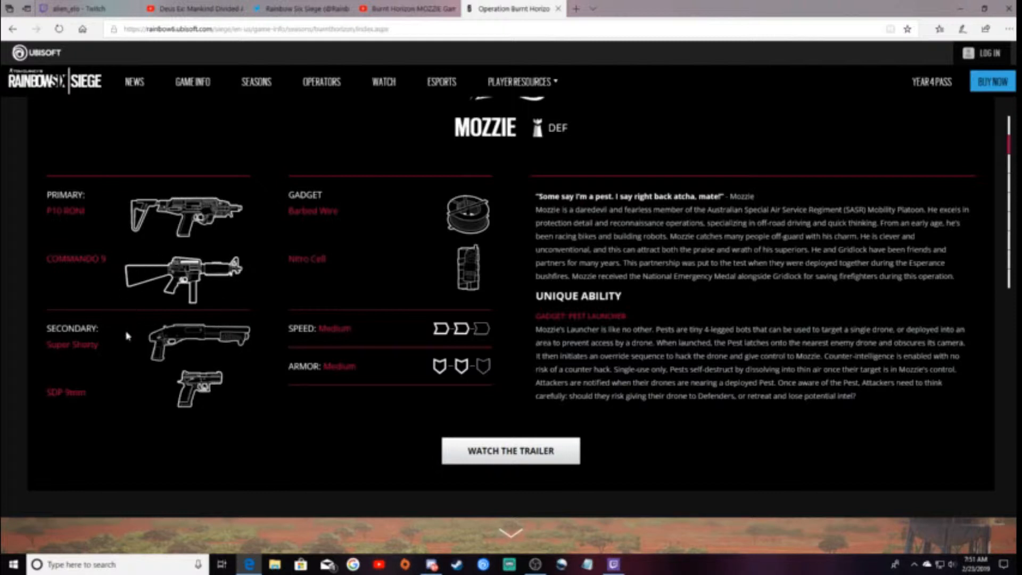
mouse_move(173, 351)
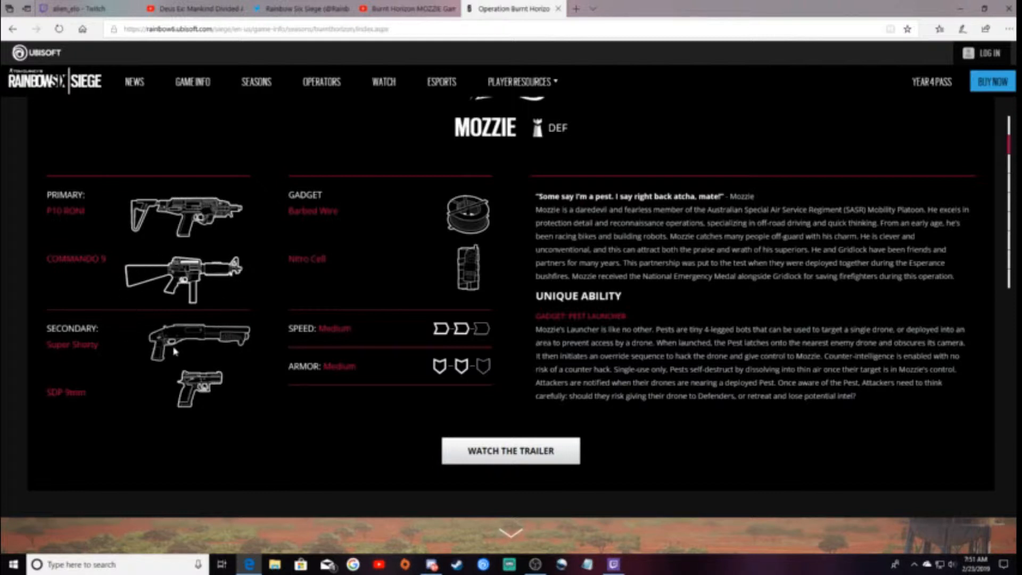
mouse_move(190, 349)
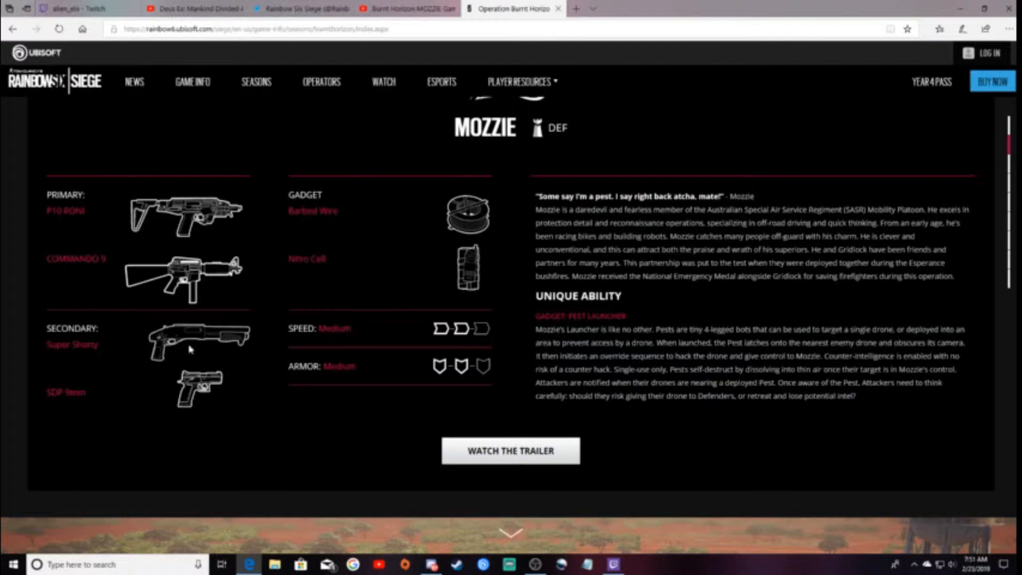
mouse_move(147, 372)
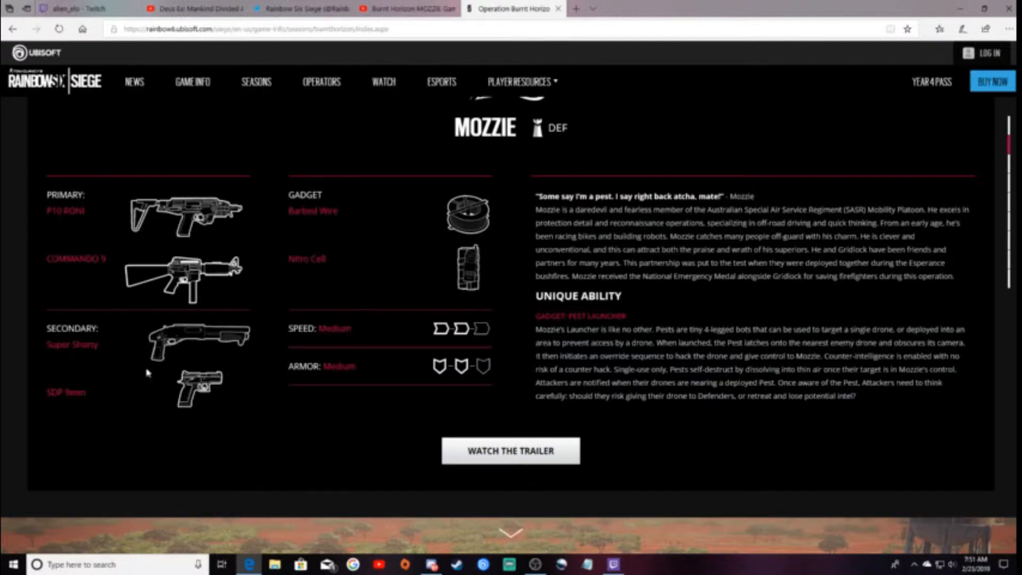
mouse_move(164, 435)
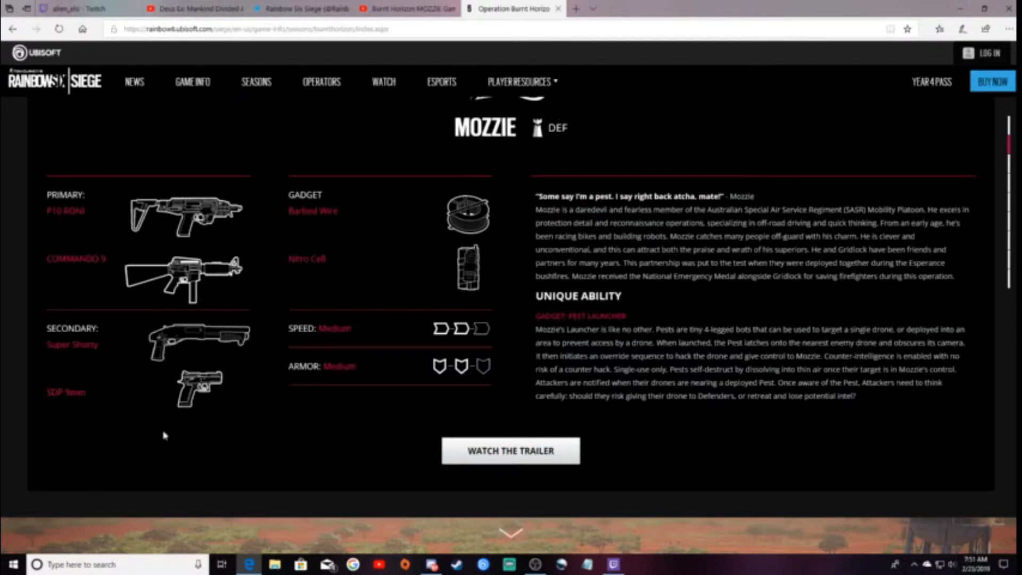
mouse_move(334, 202)
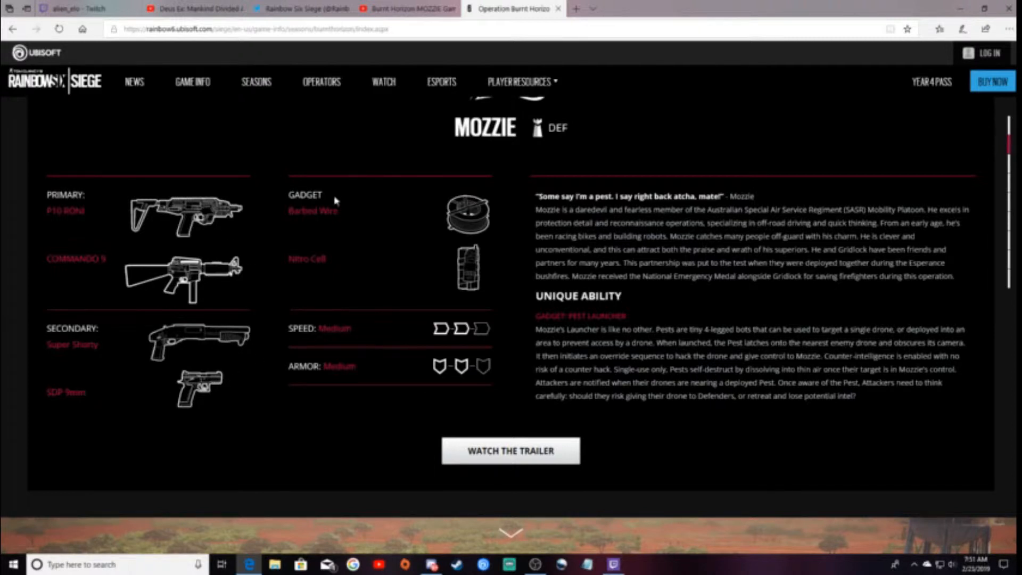
mouse_move(347, 290)
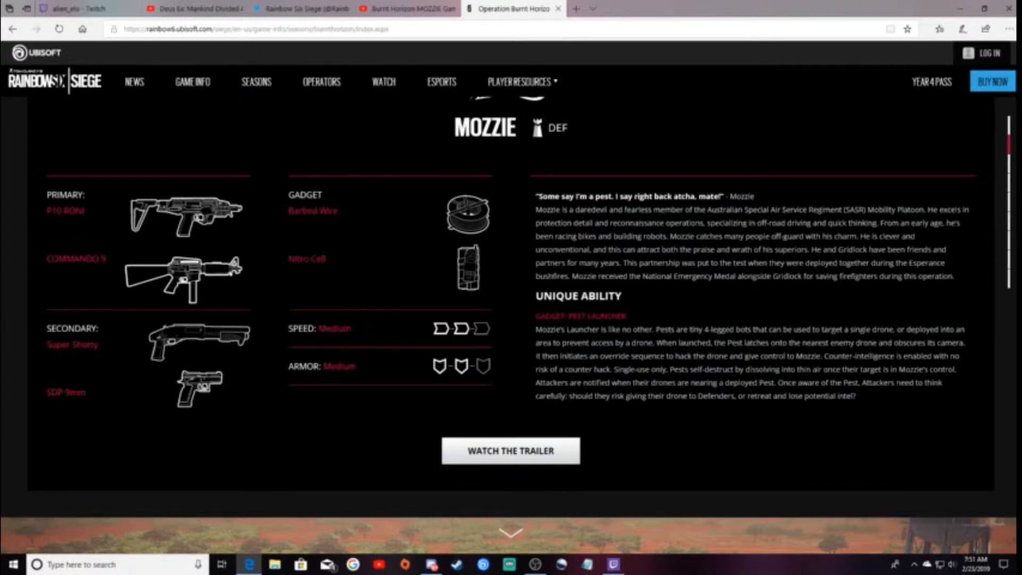
mouse_move(696, 285)
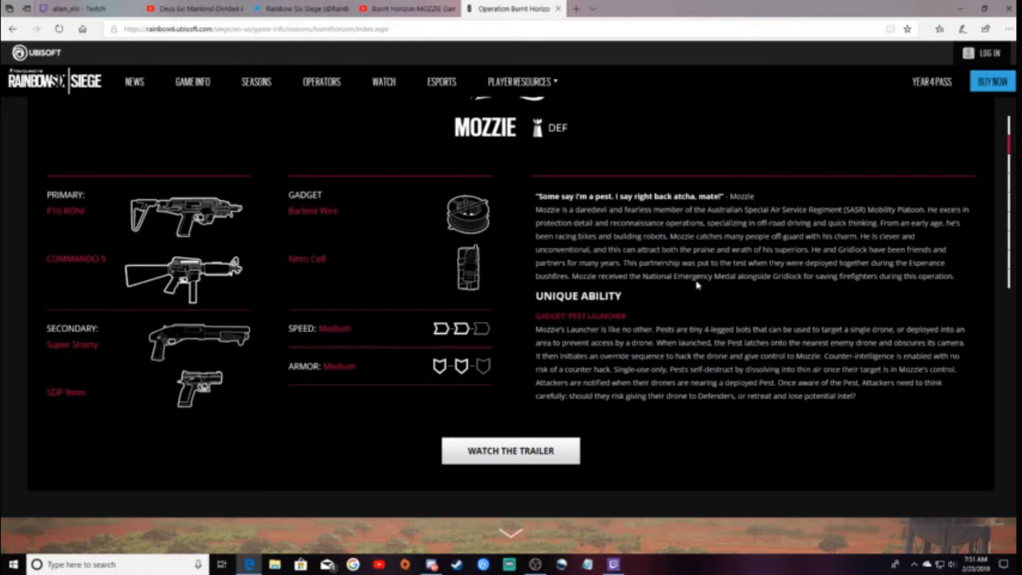
scroll("down", 3)
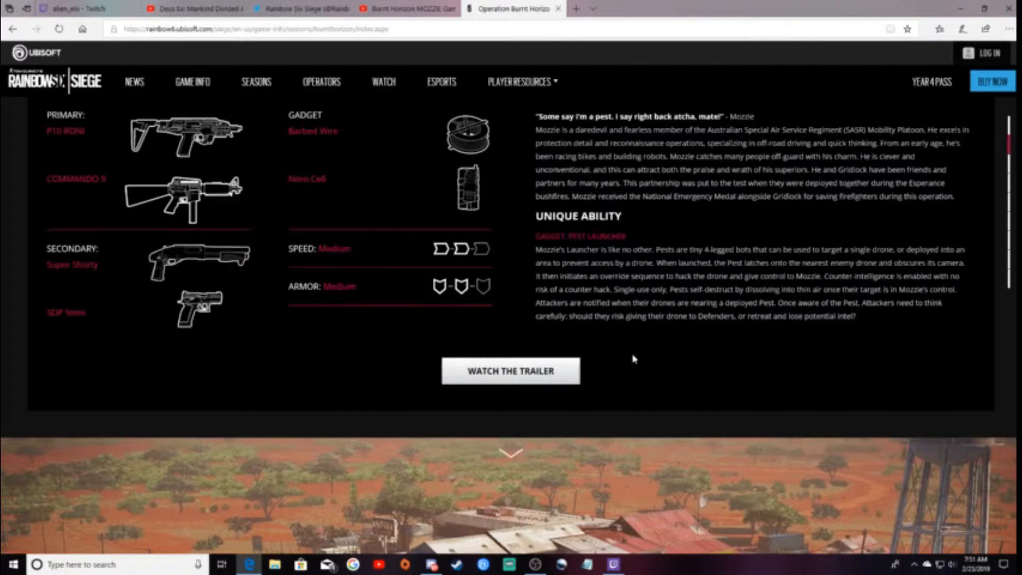
mouse_move(634, 338)
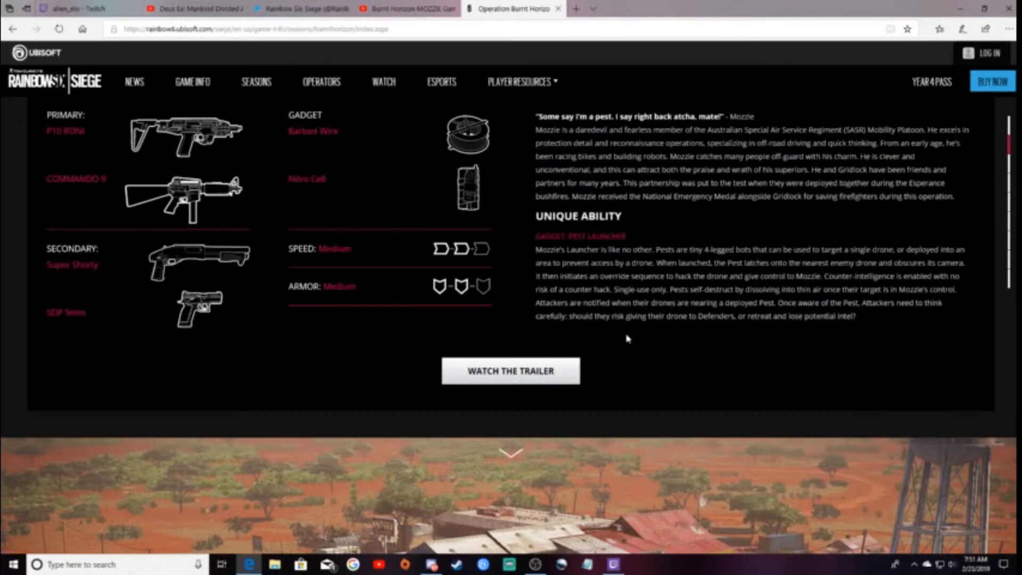
- Scroll down to the New Map: Outback section and read its description to the trailer link
scroll("down", 3)
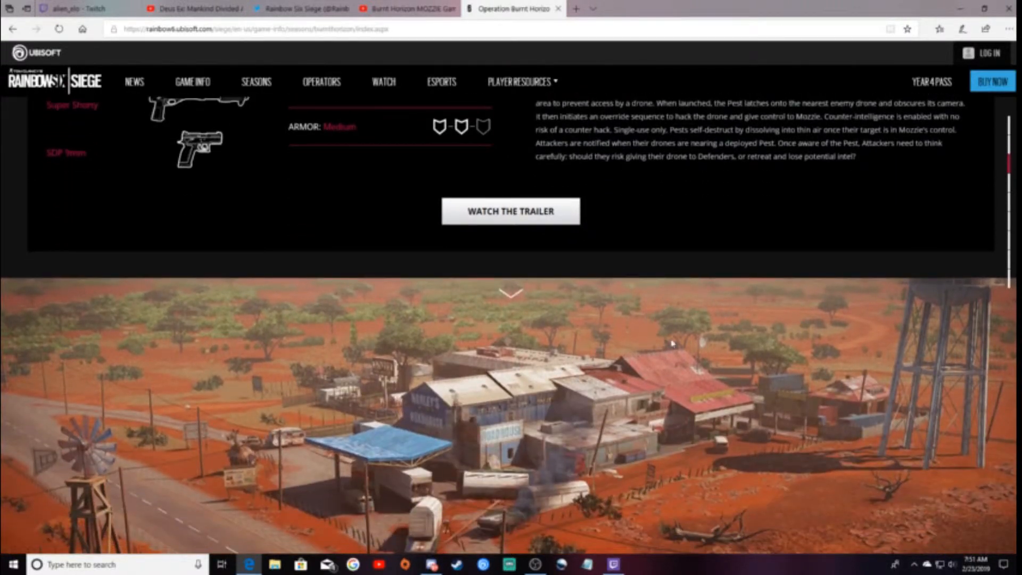
mouse_move(620, 216)
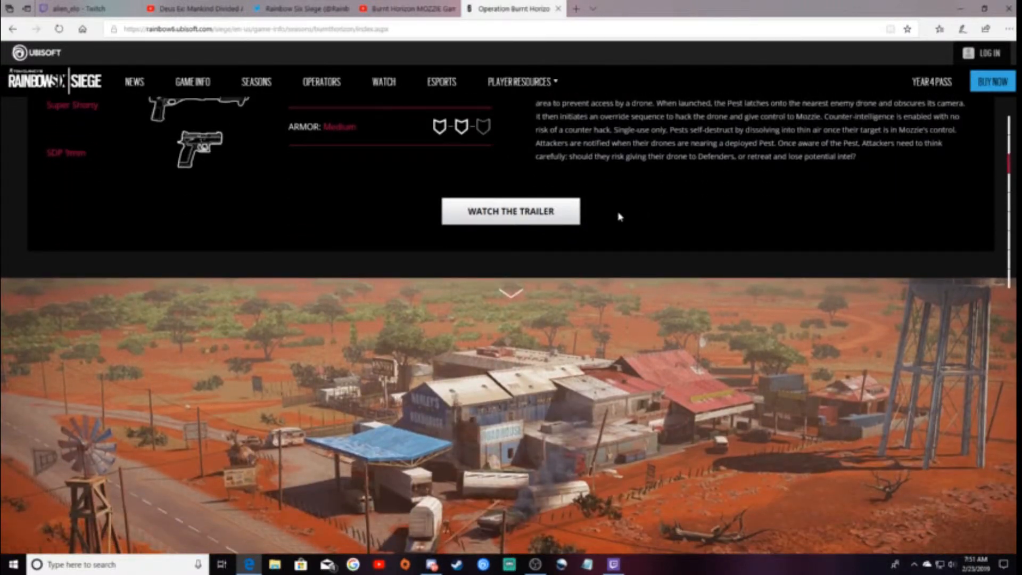
mouse_move(675, 226)
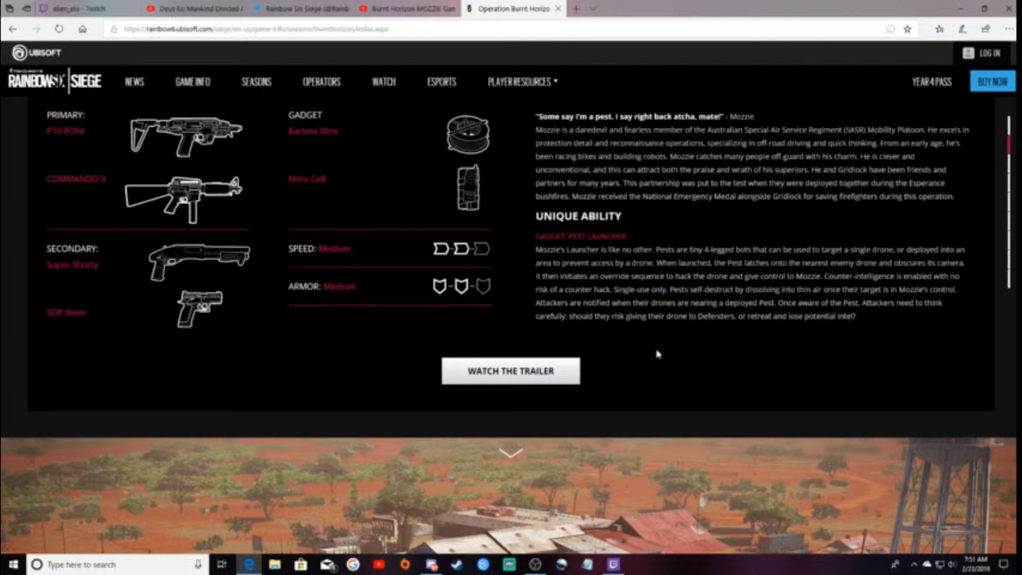
scroll("down", 3)
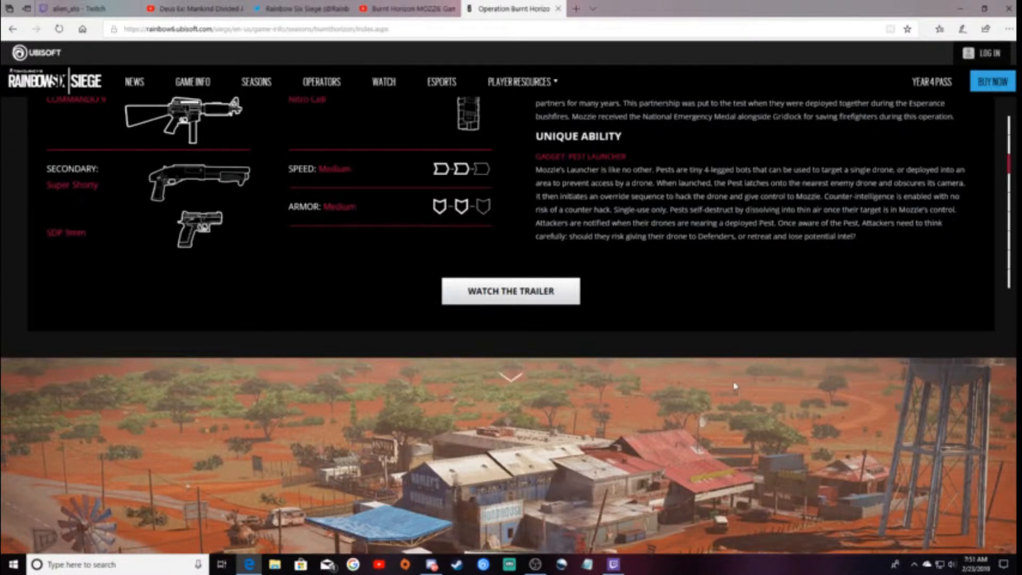
scroll("down", 3)
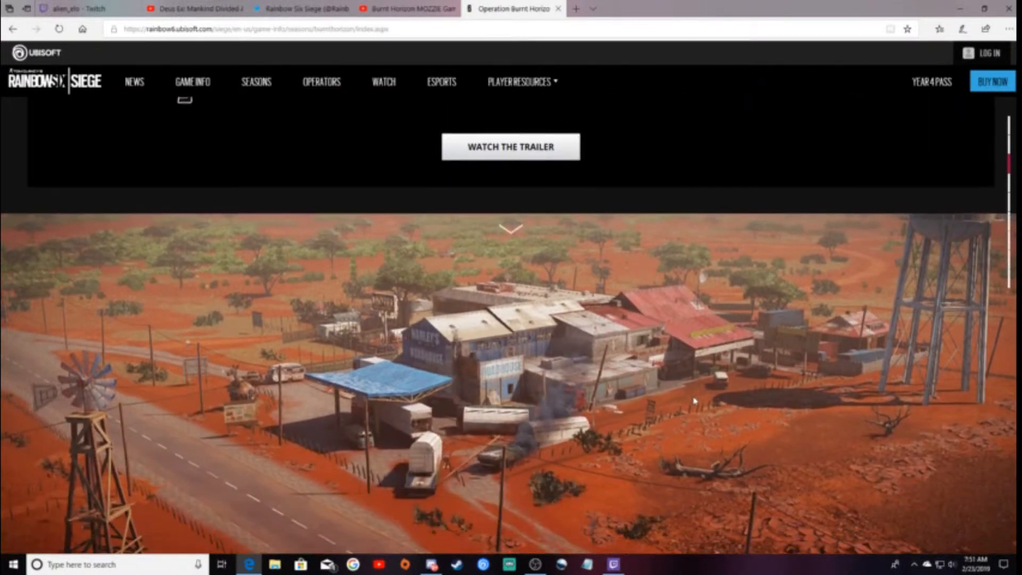
scroll("down", 3)
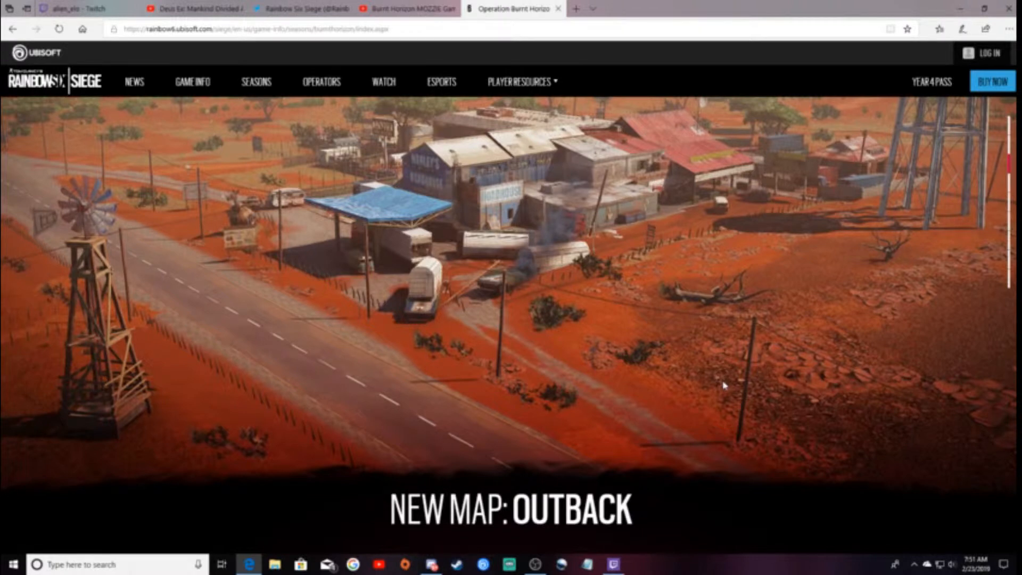
mouse_move(823, 309)
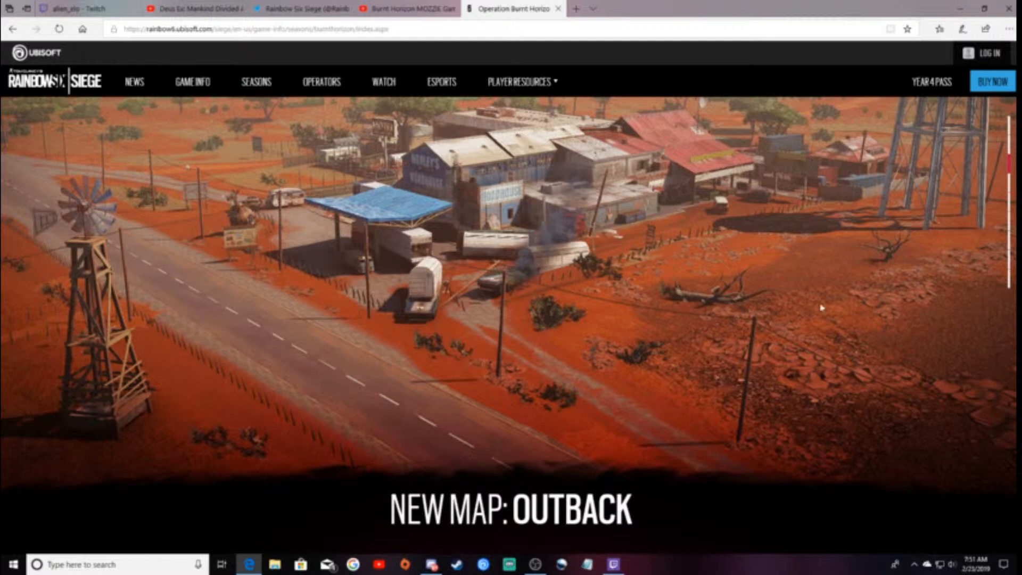
mouse_move(628, 436)
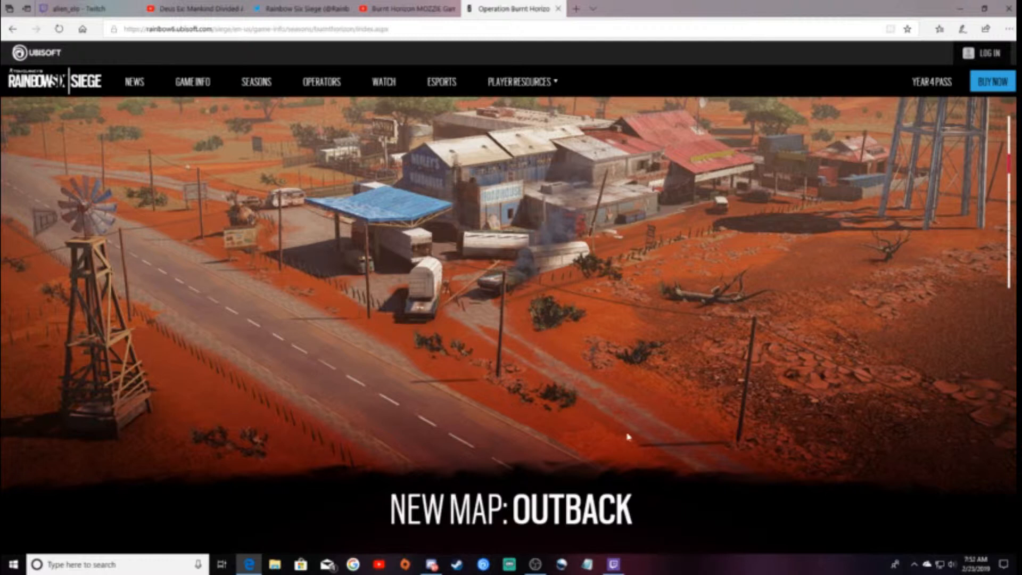
scroll("down", 3)
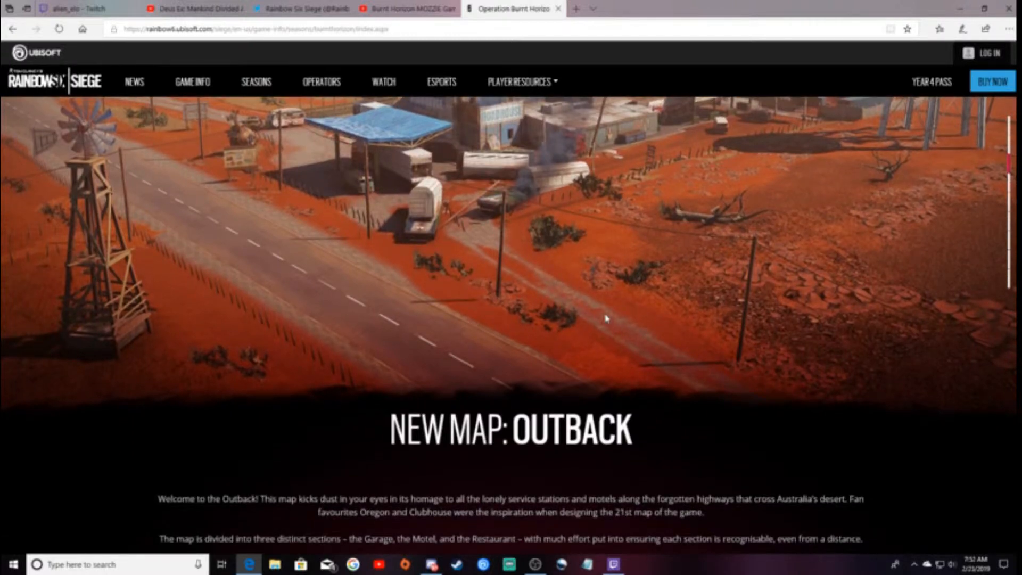
mouse_move(284, 310)
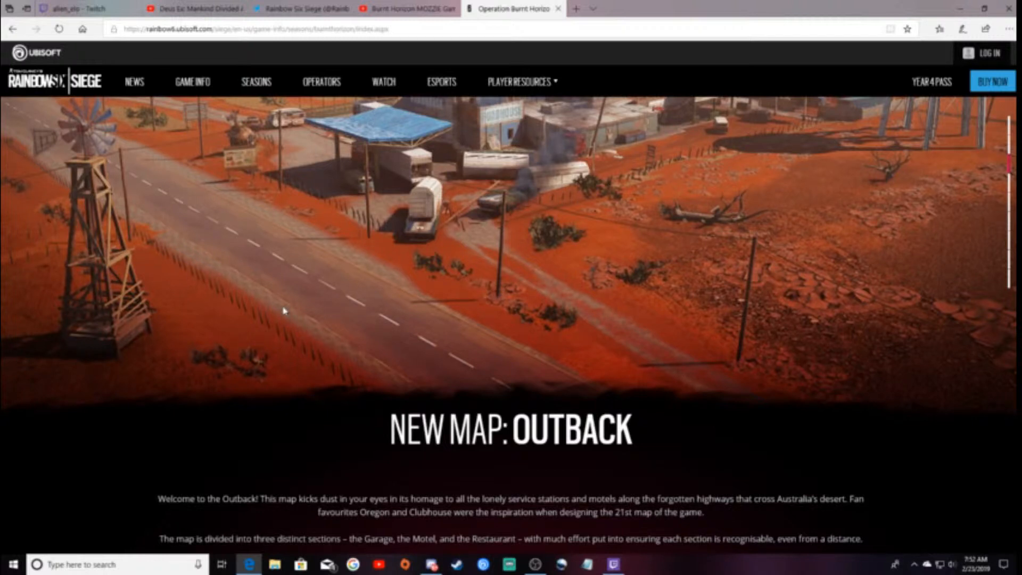
mouse_move(415, 333)
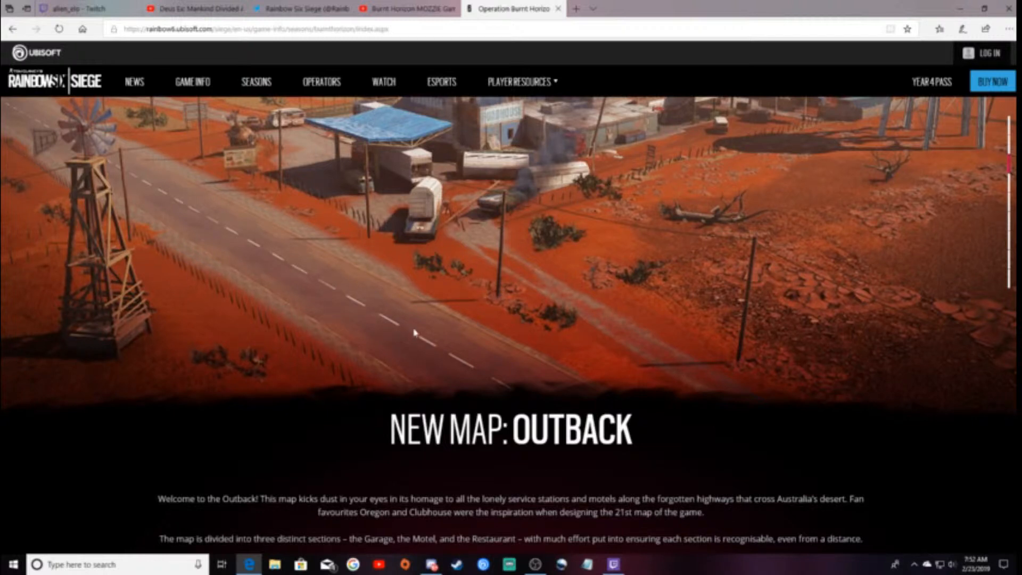
scroll("down", 3)
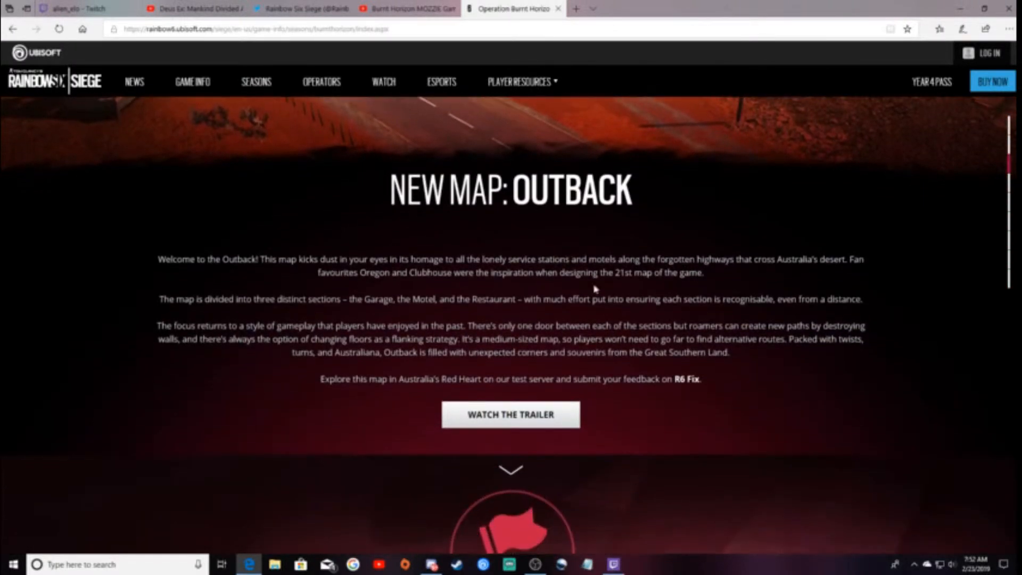
mouse_move(401, 45)
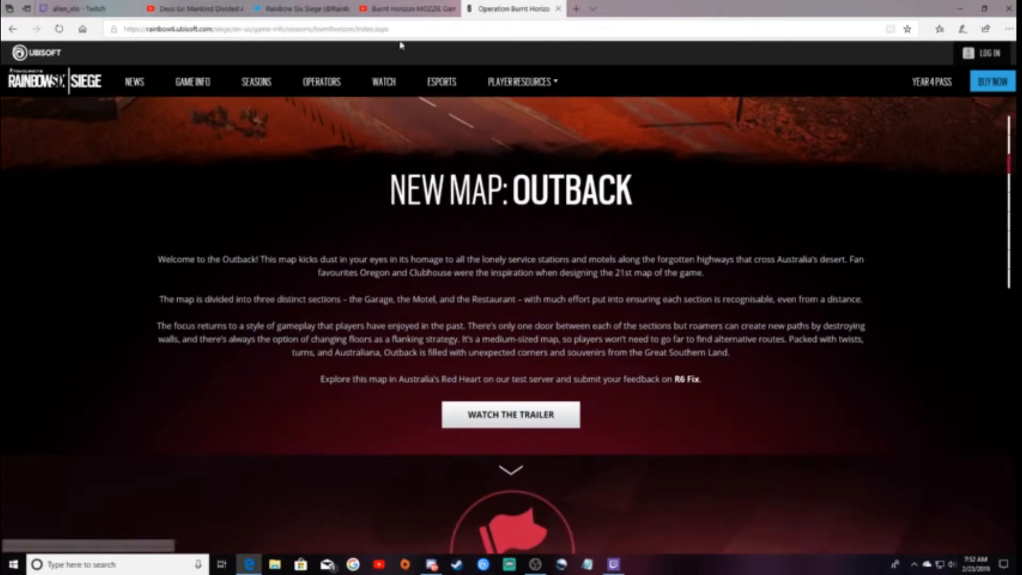
- Scroll through the Newcomer Playlist text and Casual/Ranked updates until the Hibana artwork starts
scroll("down", 3)
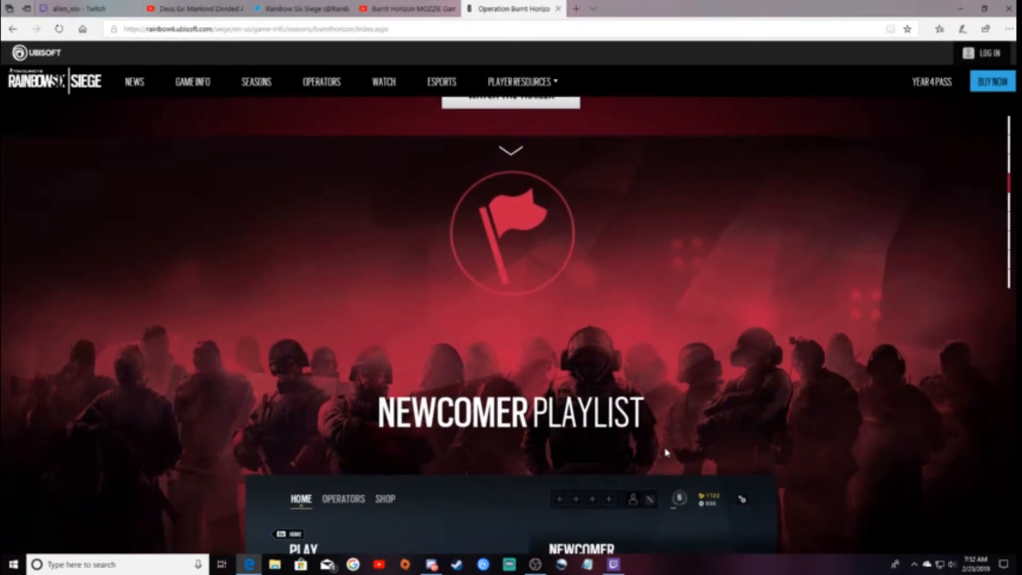
scroll("down", 3)
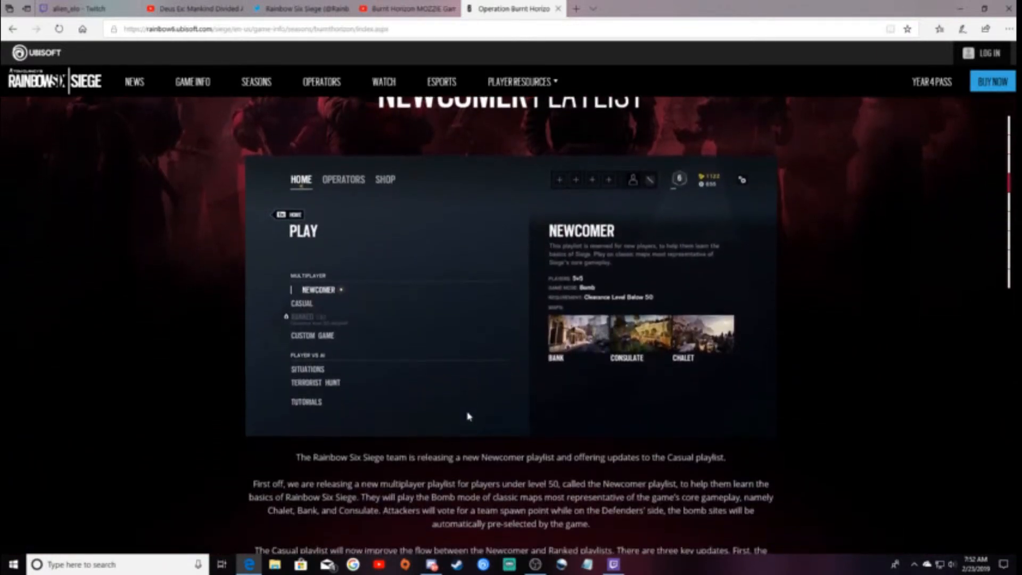
scroll("up", 3)
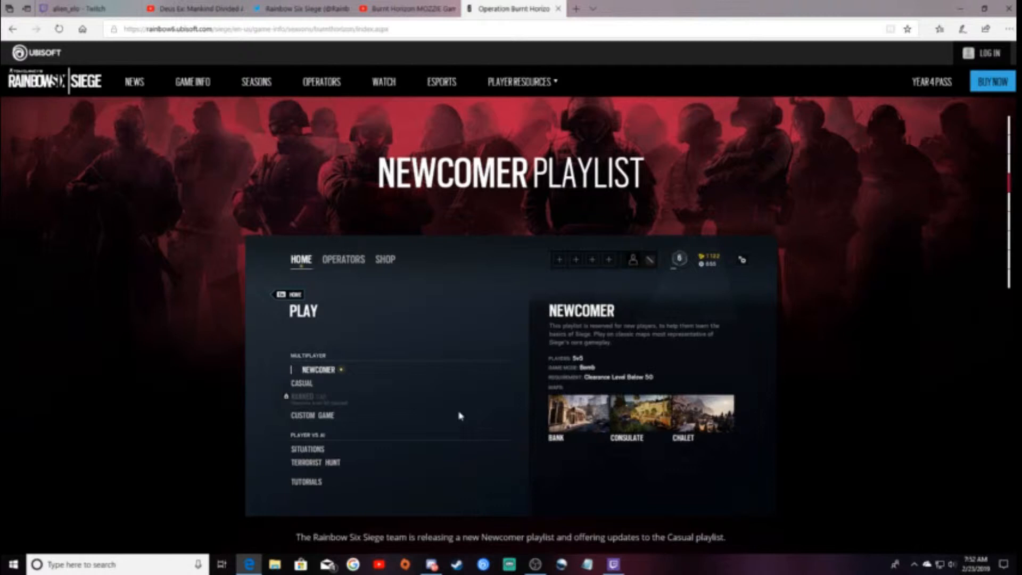
mouse_move(470, 409)
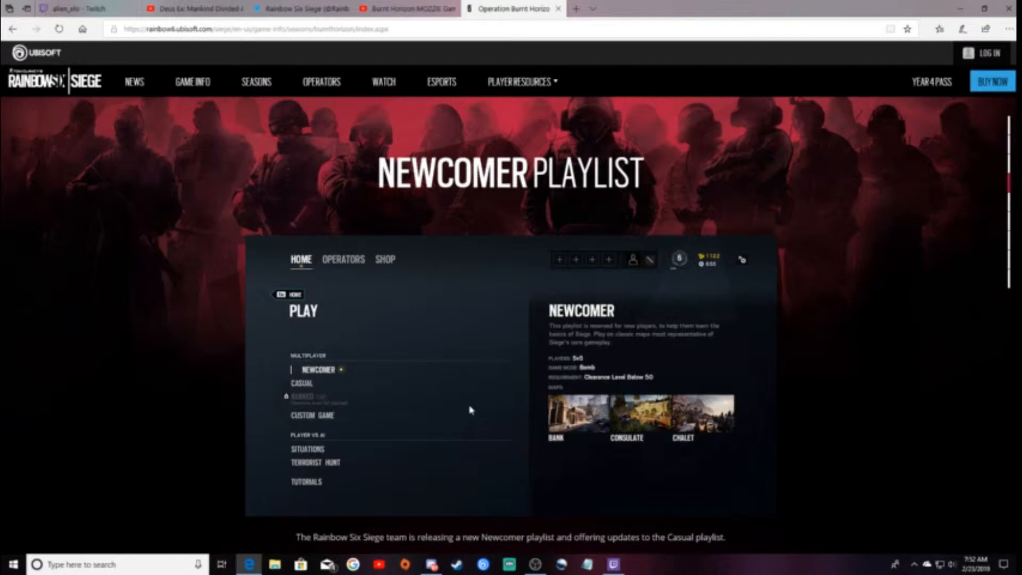
scroll("down", 3)
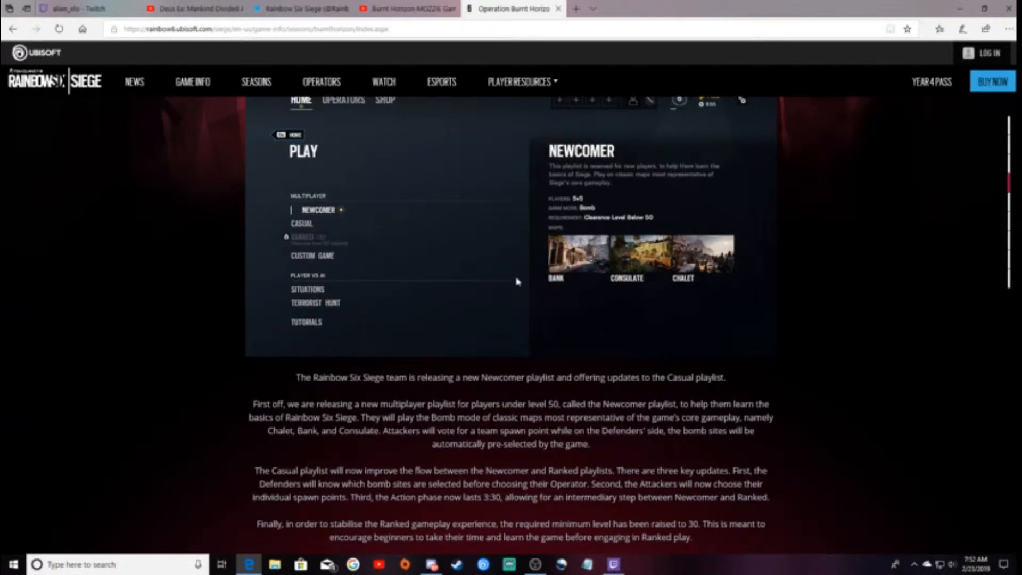
mouse_move(521, 325)
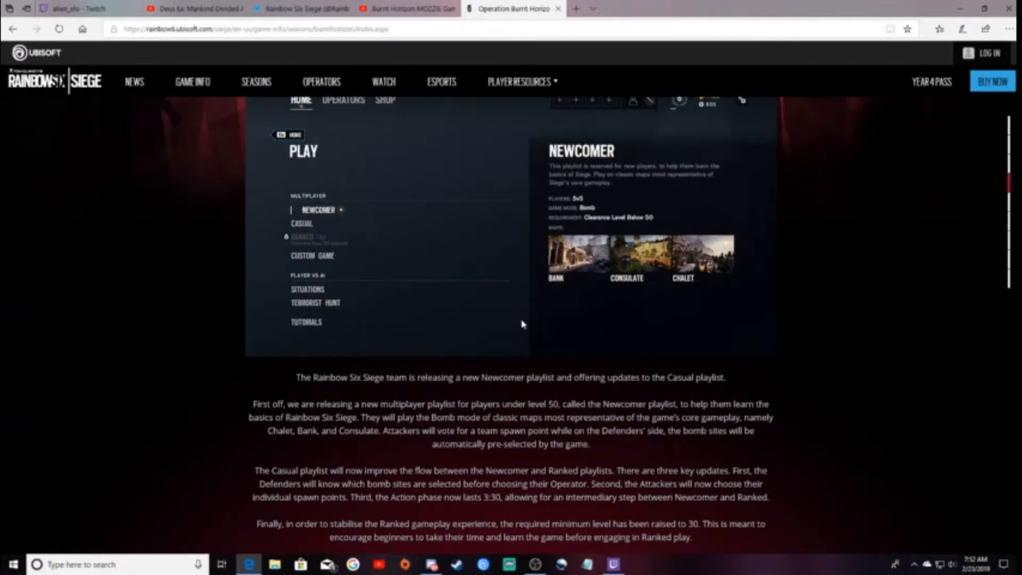
scroll("down", 3)
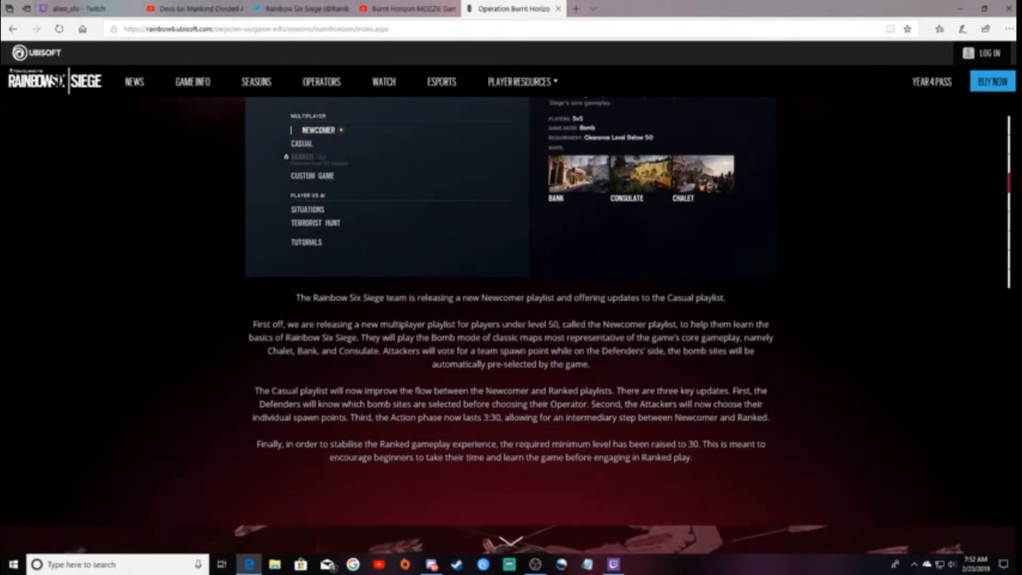
mouse_move(576, 381)
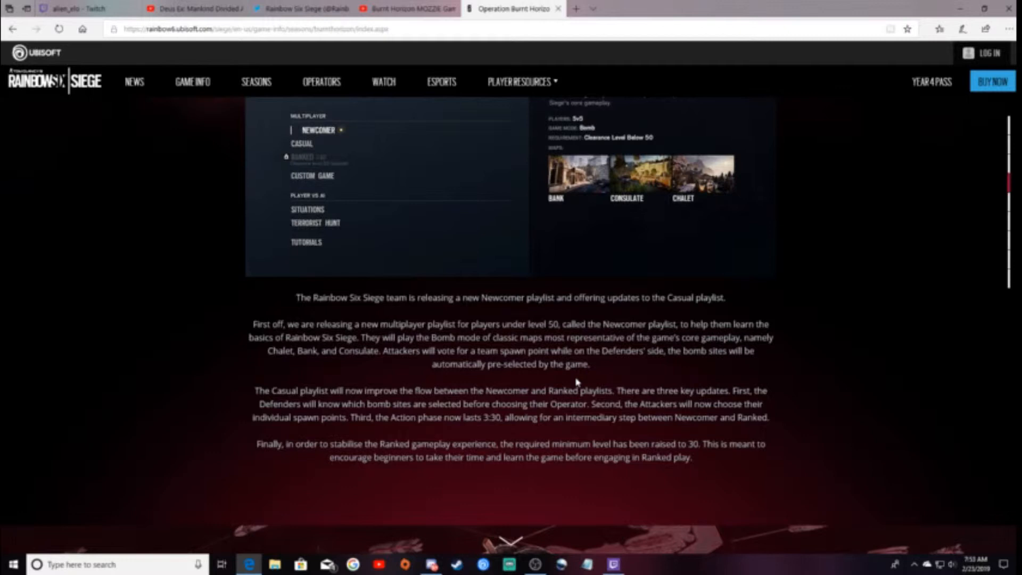
scroll("down", 3)
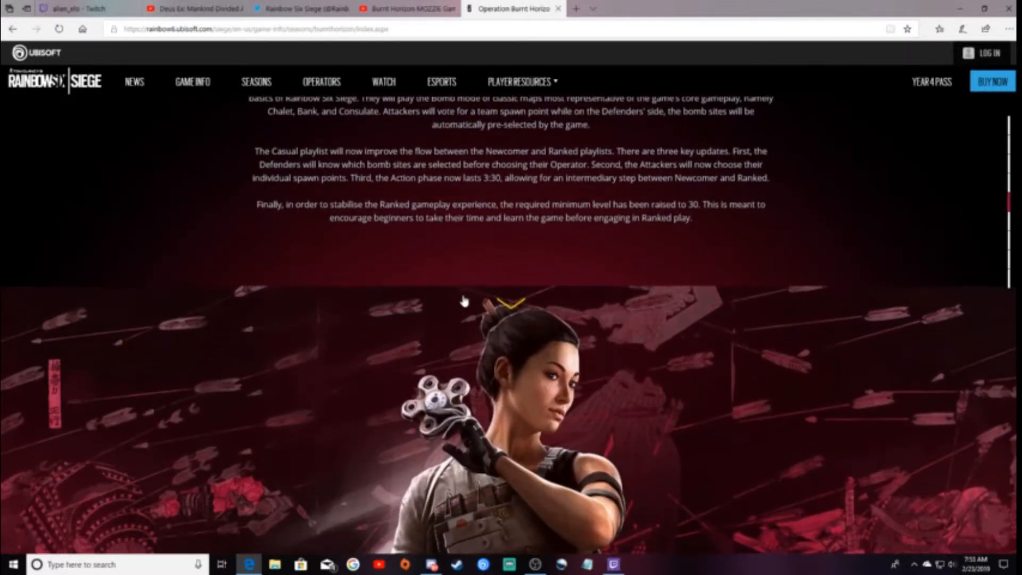
- Scroll past the Hibana artwork to the Hibana Elite Set description
scroll("down", 3)
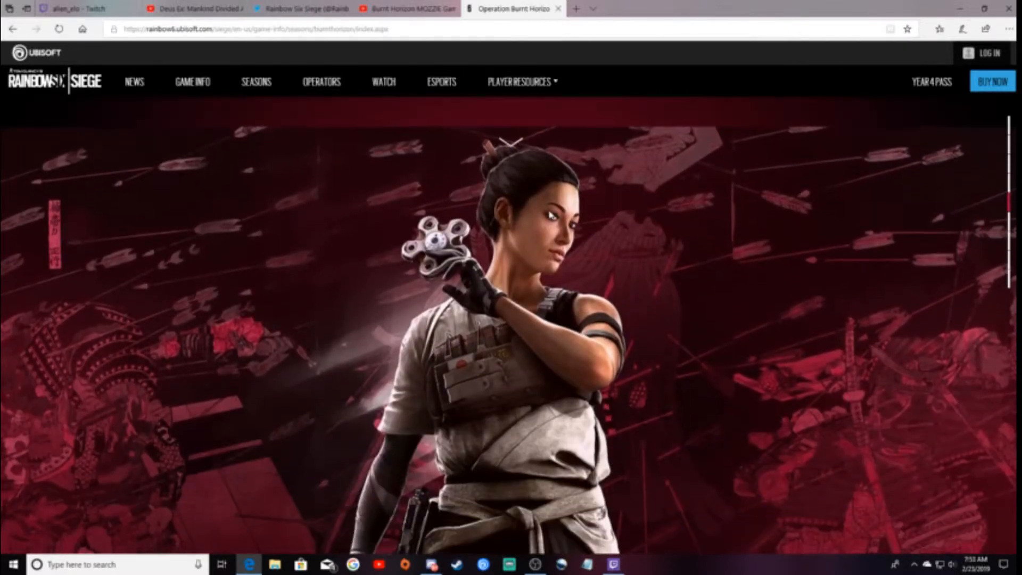
scroll("down", 3)
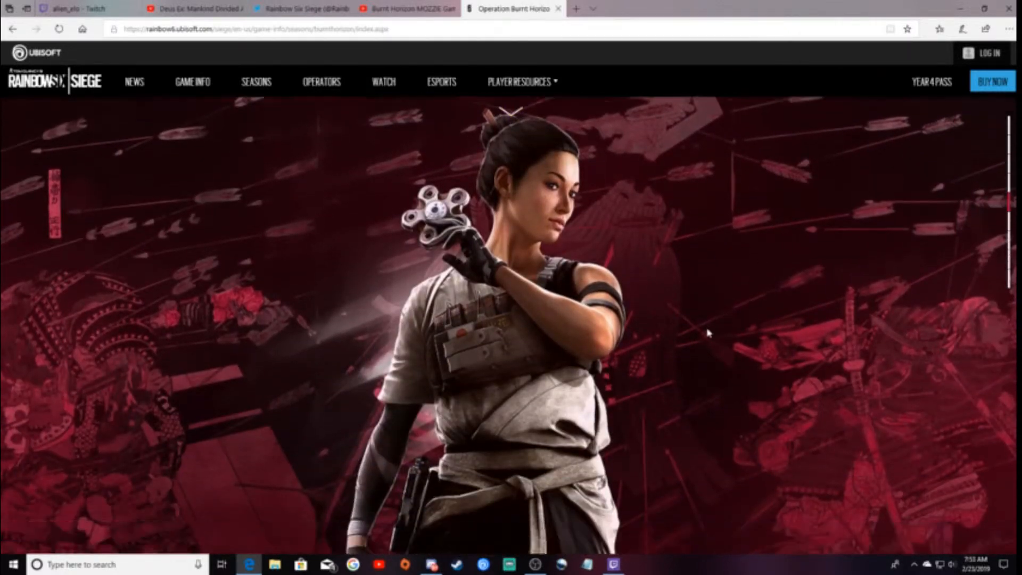
scroll("down", 3)
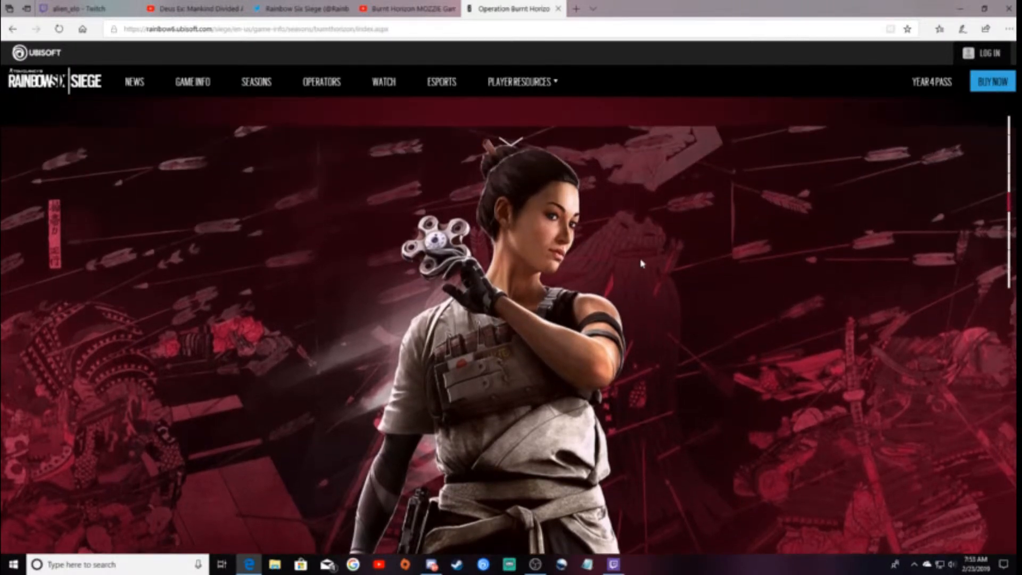
scroll("down", 3)
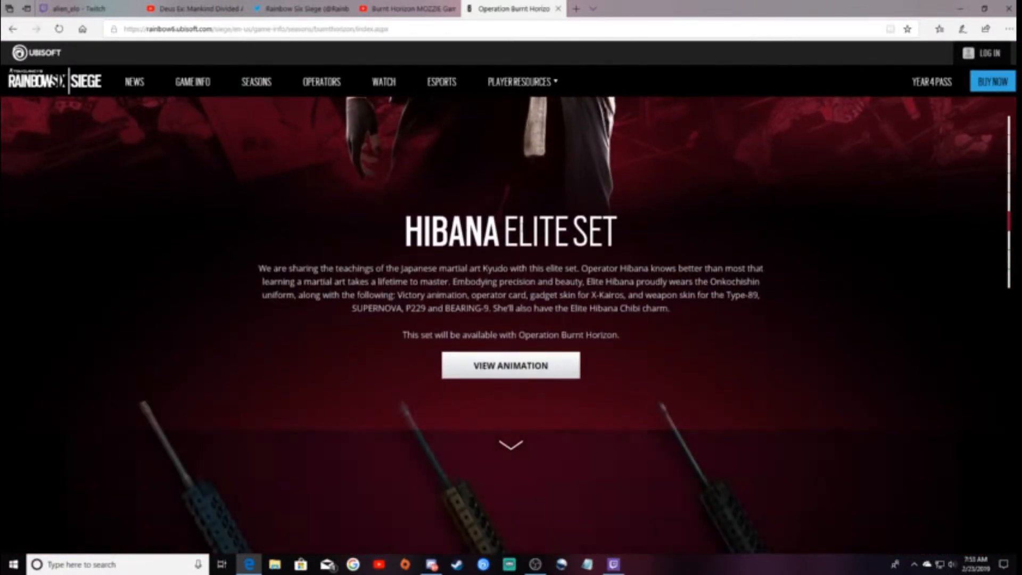
left_click(510, 366)
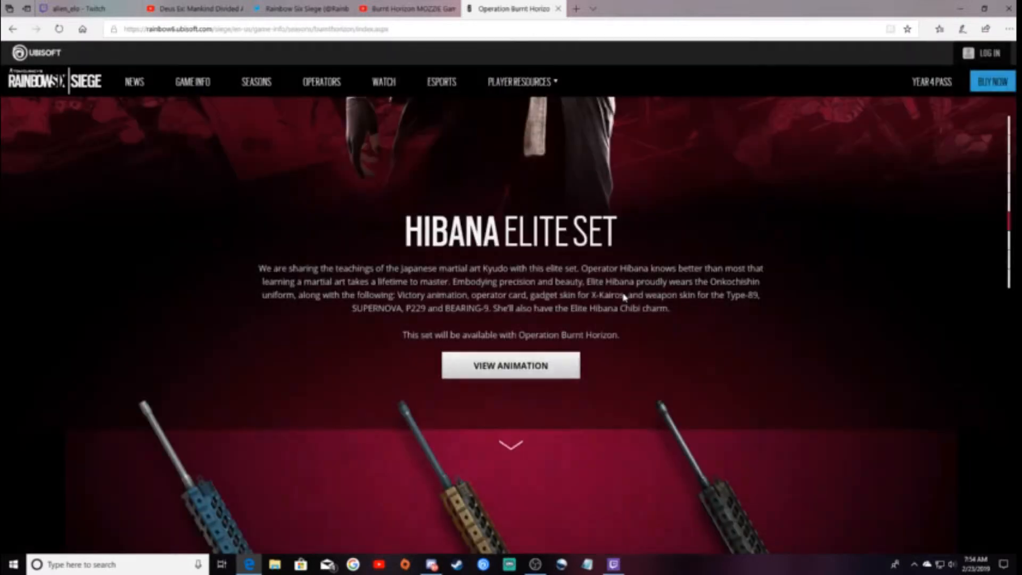
- Scroll past the three rifle skin images to the Burnt Horizon Weapon Skins description
scroll("down", 3)
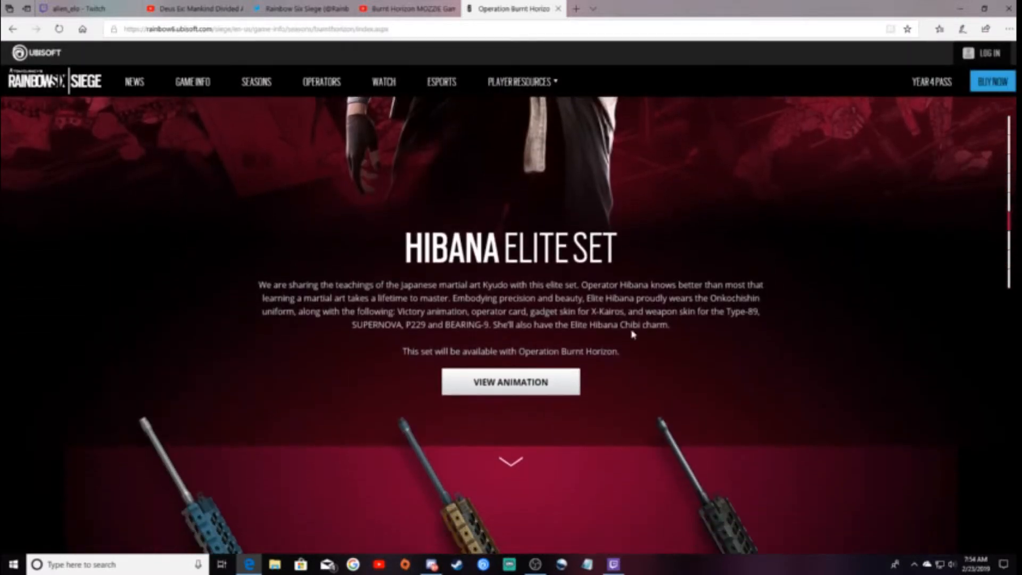
scroll("down", 3)
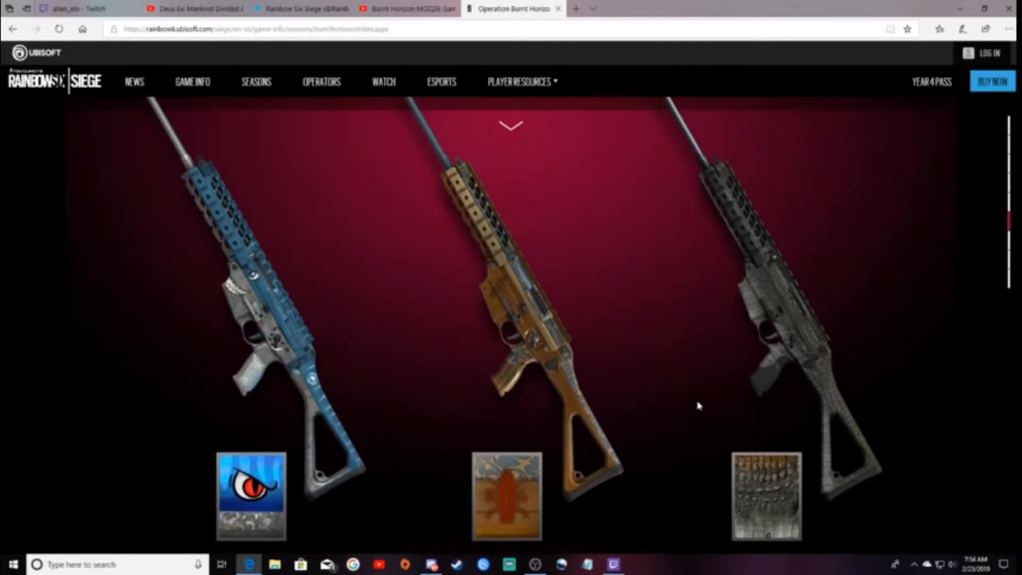
mouse_move(279, 357)
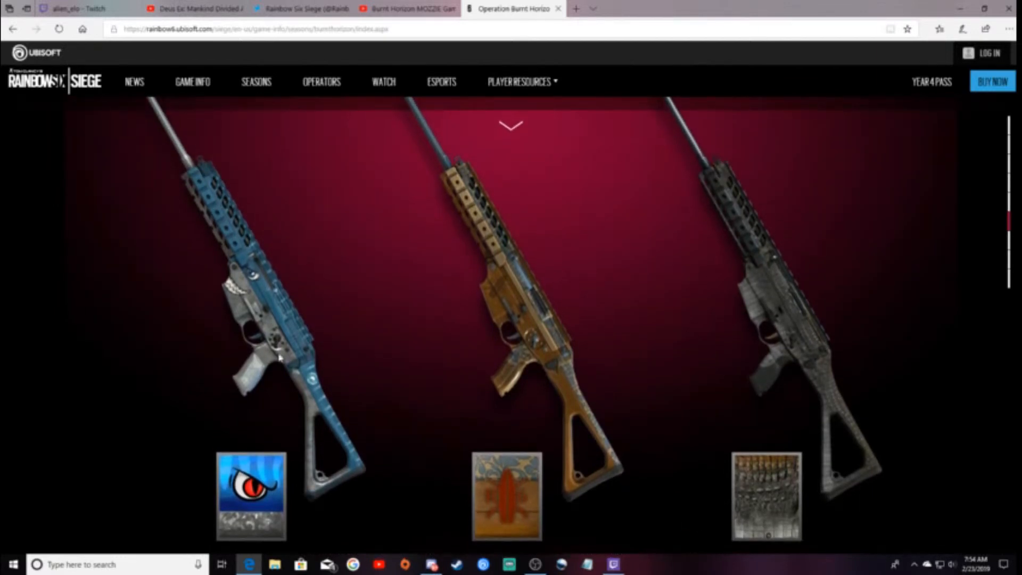
scroll("down", 3)
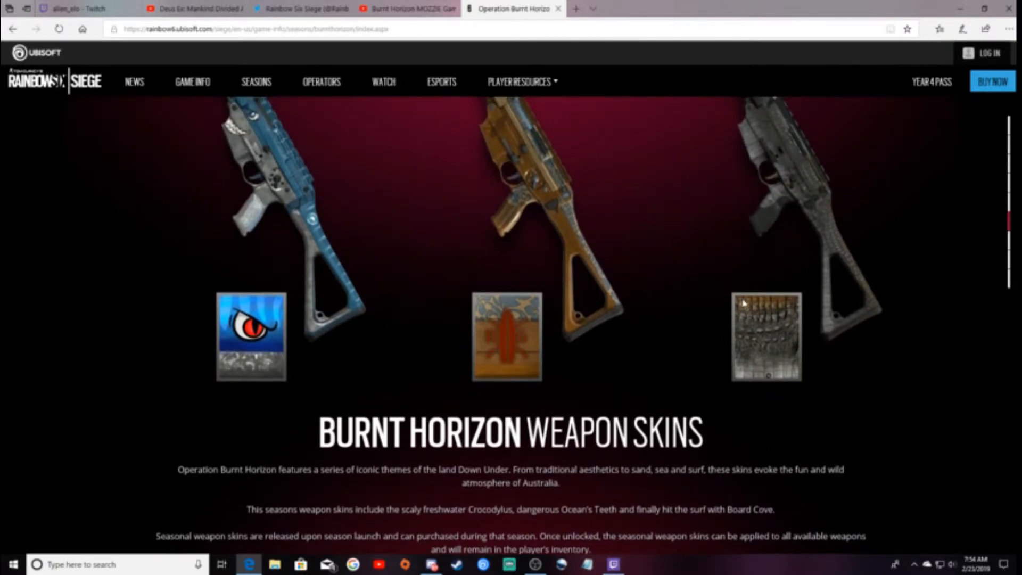
scroll("down", 3)
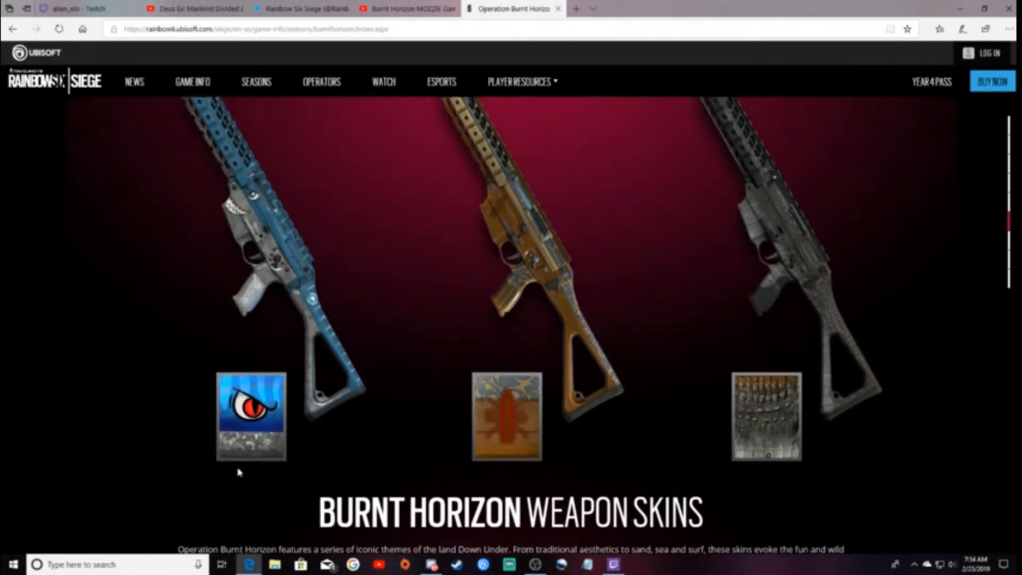
scroll("down", 3)
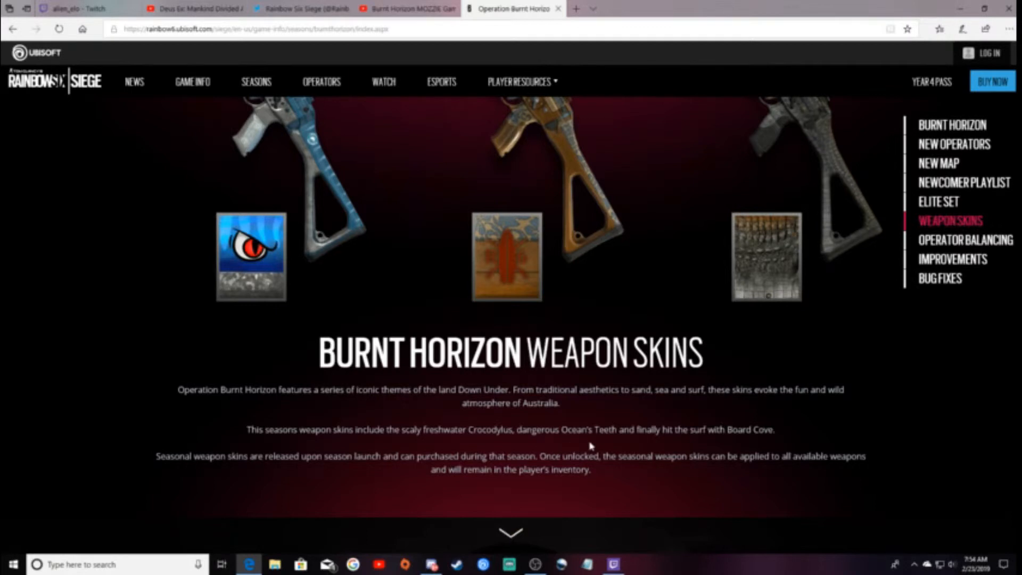
mouse_move(590, 445)
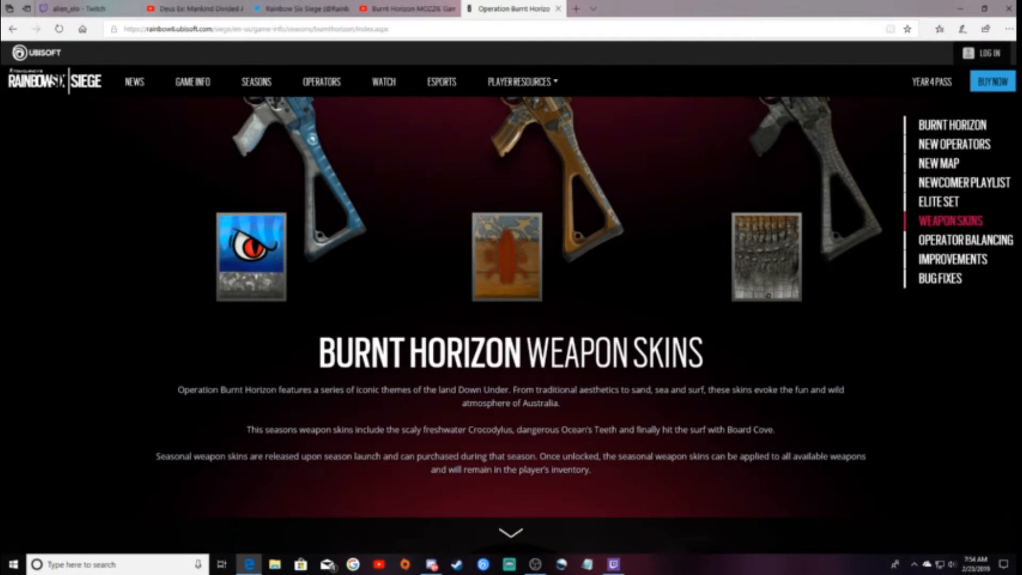
mouse_move(736, 439)
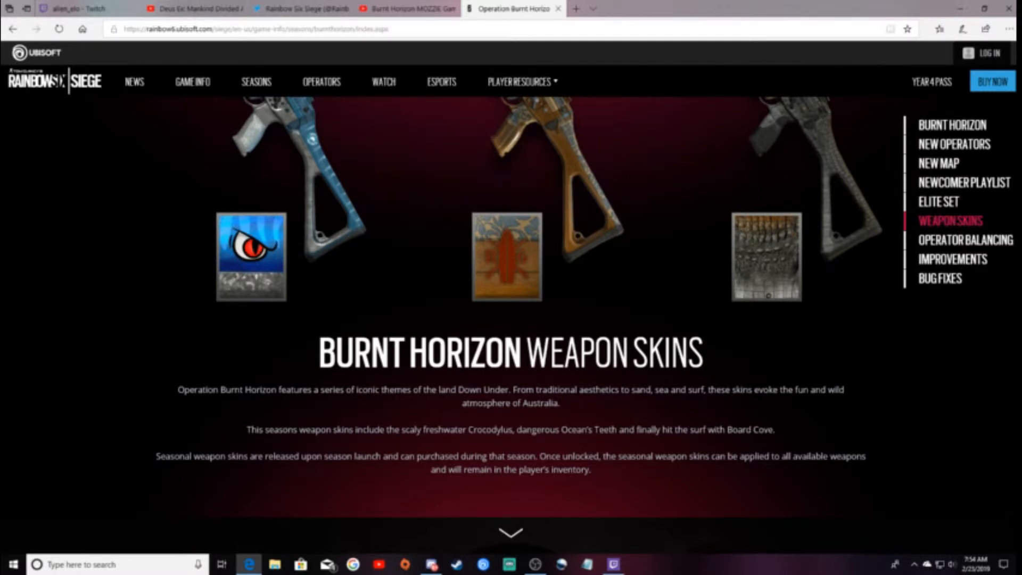
scroll("down", 3)
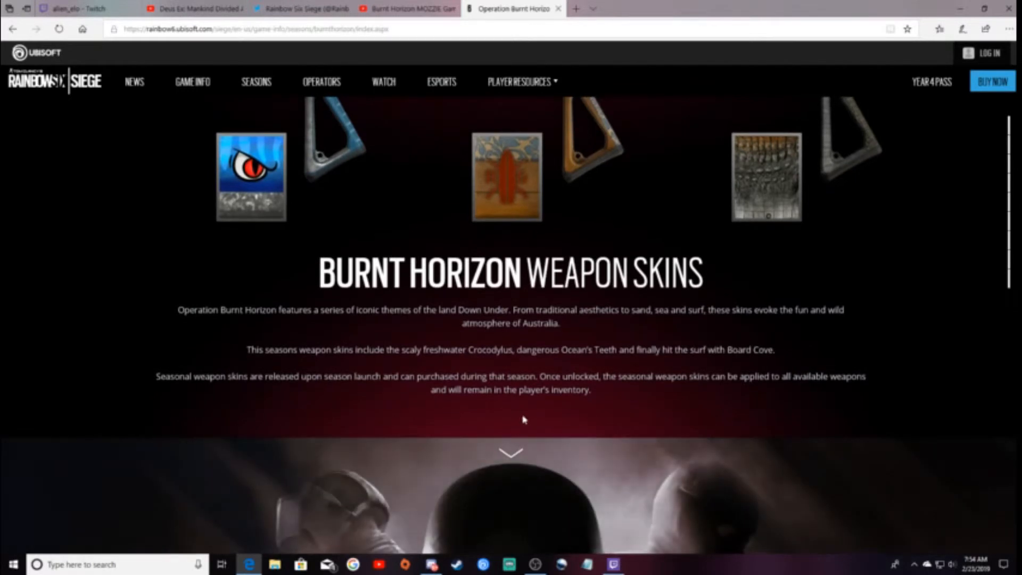
- Scroll through the balancing notes for Ash, Lesion, Maverick, Dokkaebi, Capitao and Clash
scroll("down", 3)
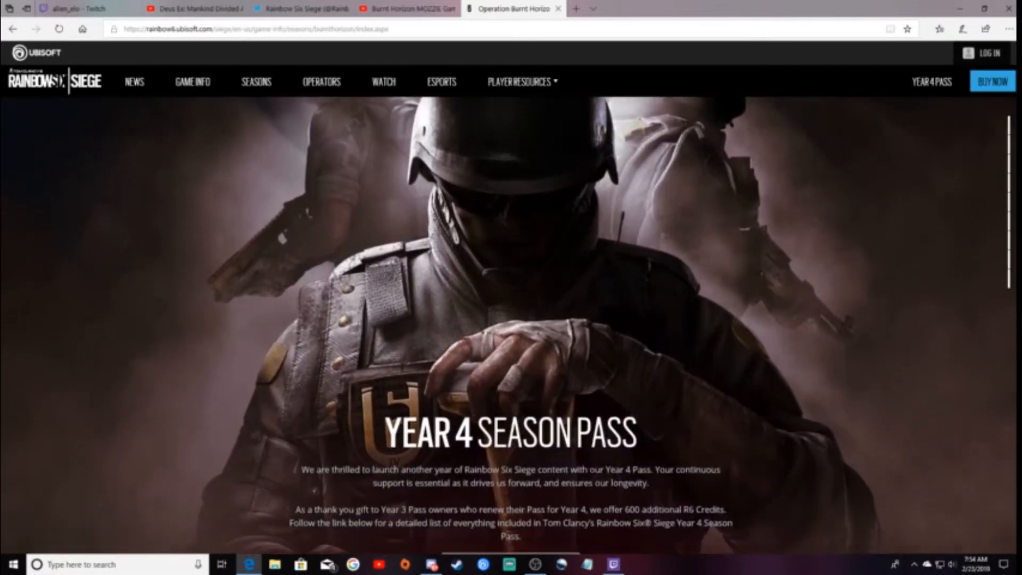
scroll("down", 3)
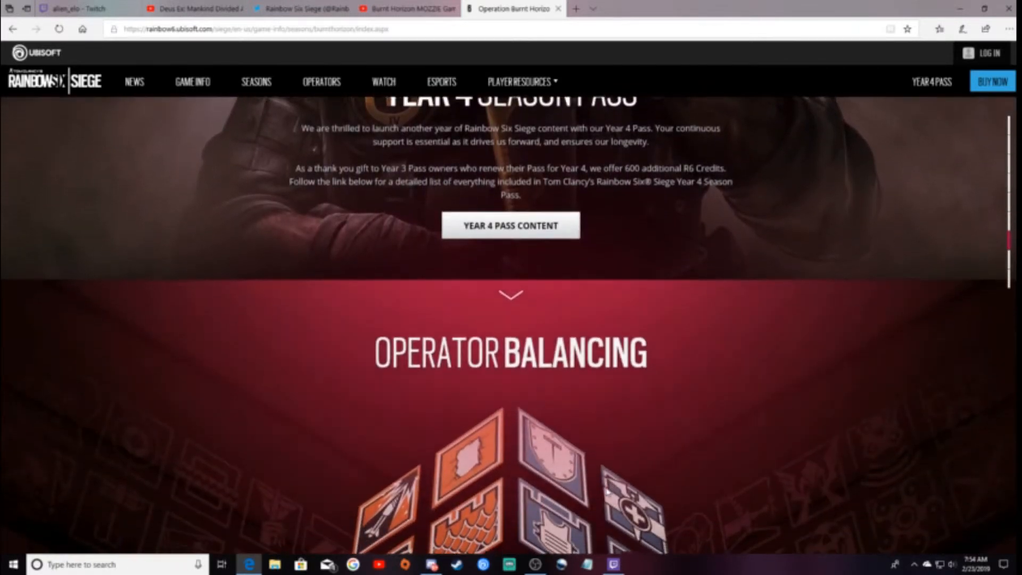
scroll("down", 3)
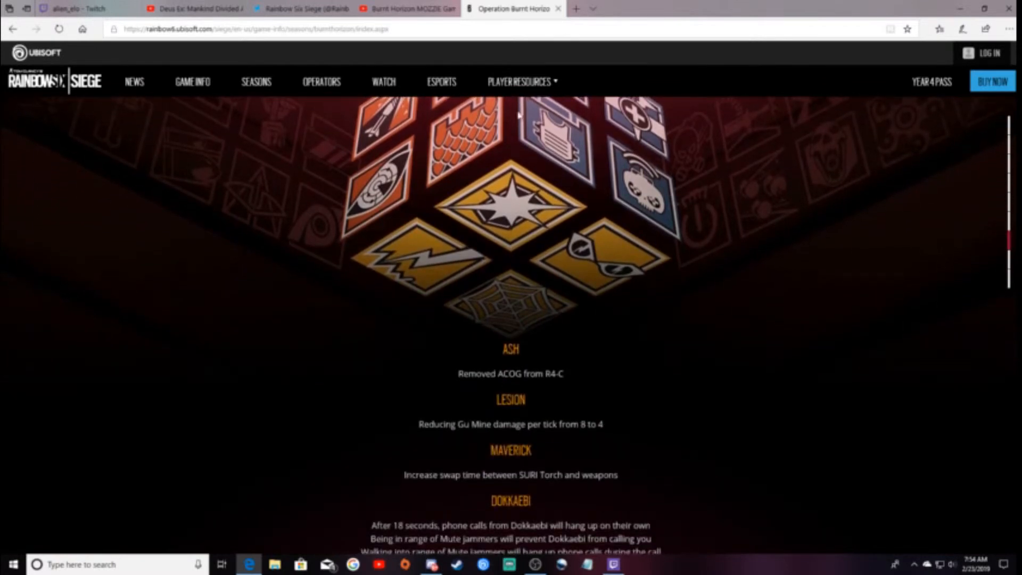
scroll("down", 3)
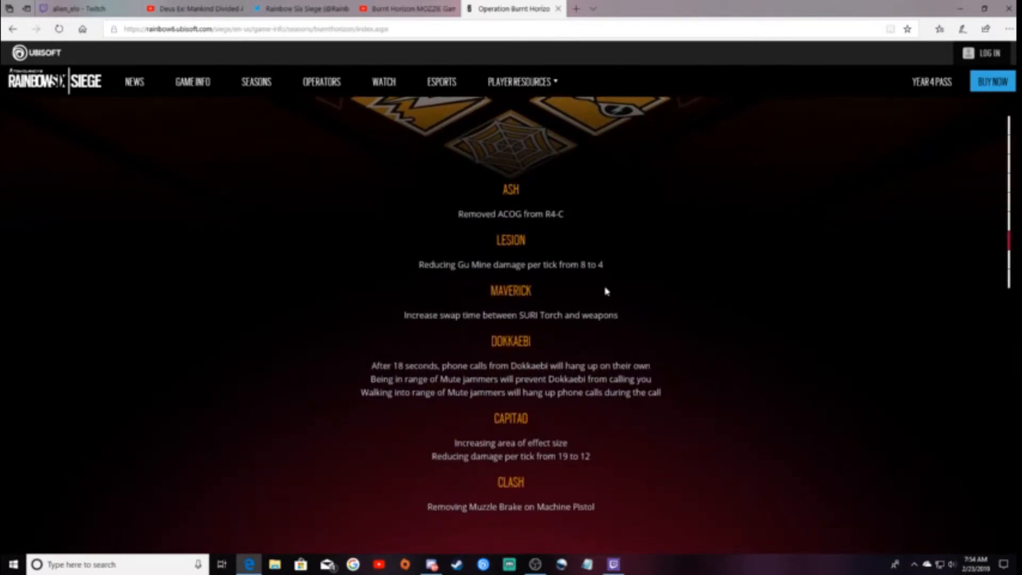
scroll("up", 3)
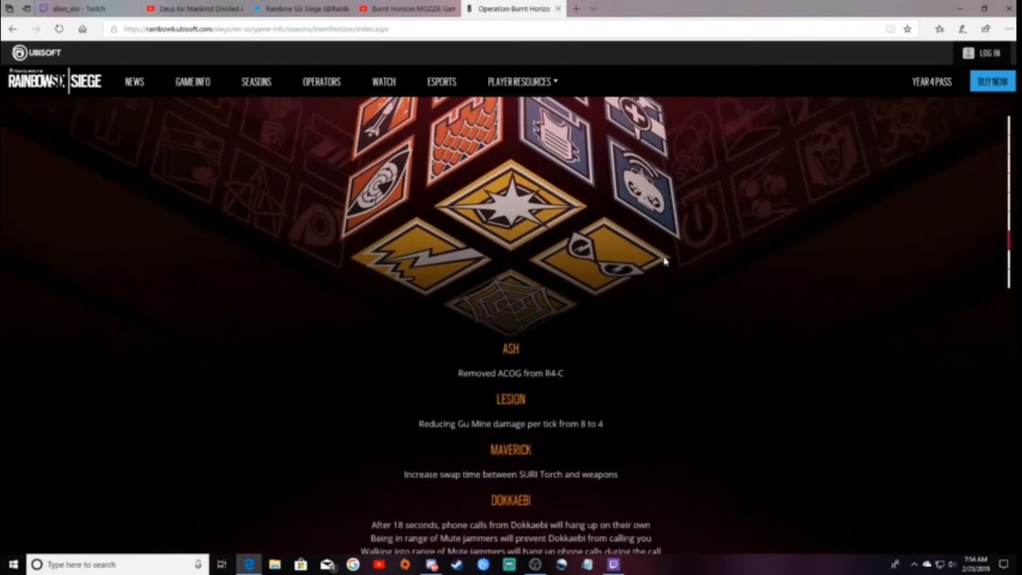
scroll("down", 3)
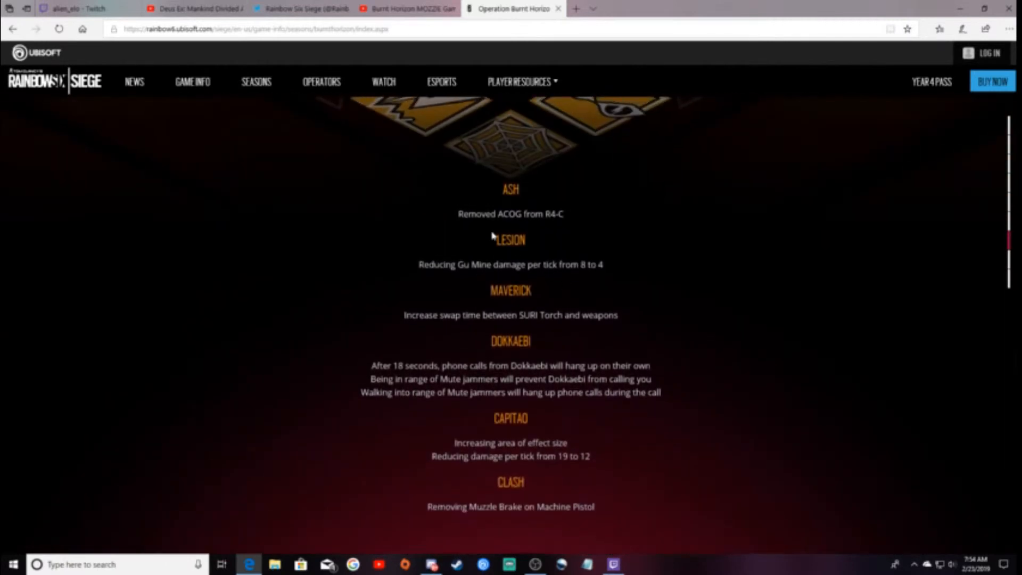
mouse_move(404, 279)
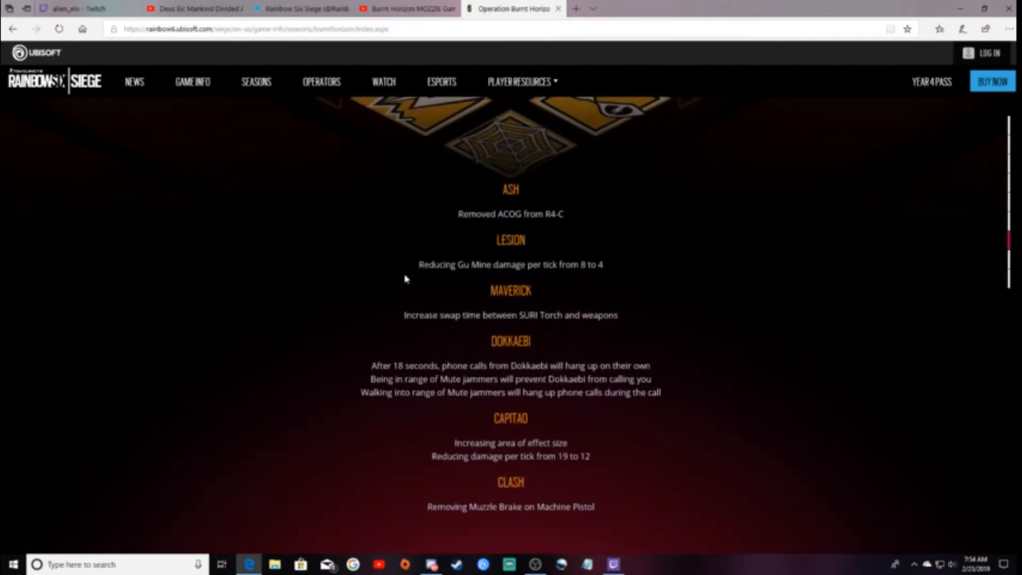
mouse_move(437, 282)
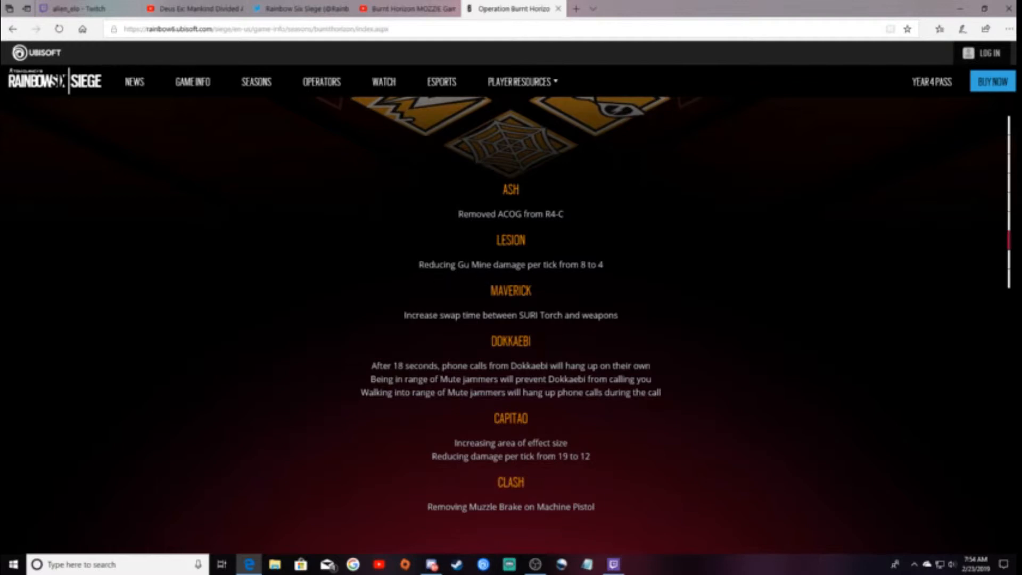
mouse_move(552, 287)
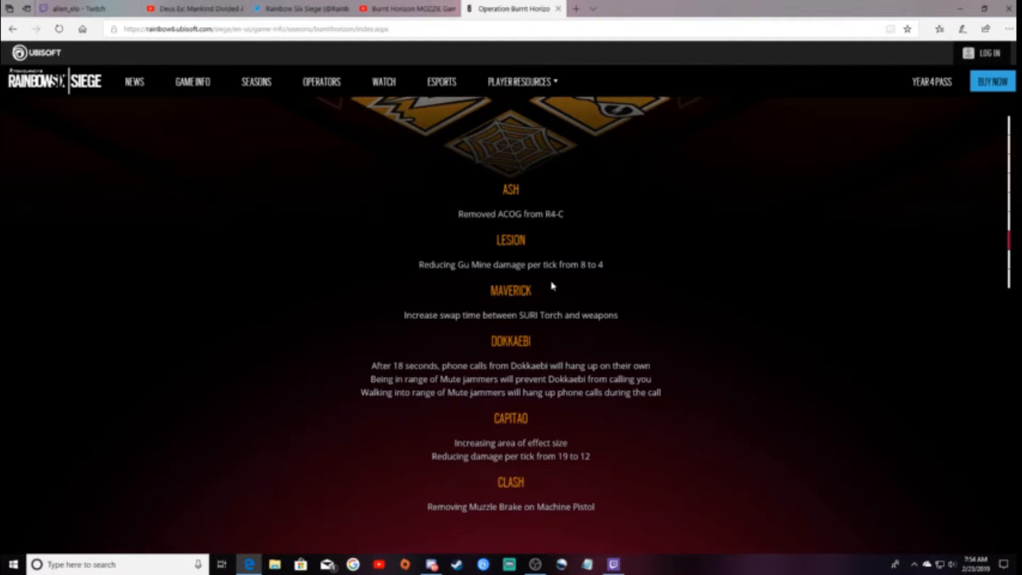
scroll("down", 3)
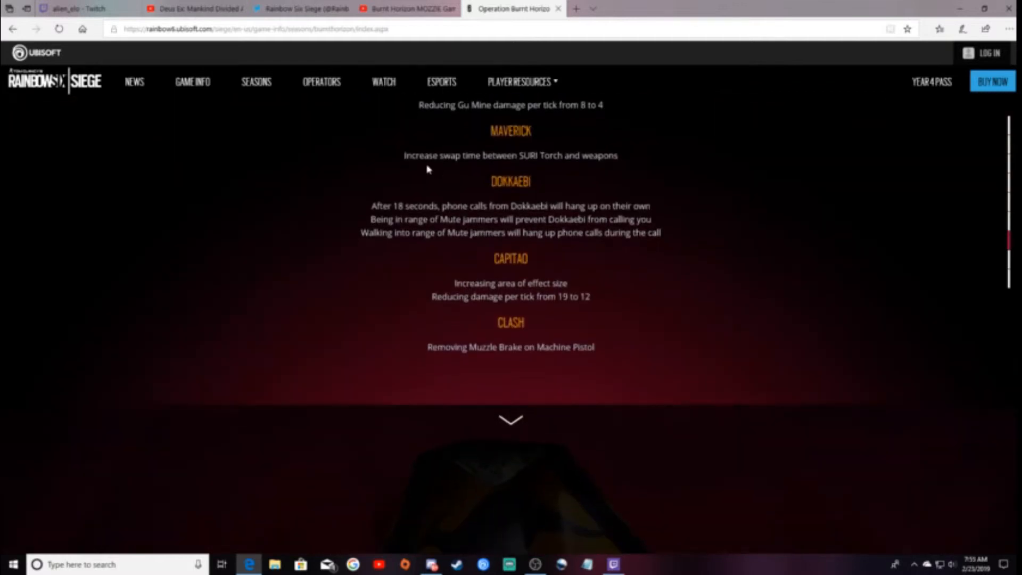
mouse_move(544, 181)
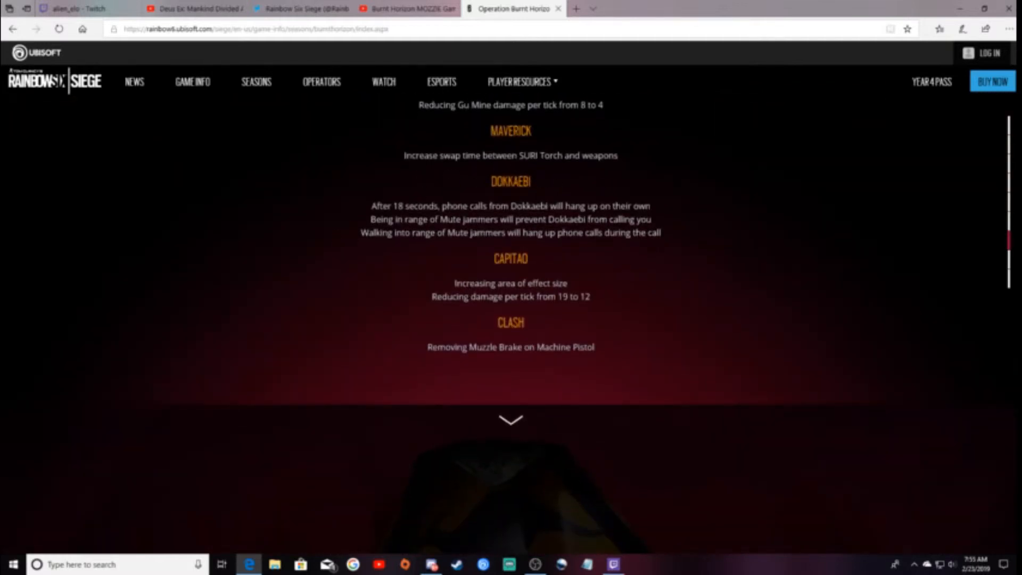
mouse_move(810, 319)
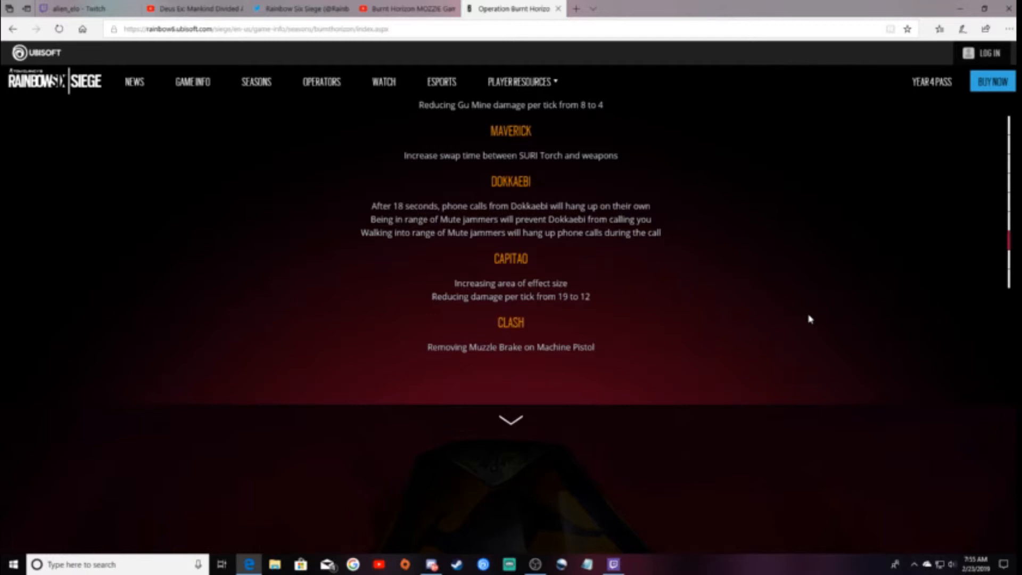
mouse_move(820, 317)
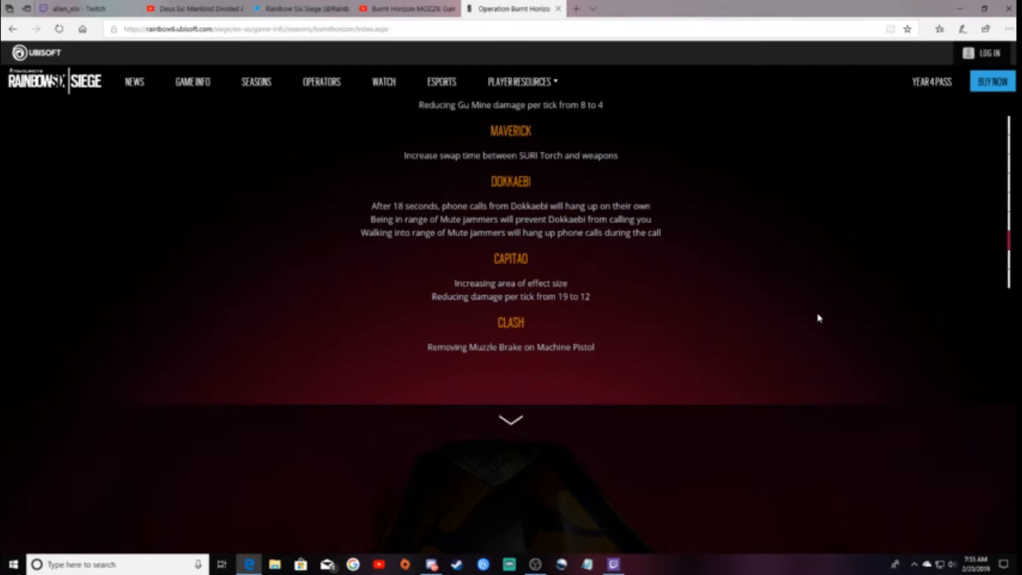
mouse_move(550, 184)
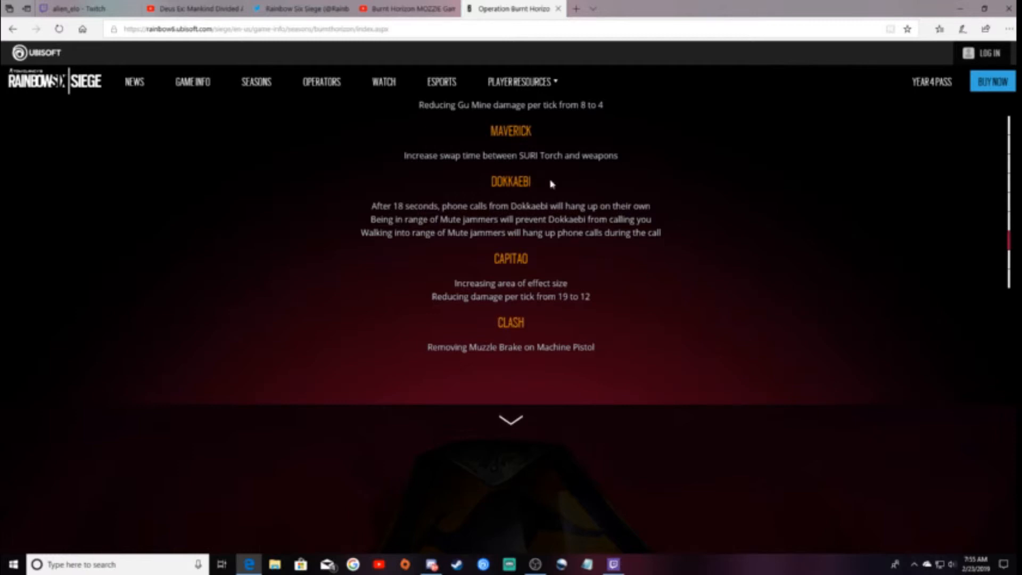
mouse_move(704, 237)
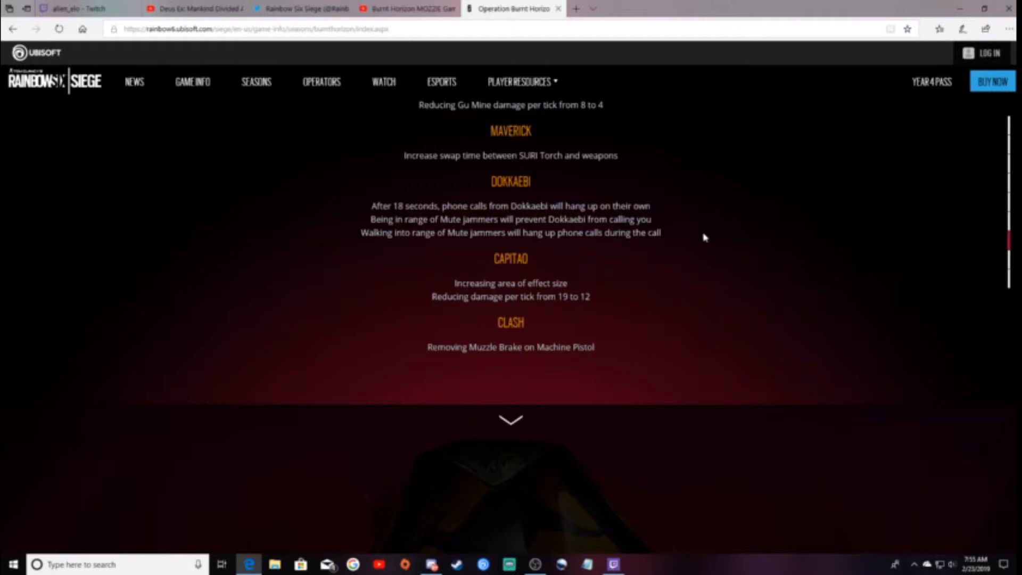
mouse_move(695, 341)
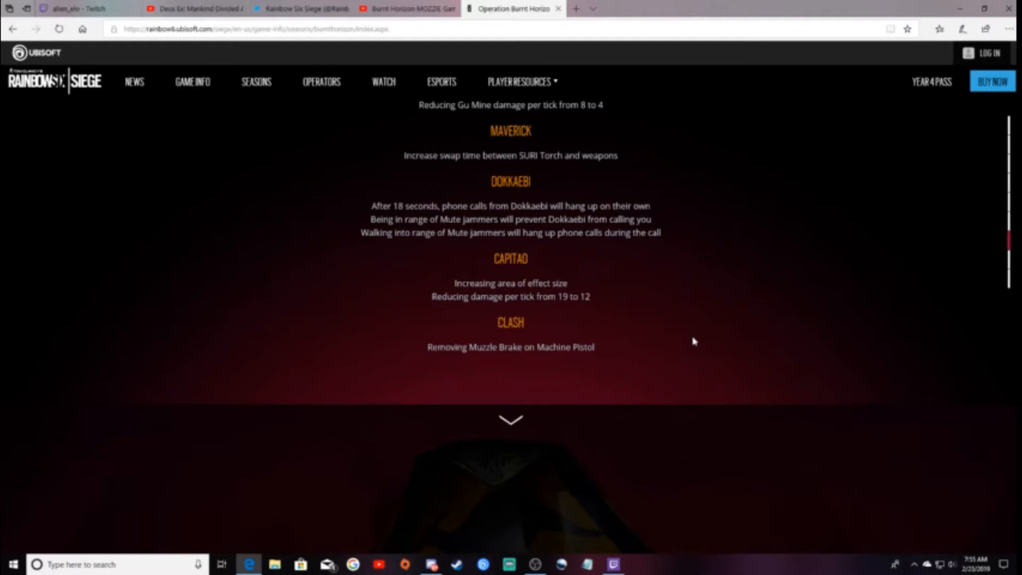
mouse_move(474, 261)
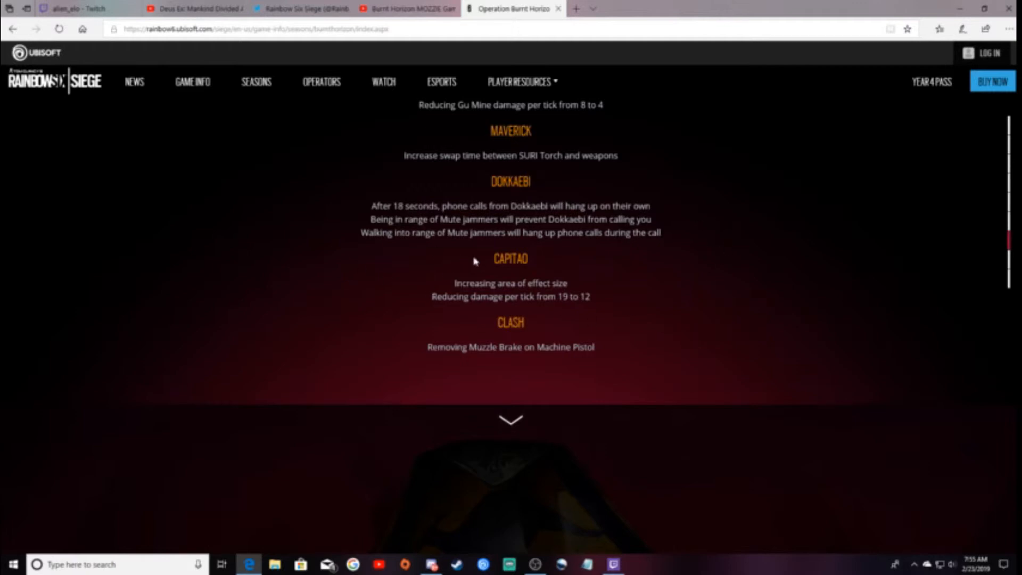
scroll("down", 3)
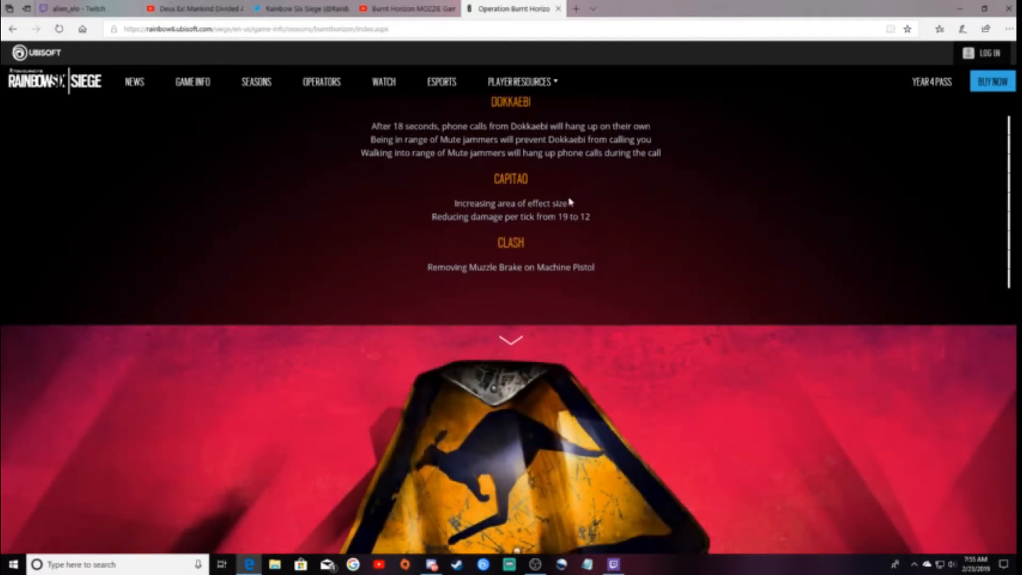
mouse_move(759, 243)
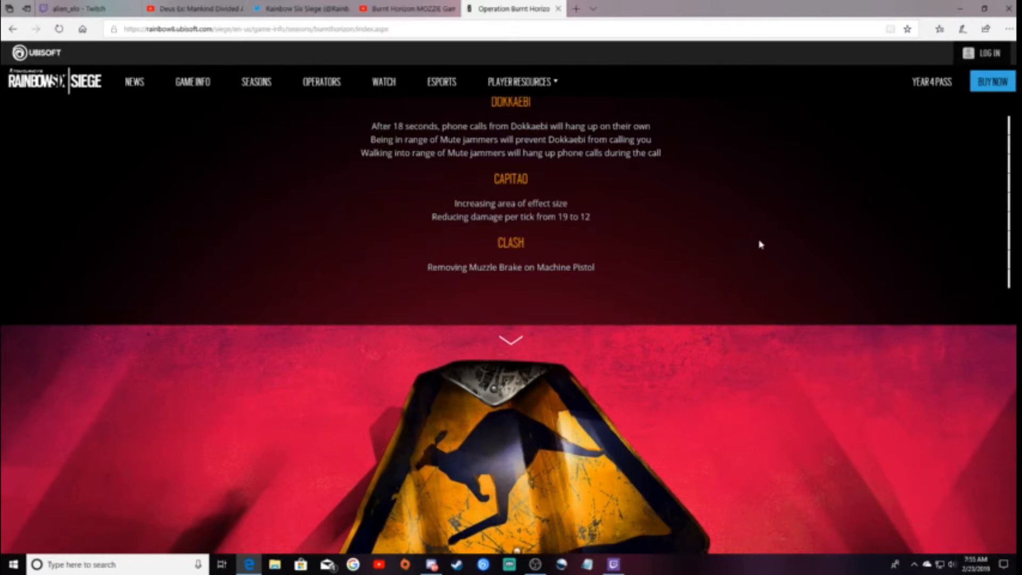
mouse_move(611, 253)
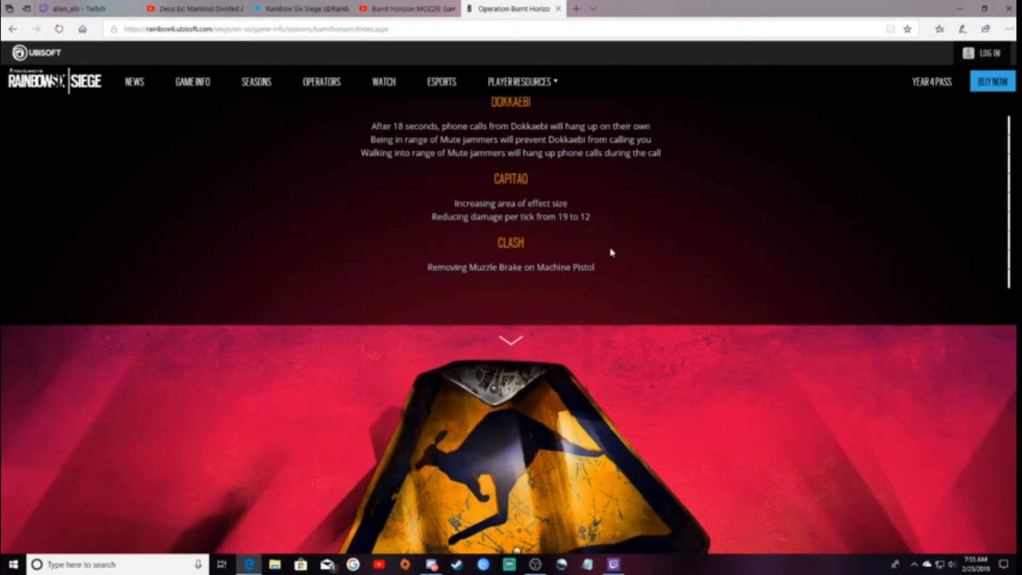
- Scroll through General Tweaks & Improvements: Game Balancing, Player Comfort and Game Health notes
scroll("down", 3)
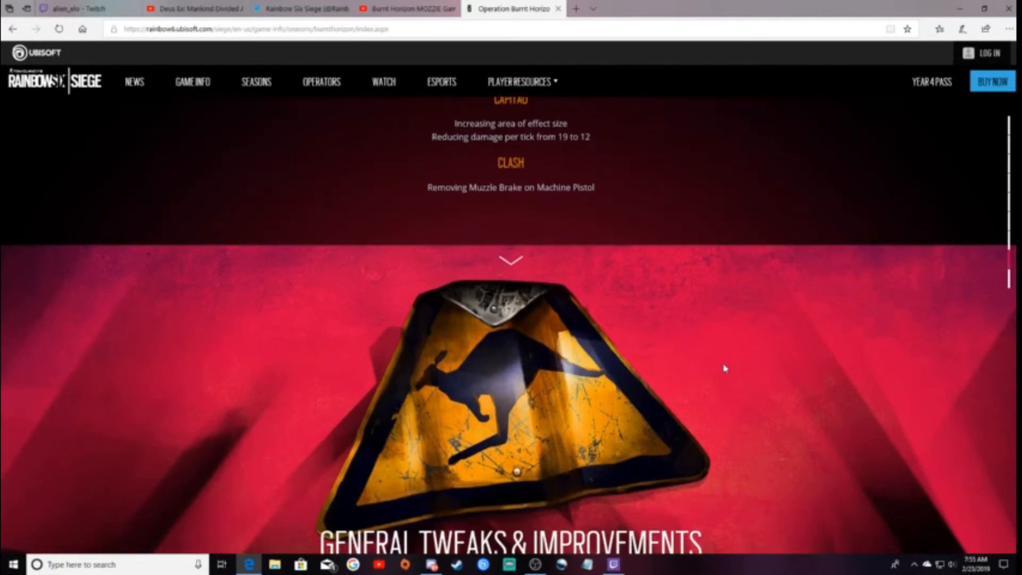
scroll("down", 3)
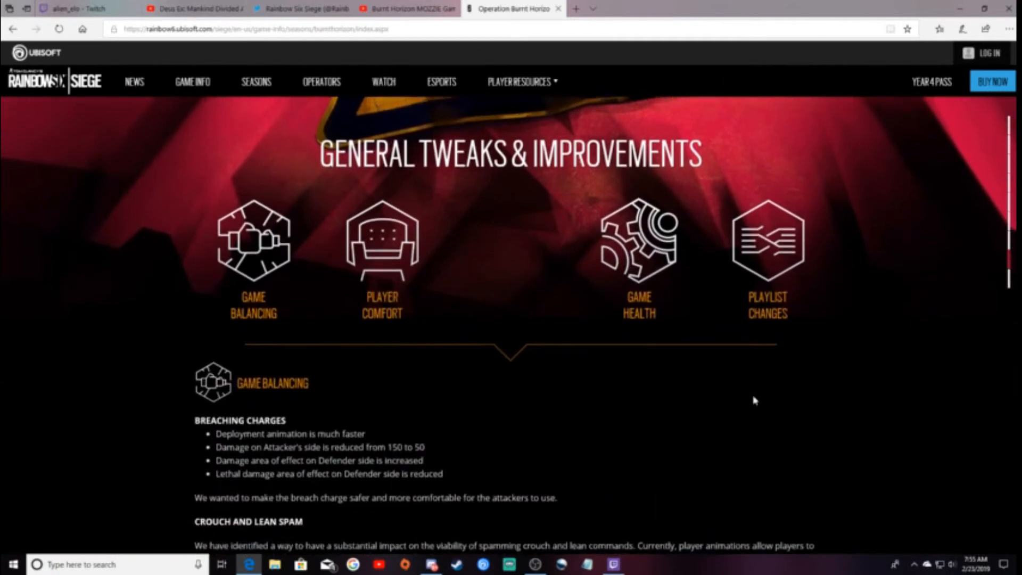
scroll("down", 3)
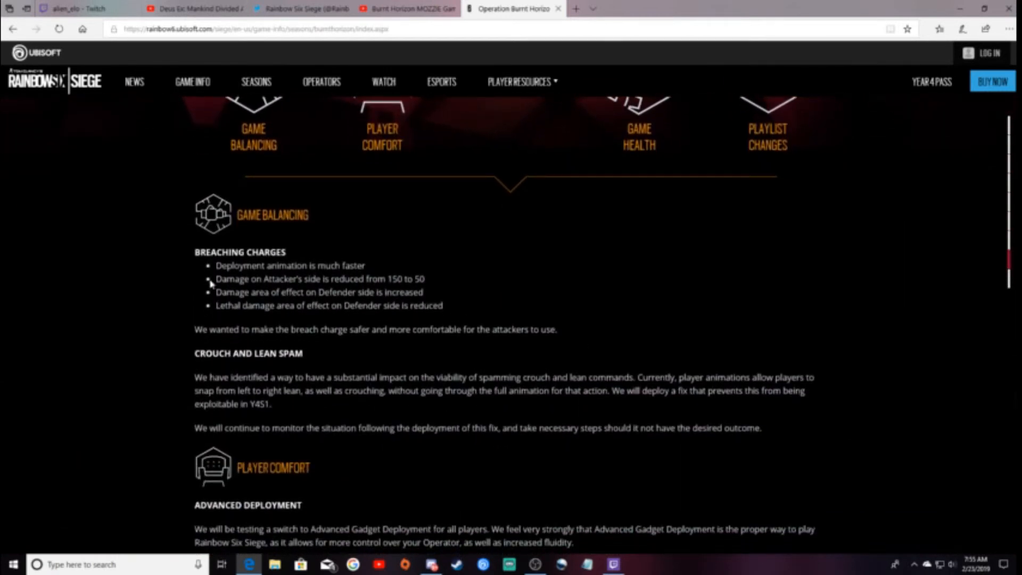
mouse_move(618, 309)
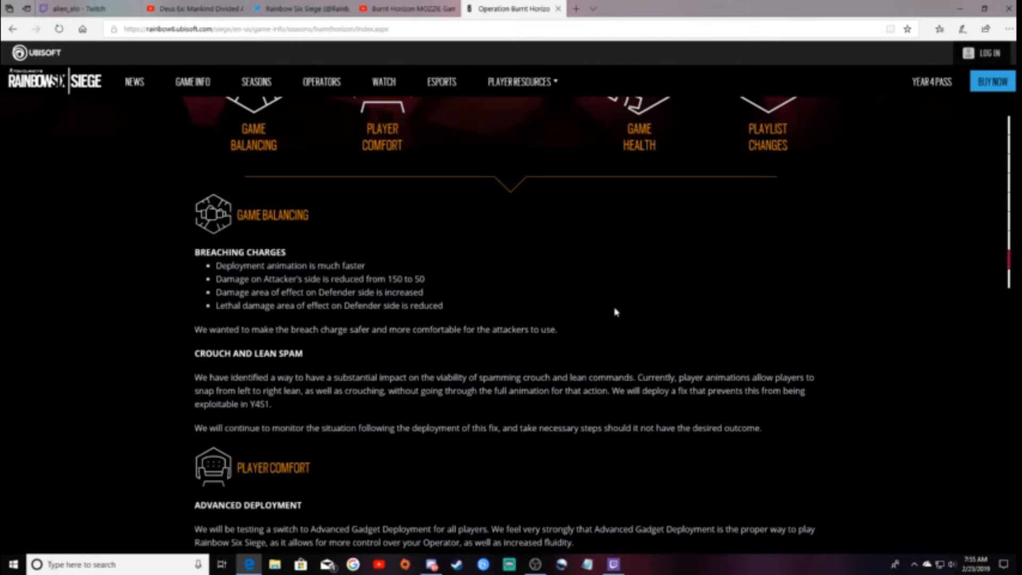
mouse_move(514, 315)
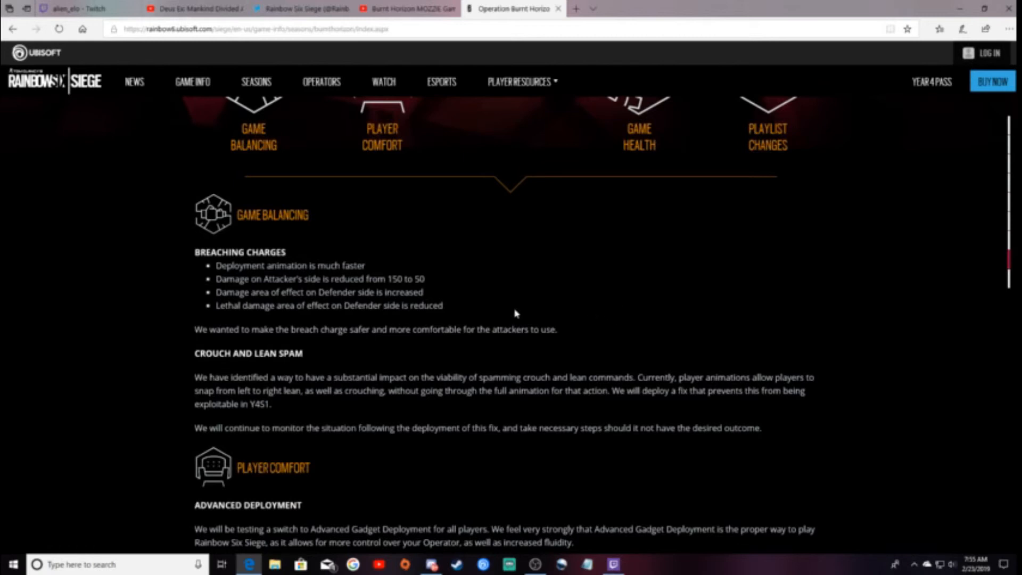
mouse_move(510, 321)
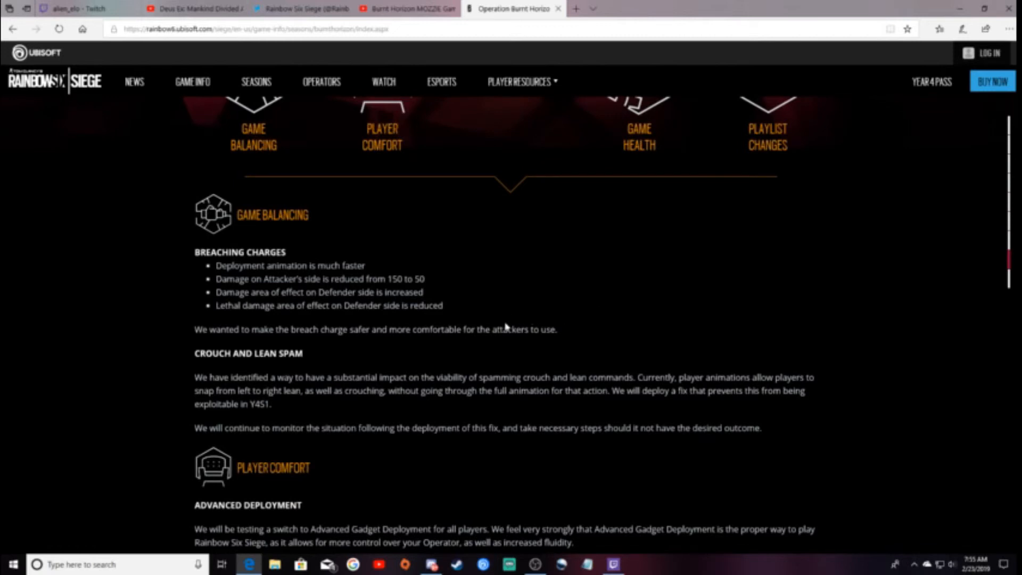
scroll("down", 3)
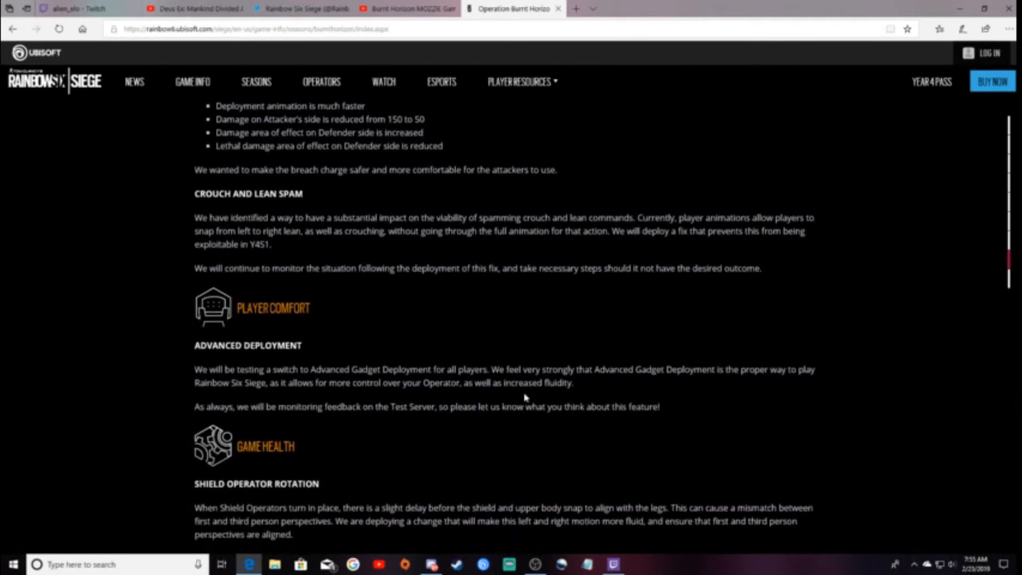
scroll("down", 3)
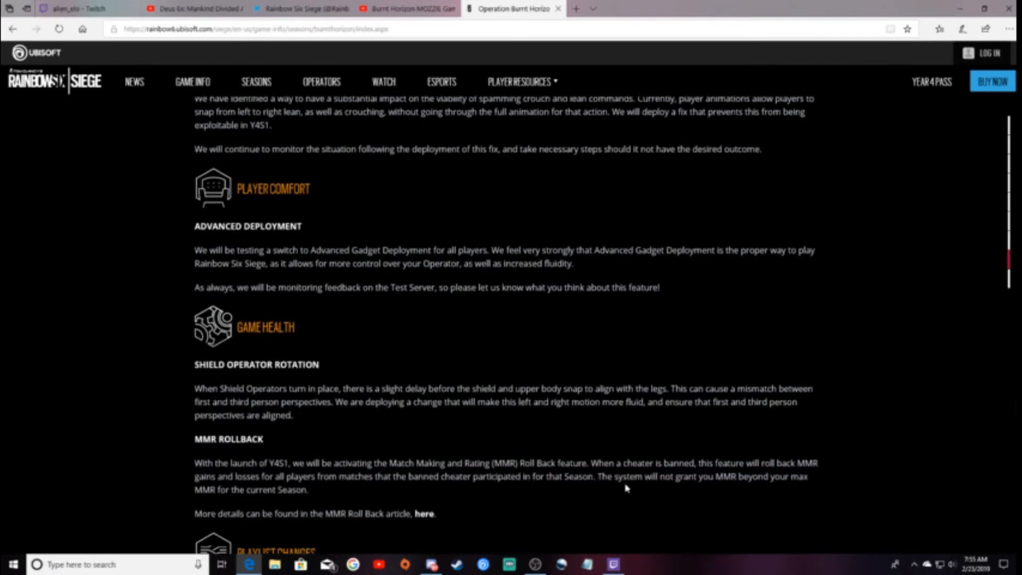
- Scroll down through the Ranked Playlist map pool to Fortress and Outback
scroll("down", 3)
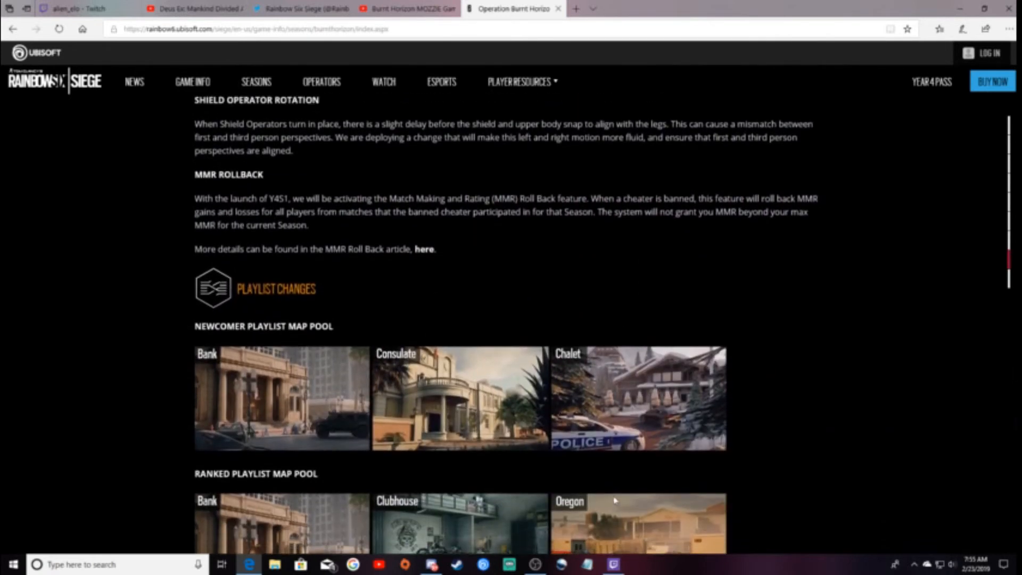
scroll("down", 3)
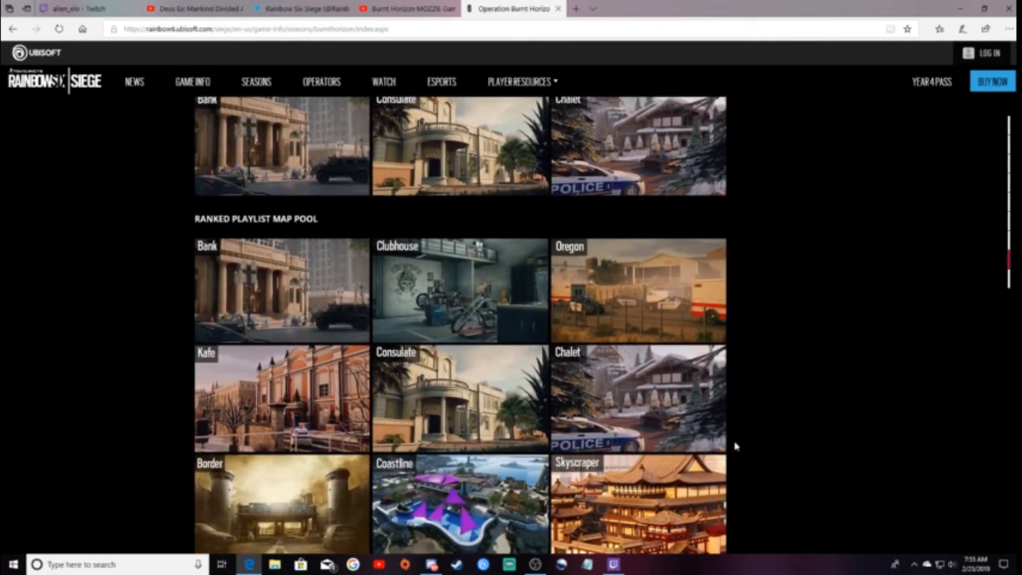
scroll("down", 3)
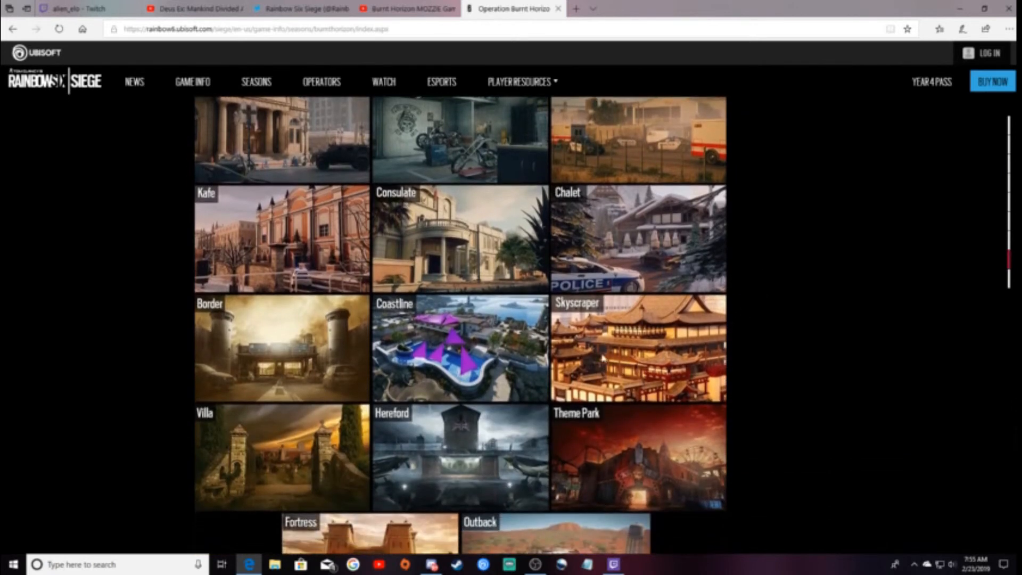
scroll("down", 3)
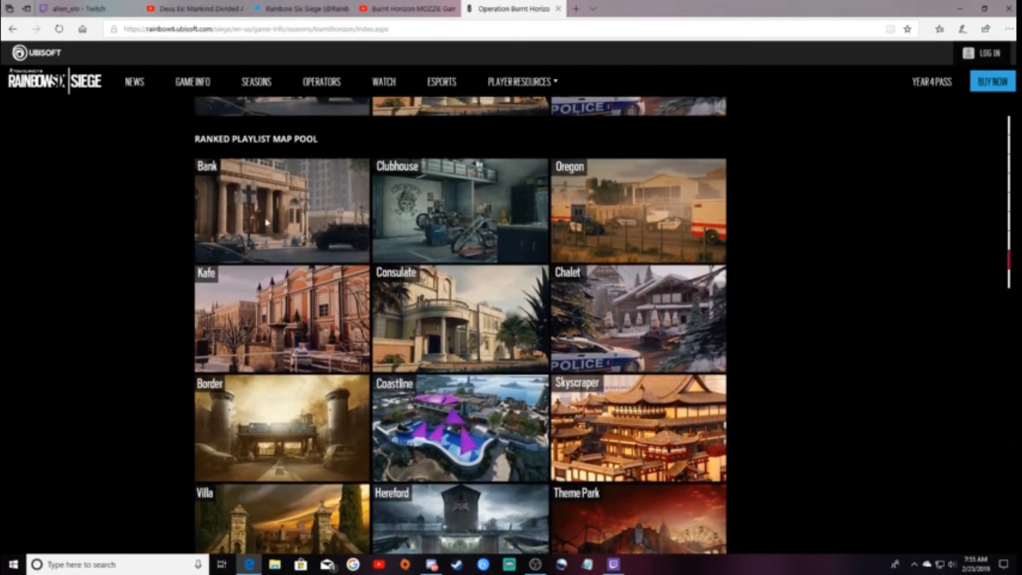
mouse_move(566, 240)
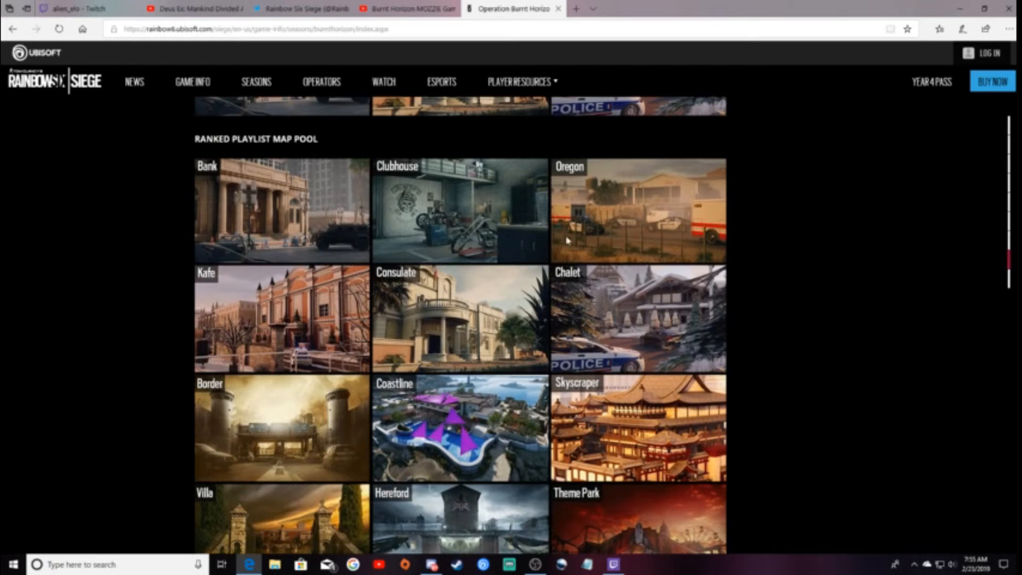
scroll("down", 3)
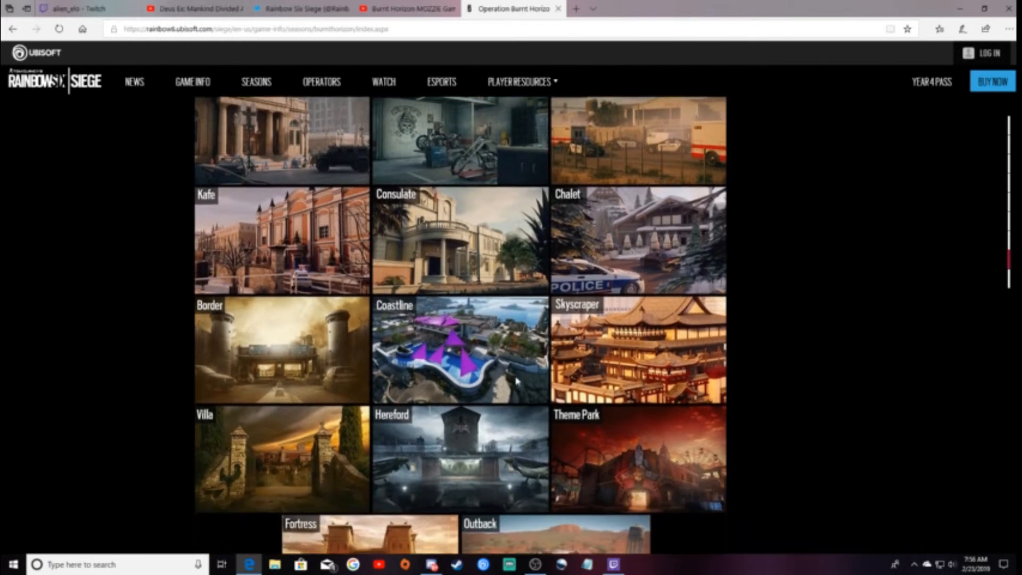
- Recheck the ranked list, then scroll on to the Casual Playlist map pool
scroll("down", 3)
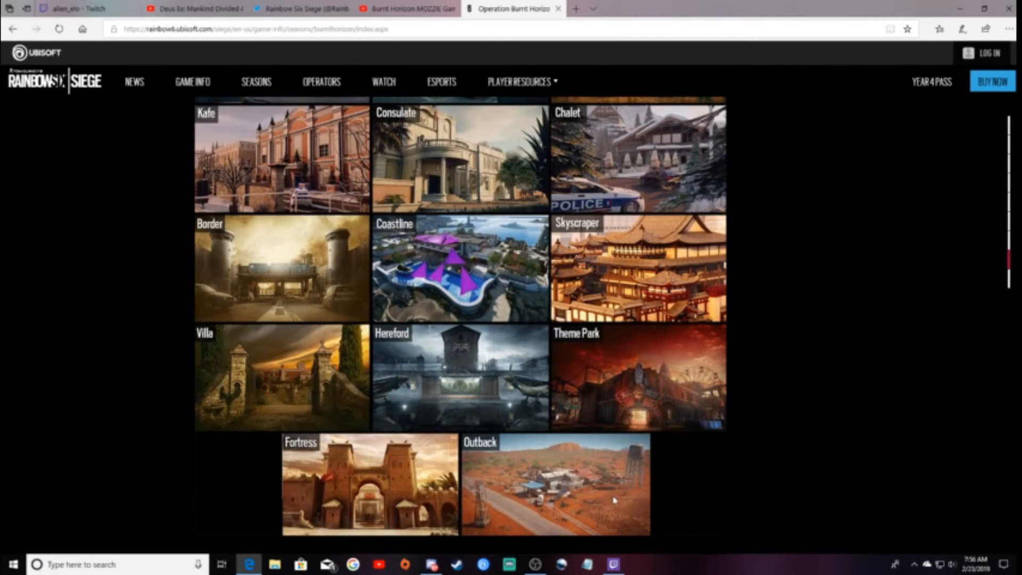
mouse_move(449, 396)
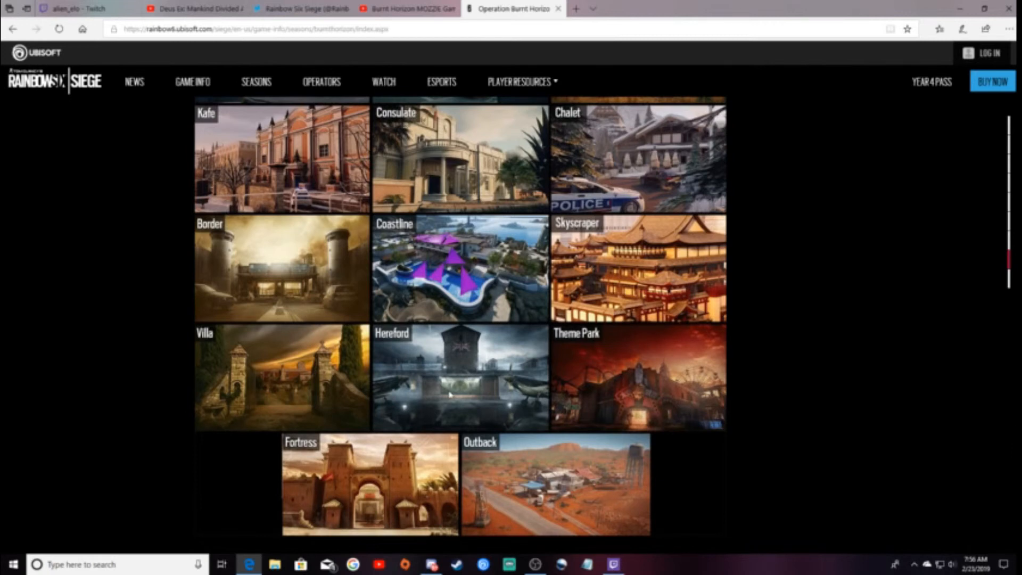
scroll("up", 3)
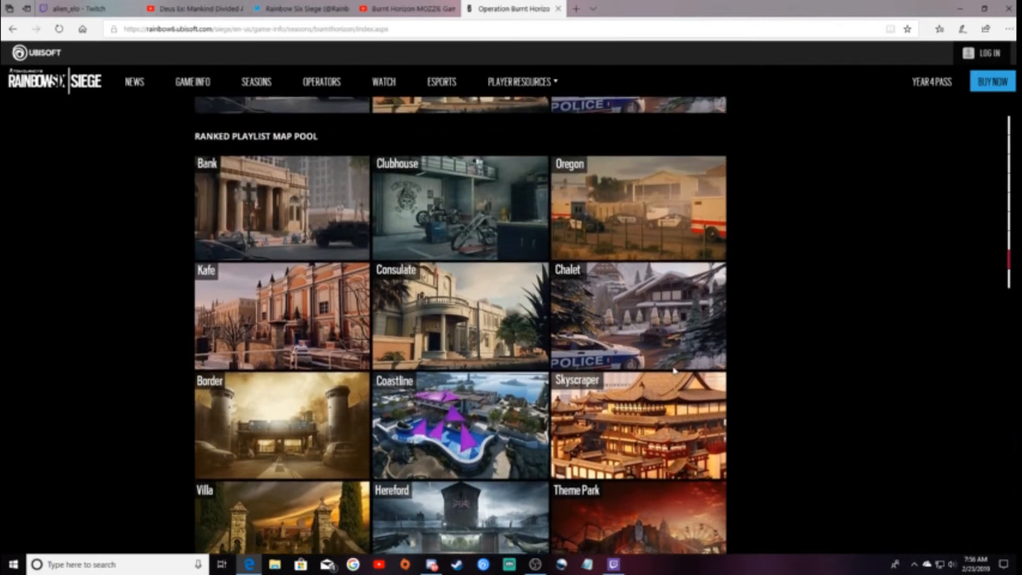
scroll("down", 3)
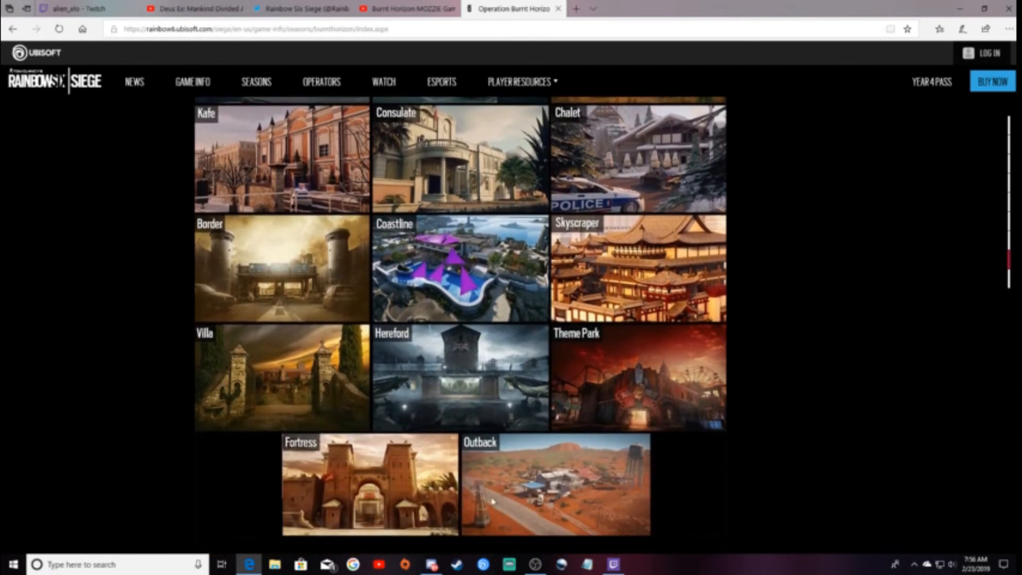
scroll("down", 3)
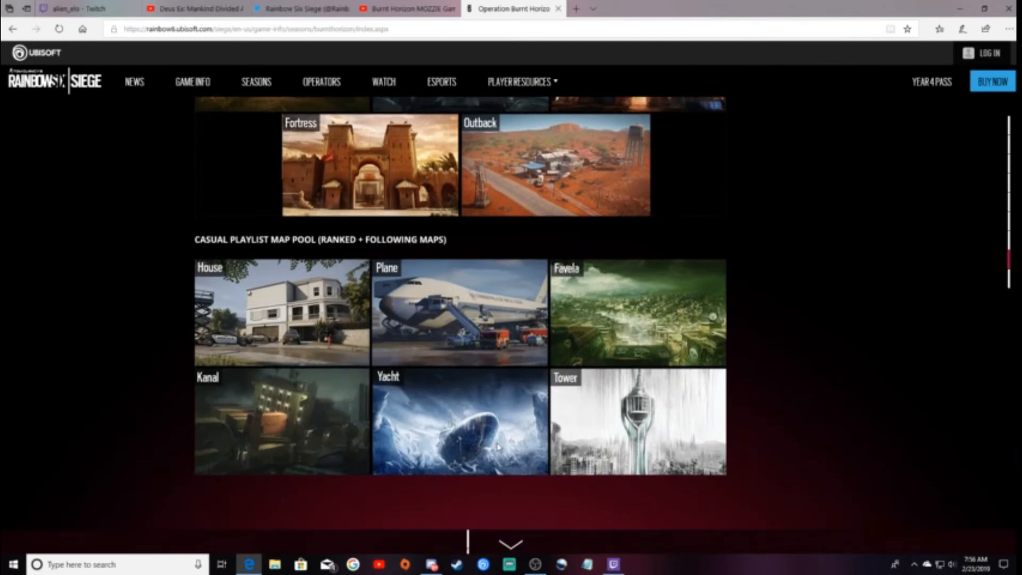
- Scroll through the Gameplay fixes down to the Game Modes and User Experience bug fixes
scroll("down", 3)
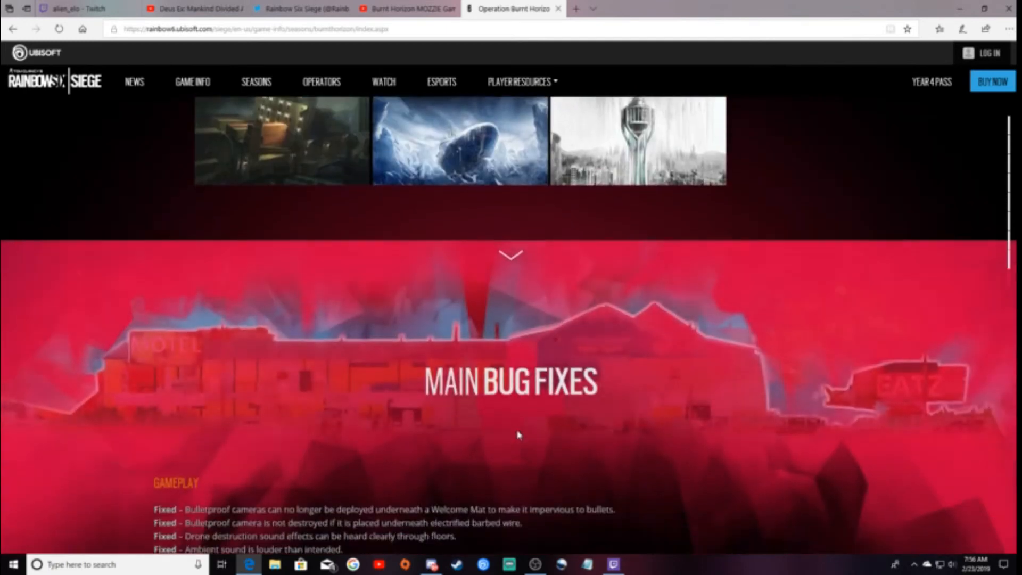
scroll("down", 3)
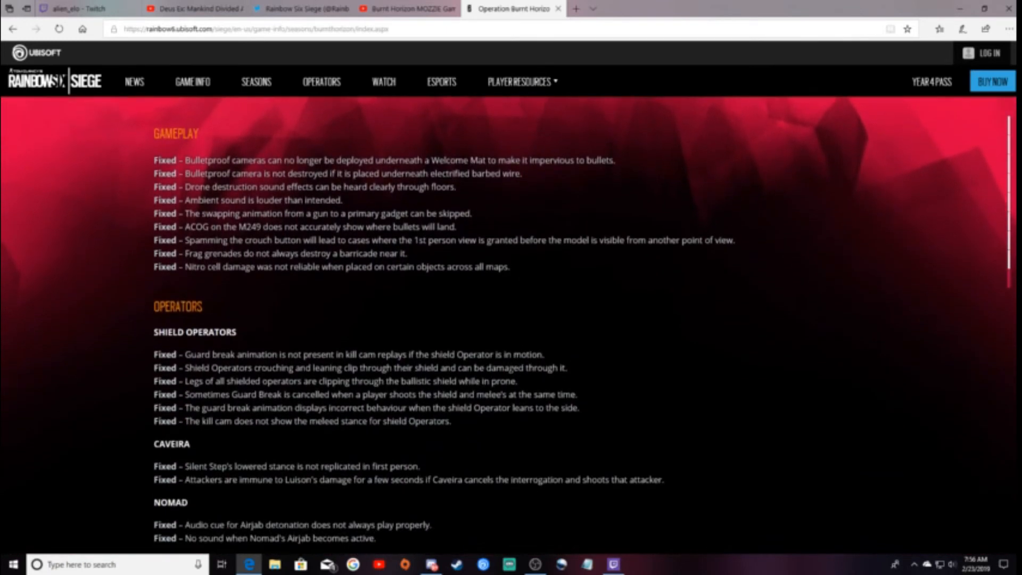
scroll("down", 3)
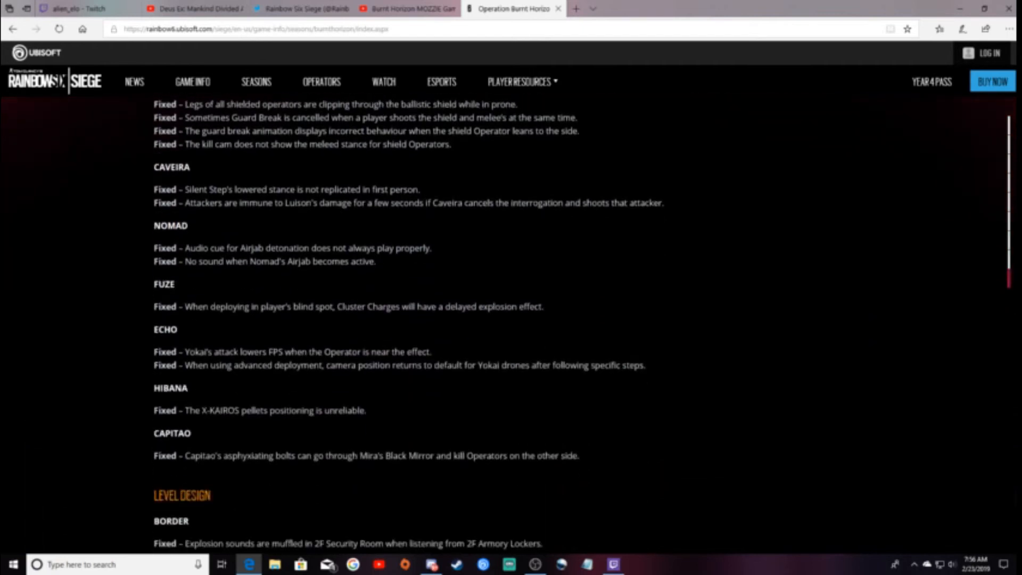
scroll("down", 3)
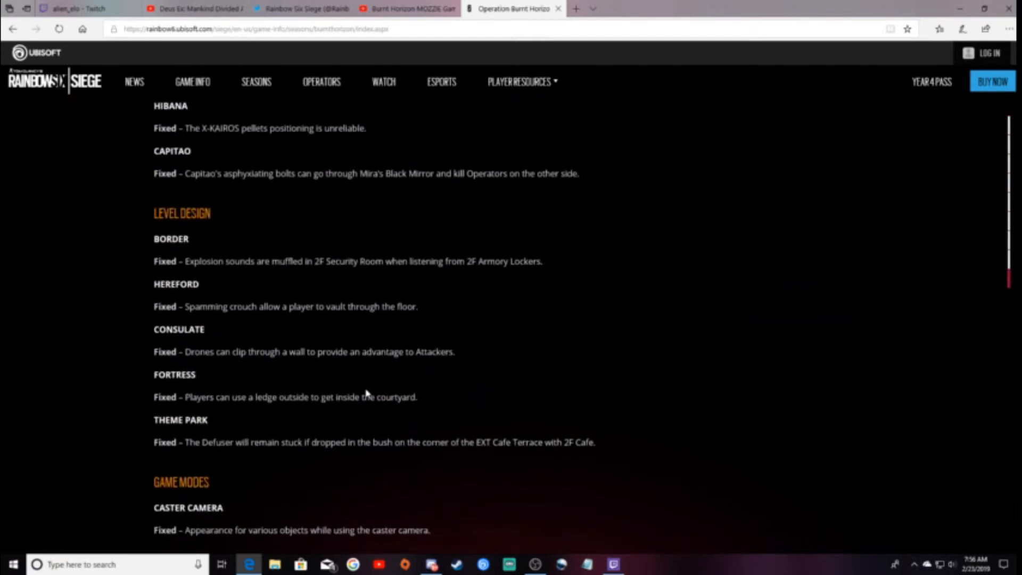
scroll("down", 3)
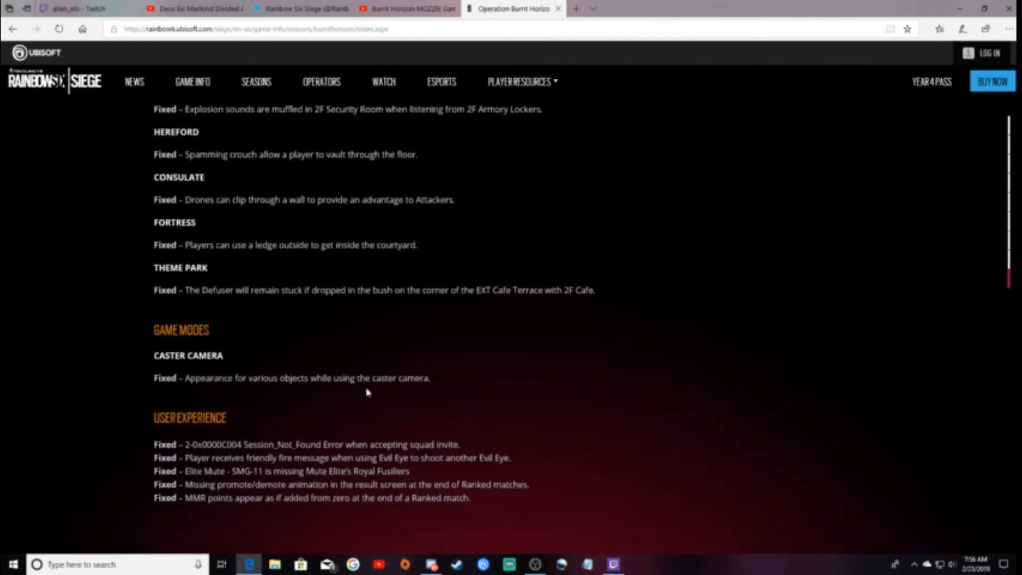
- Scroll back up past General Tweaks and the Hibana Elite Set section
scroll("up", 3)
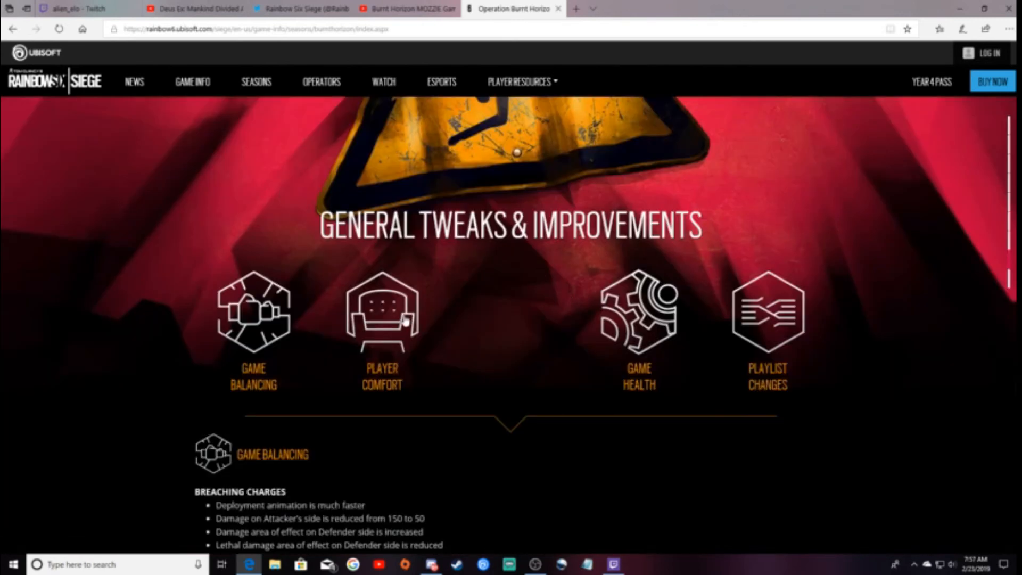
scroll("up", 3)
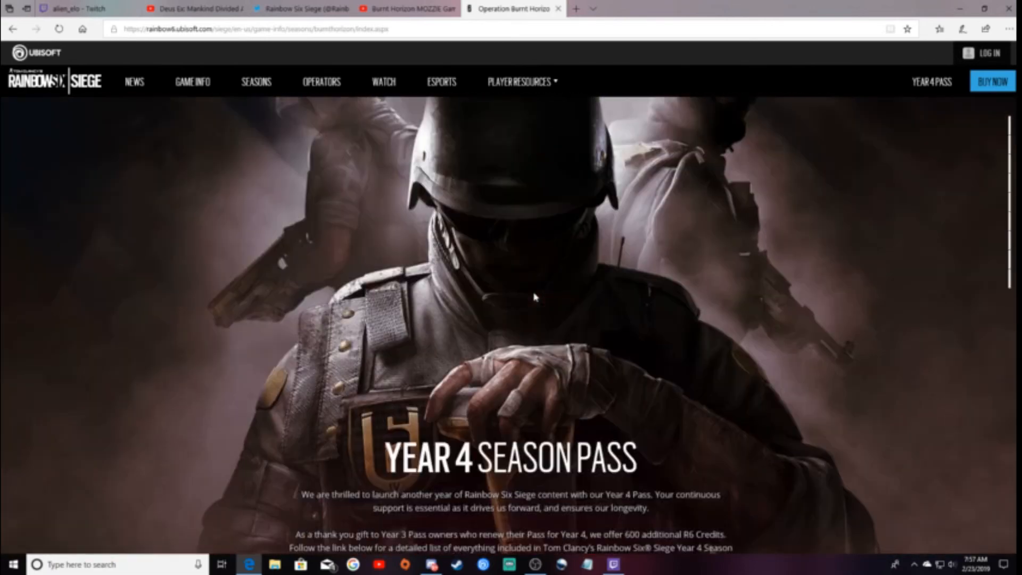
scroll("down", 3)
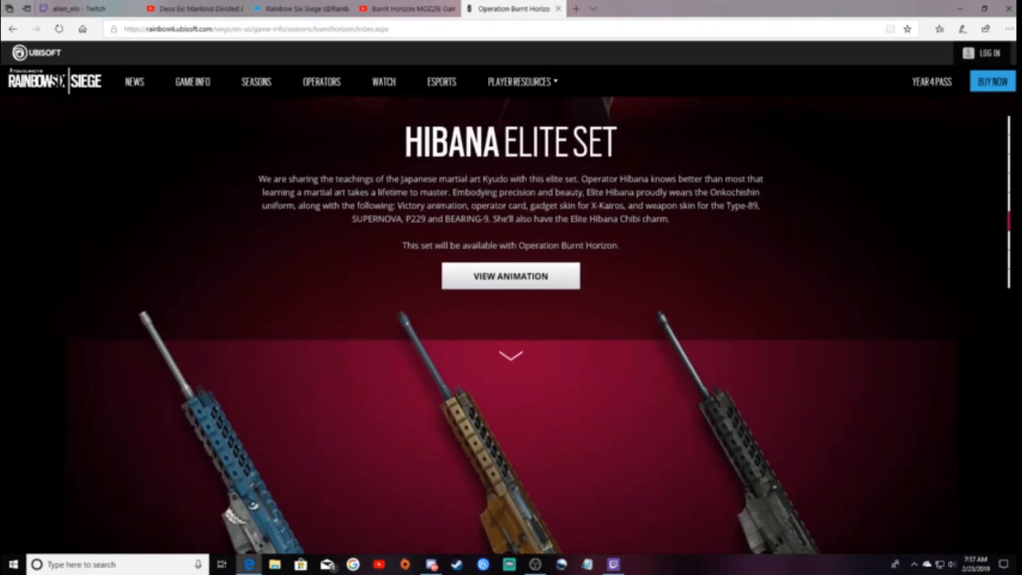
scroll("down", 3)
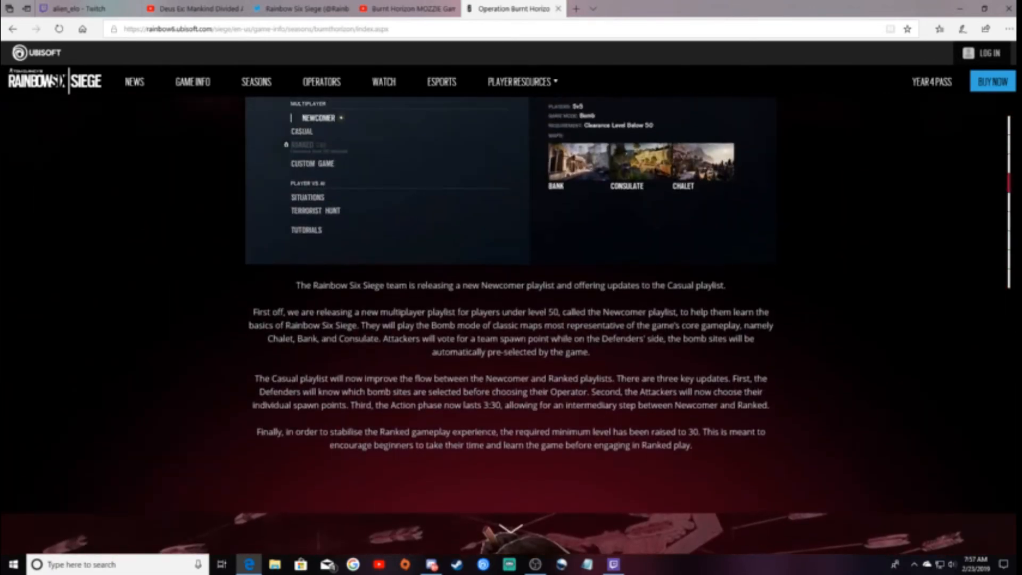
scroll("up", 3)
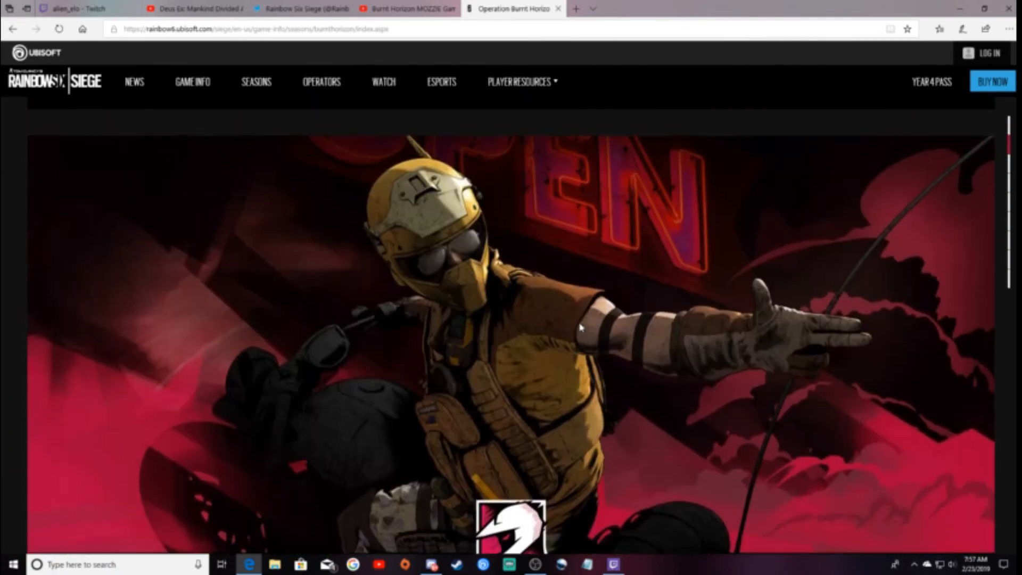
- Continue up past the operator sections to the Operation Burnt Horizon banner artwork
scroll("down", 3)
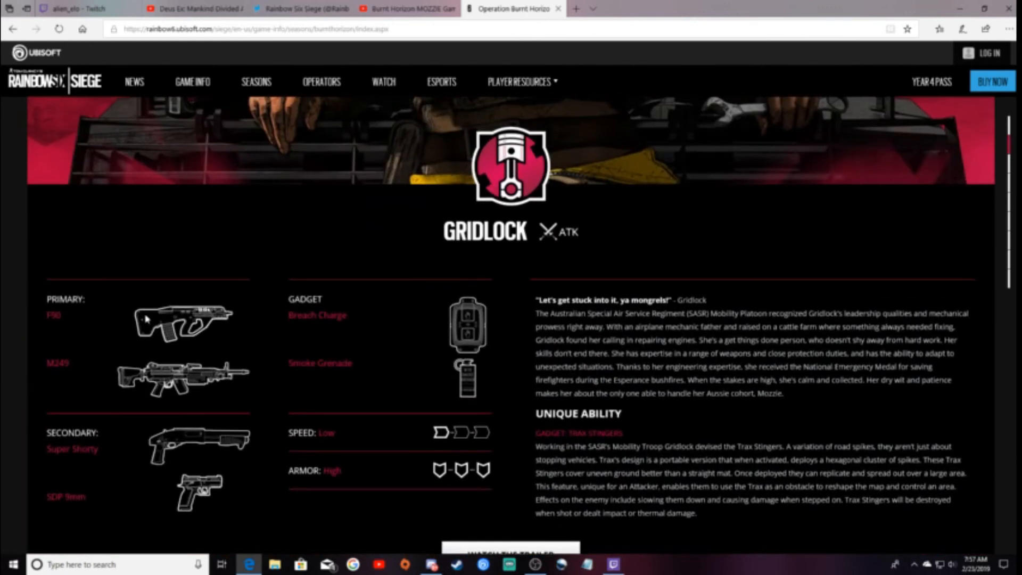
mouse_move(364, 392)
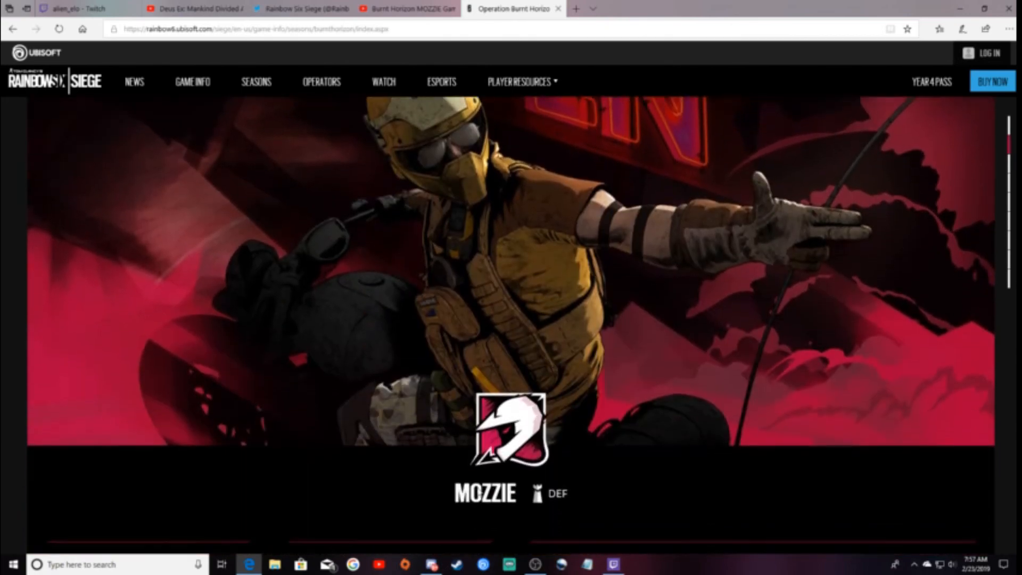
scroll("down", 3)
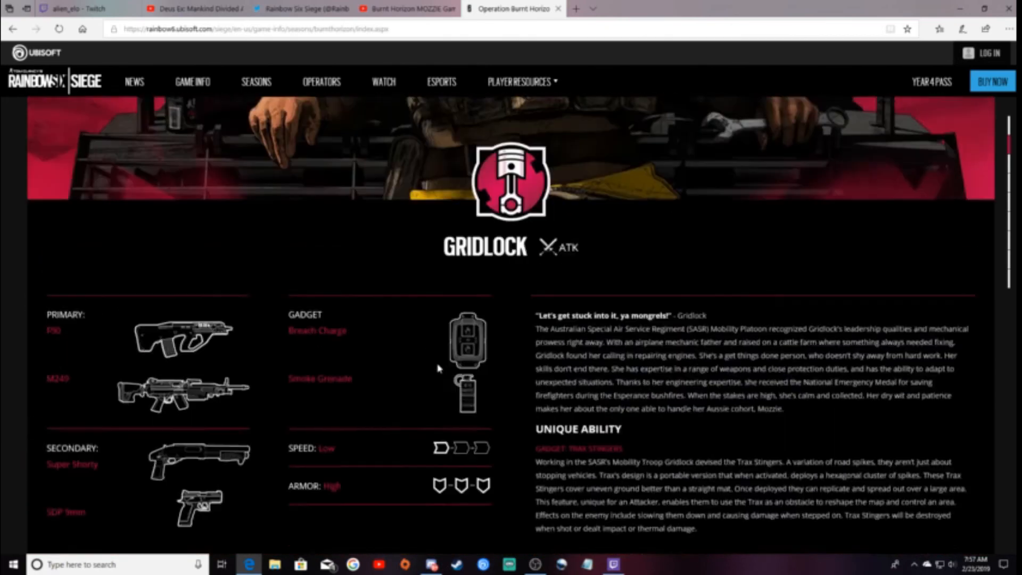
scroll("up", 3)
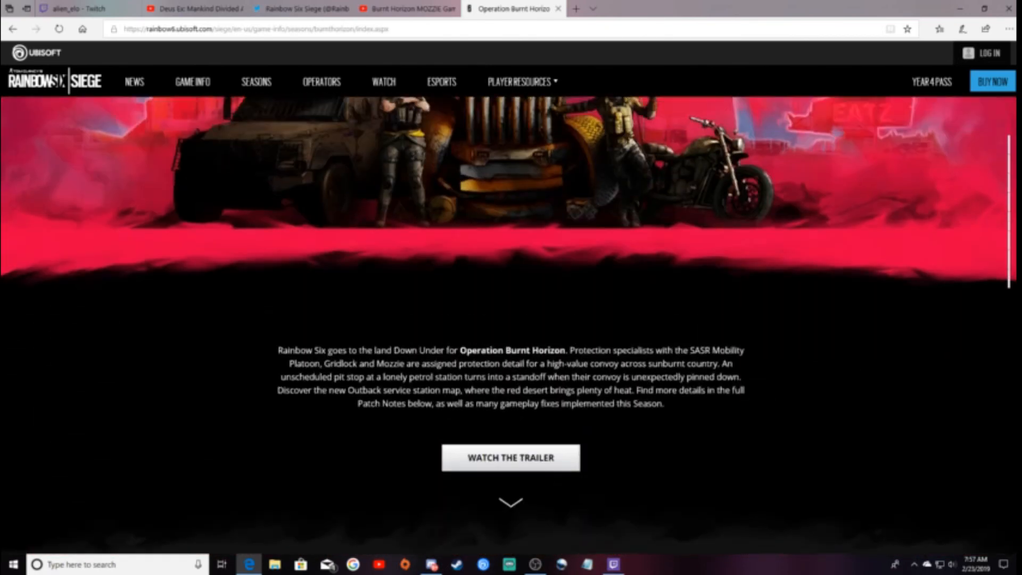
scroll("up", 3)
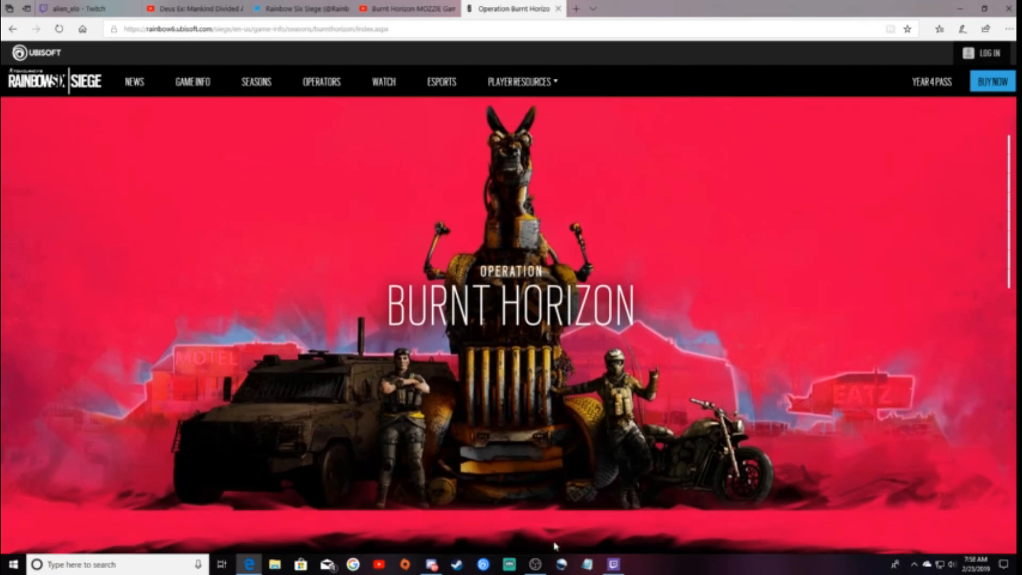